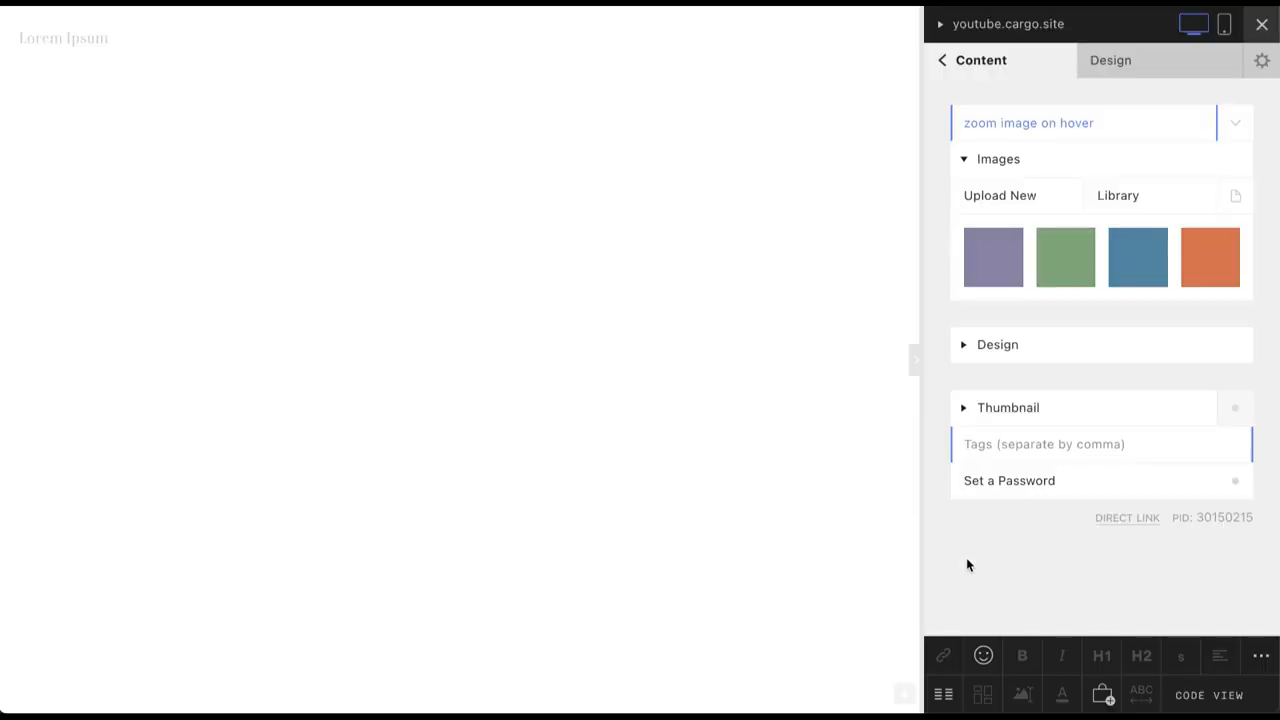
mouse_move(992, 256)
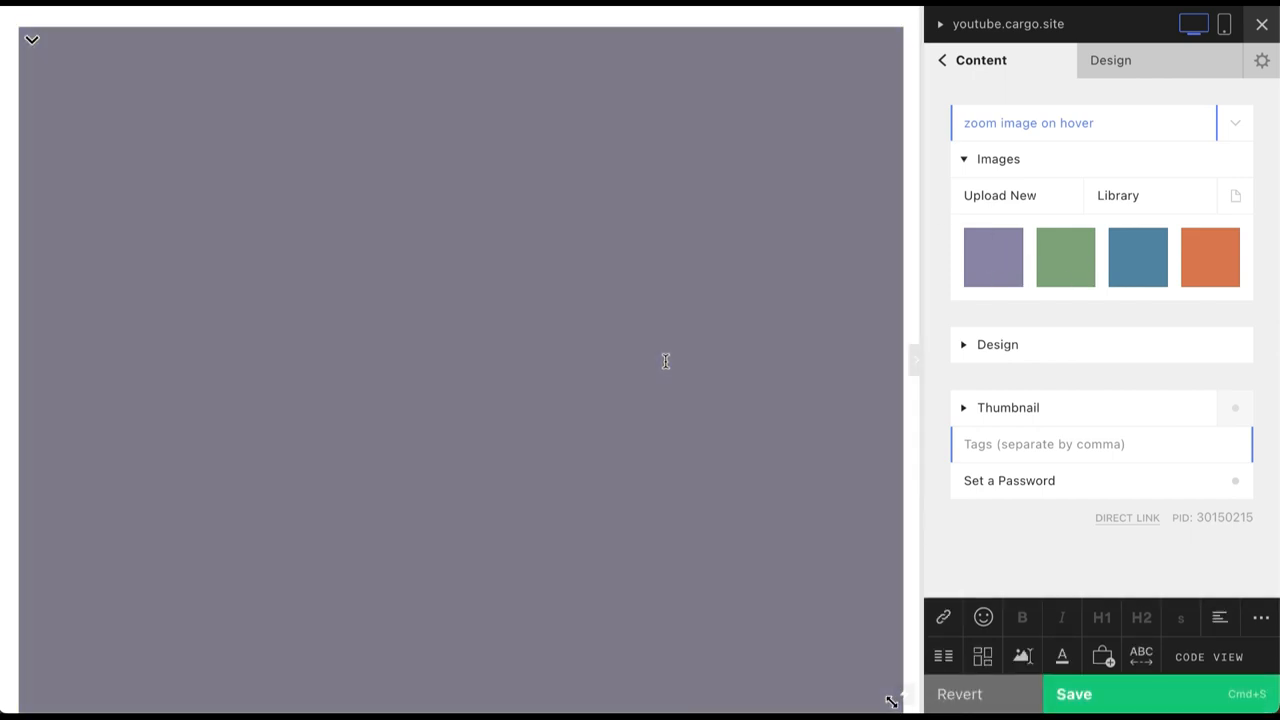
mouse_move(816, 524)
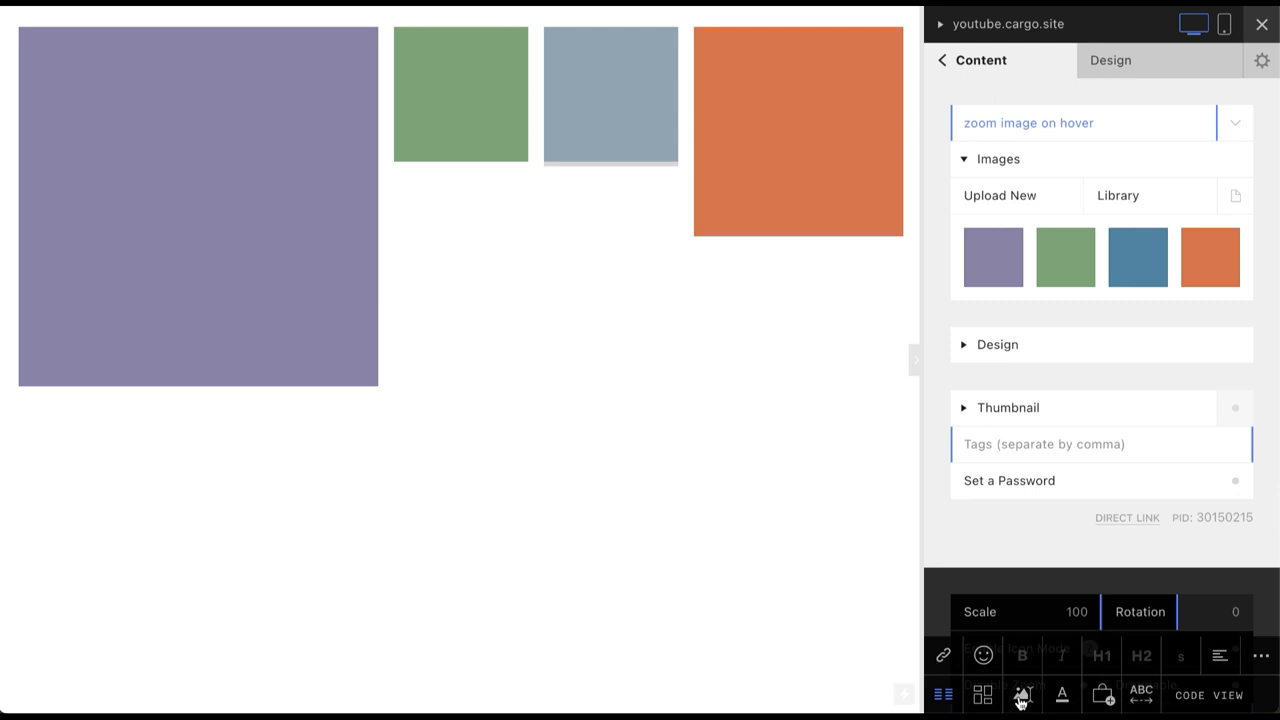
Enable Disable Zoom on the selected image, then bring up the page's HTML
click(1020, 694)
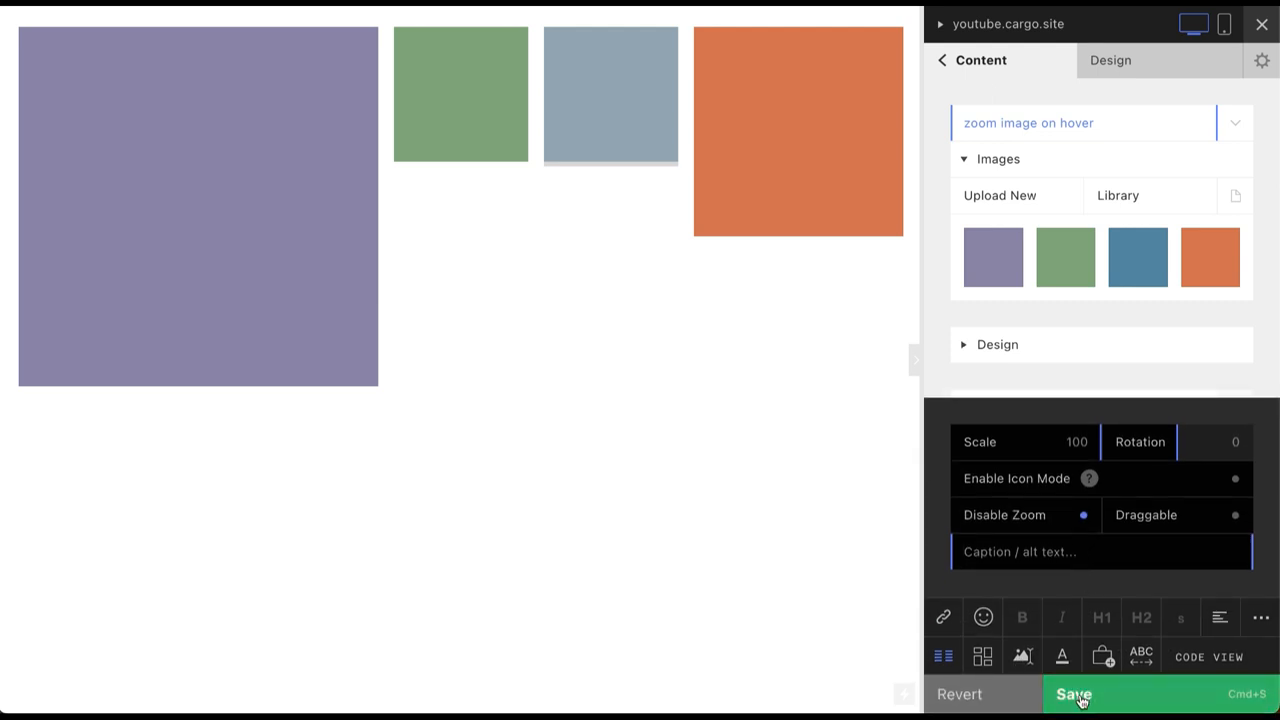
click(1072, 694)
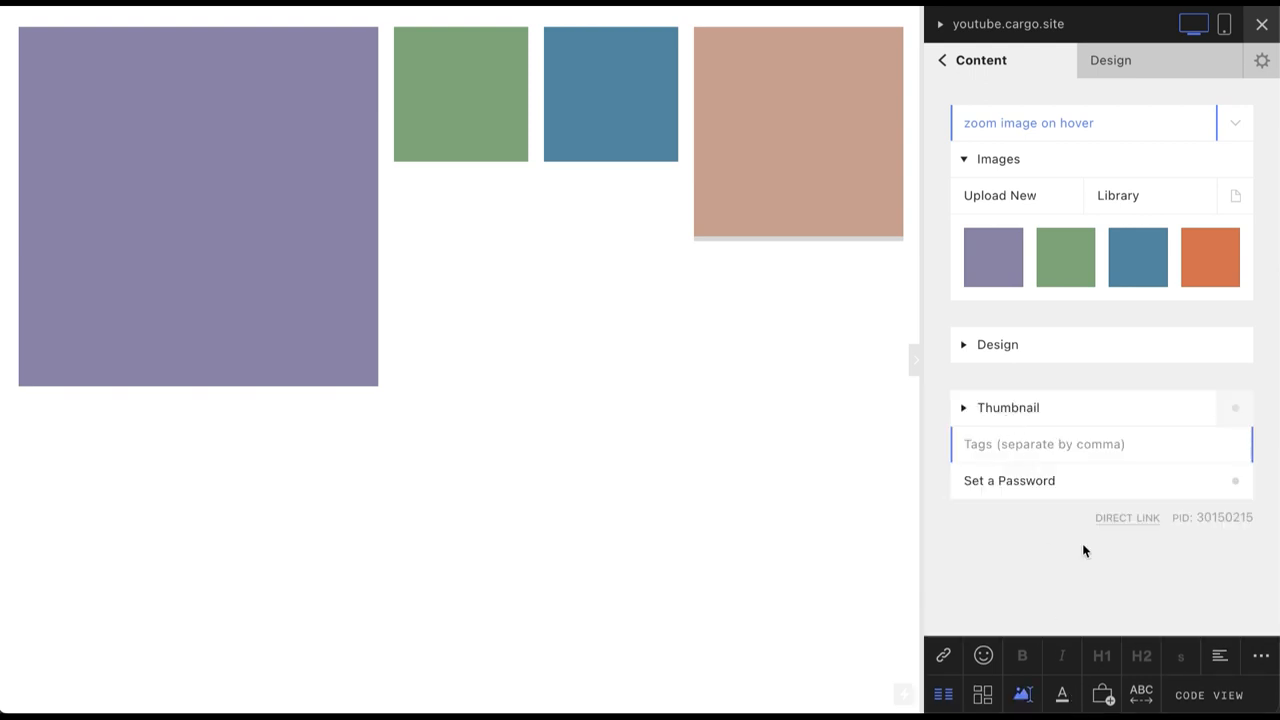
mouse_move(1170, 656)
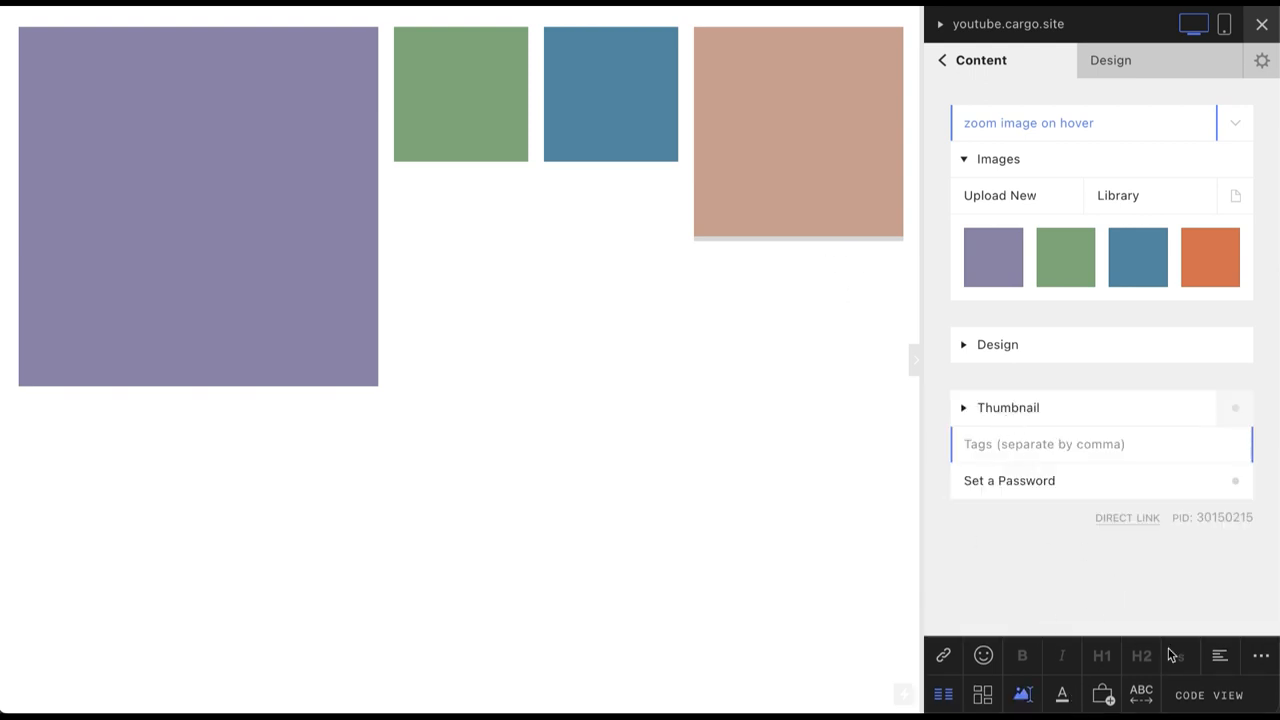
click(1208, 696)
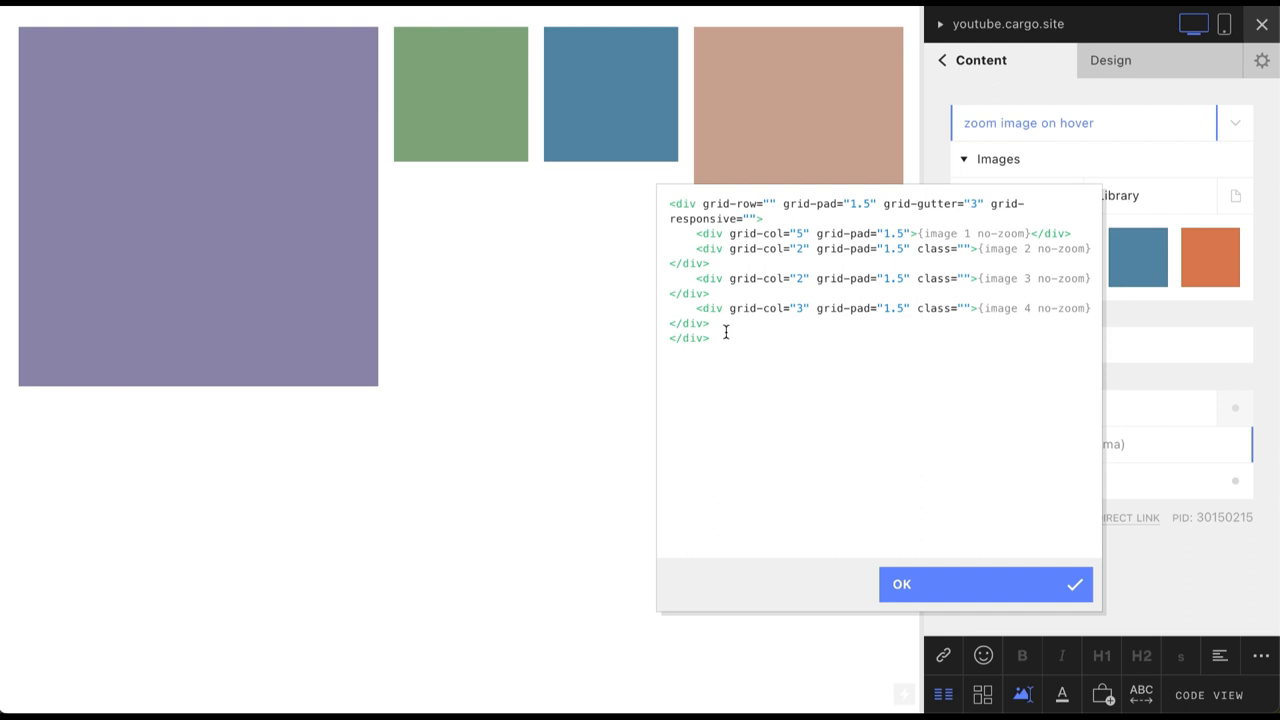
mouse_move(926, 236)
text( class="")
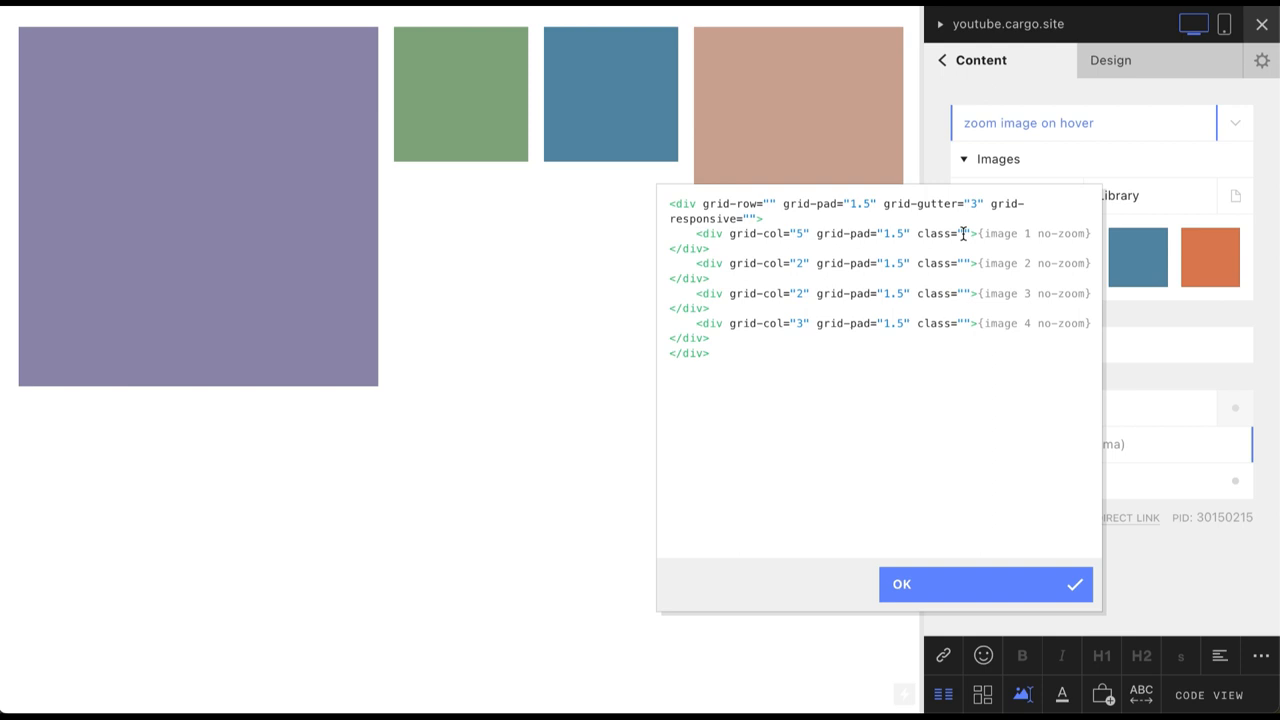
mouse_move(1000, 256)
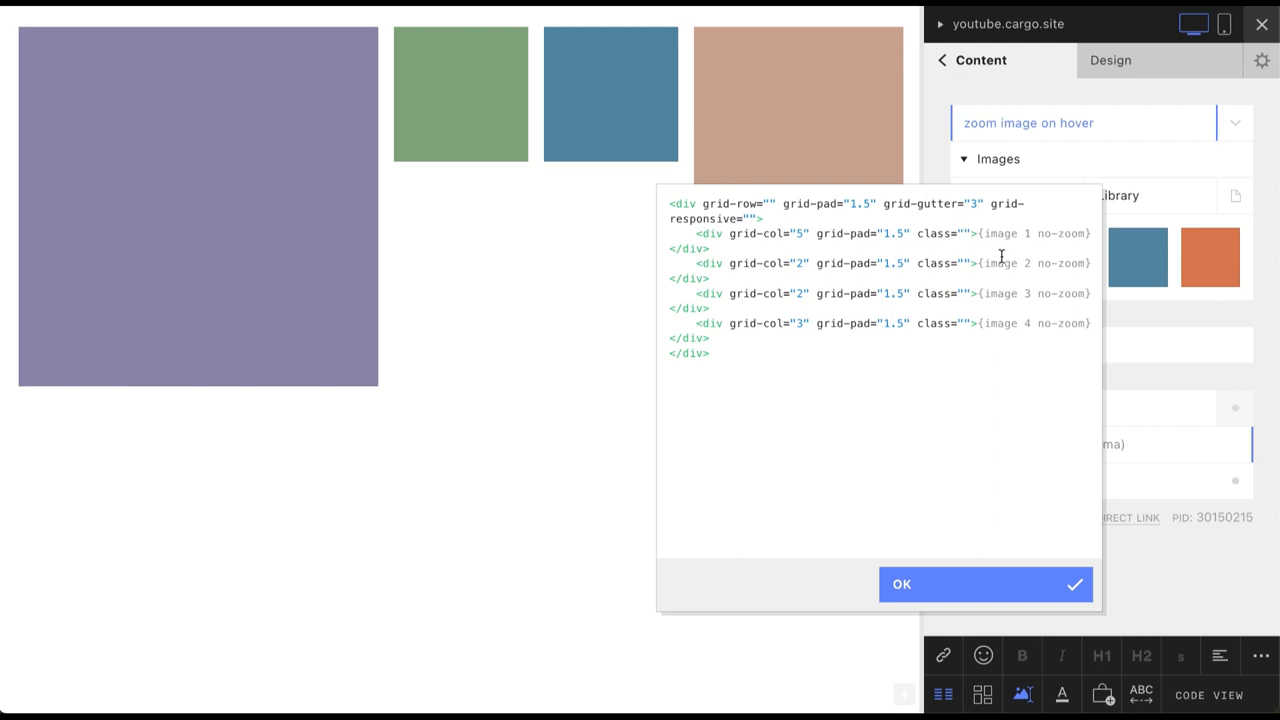
mouse_move(956, 264)
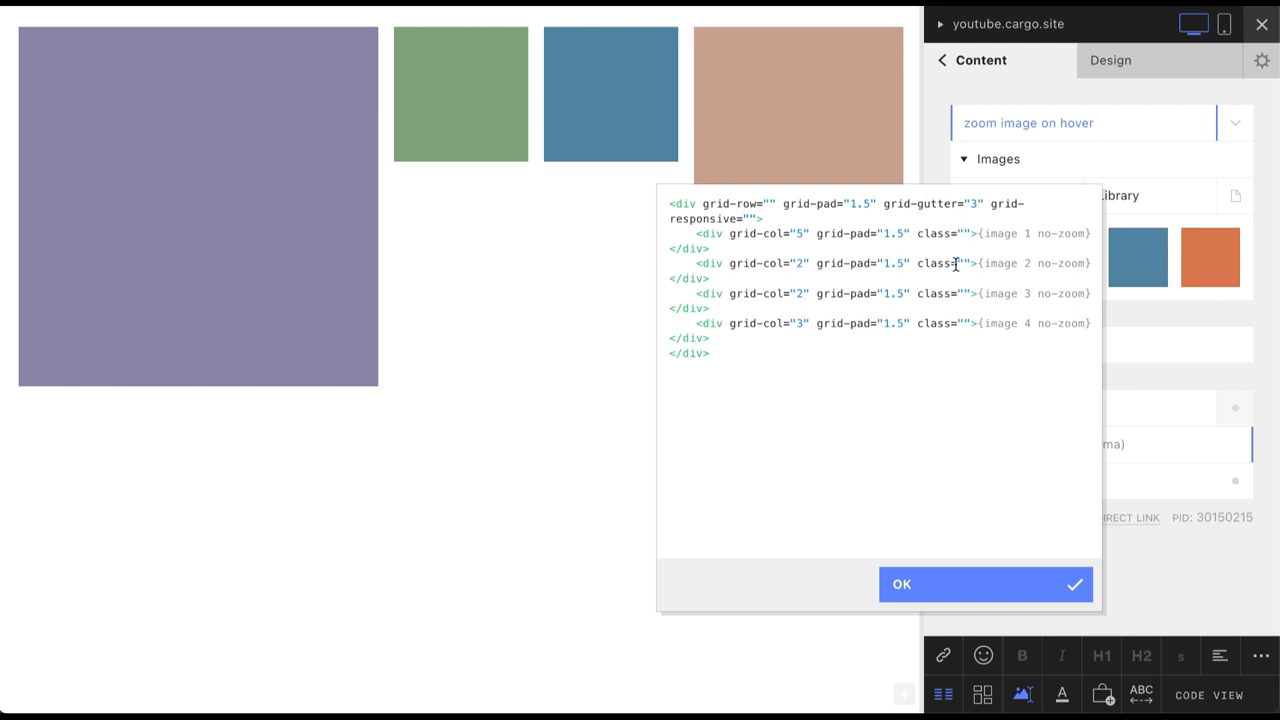
Add class="hover_images" to each image column's div in the page HTML
text(hover_image)
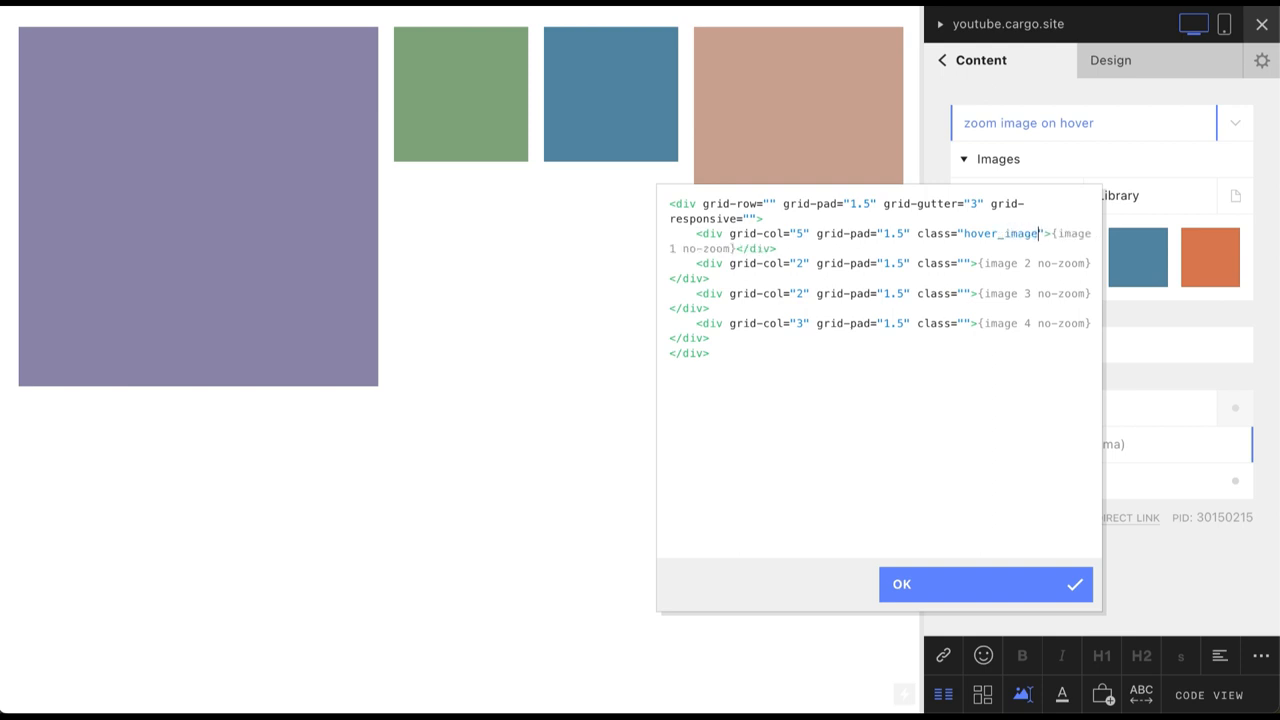
double_click(1024, 232)
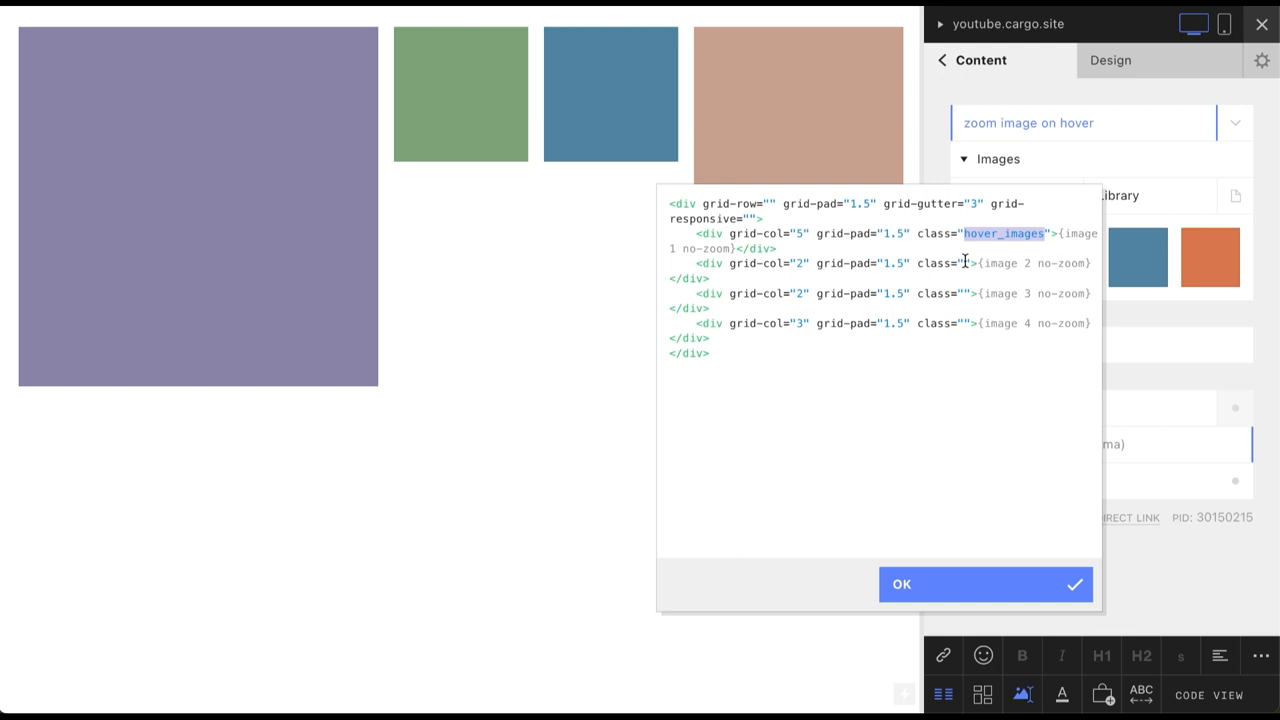
text(hover_images)
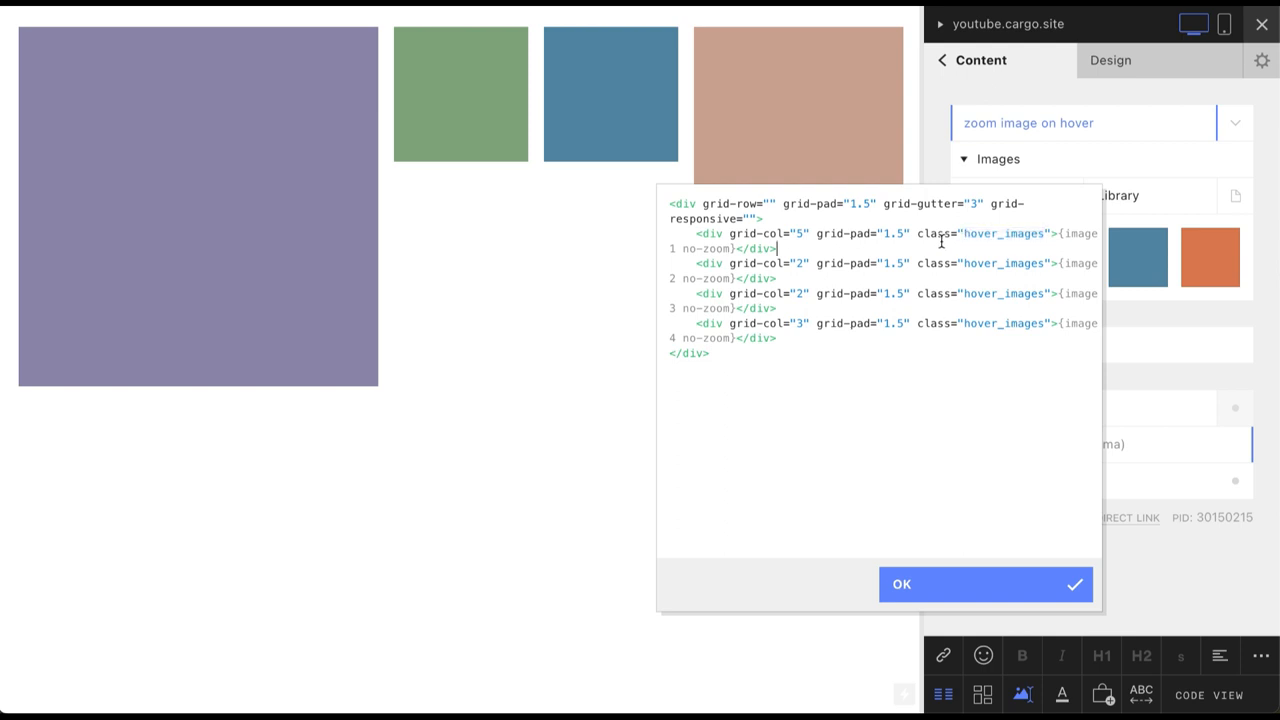
mouse_move(936, 488)
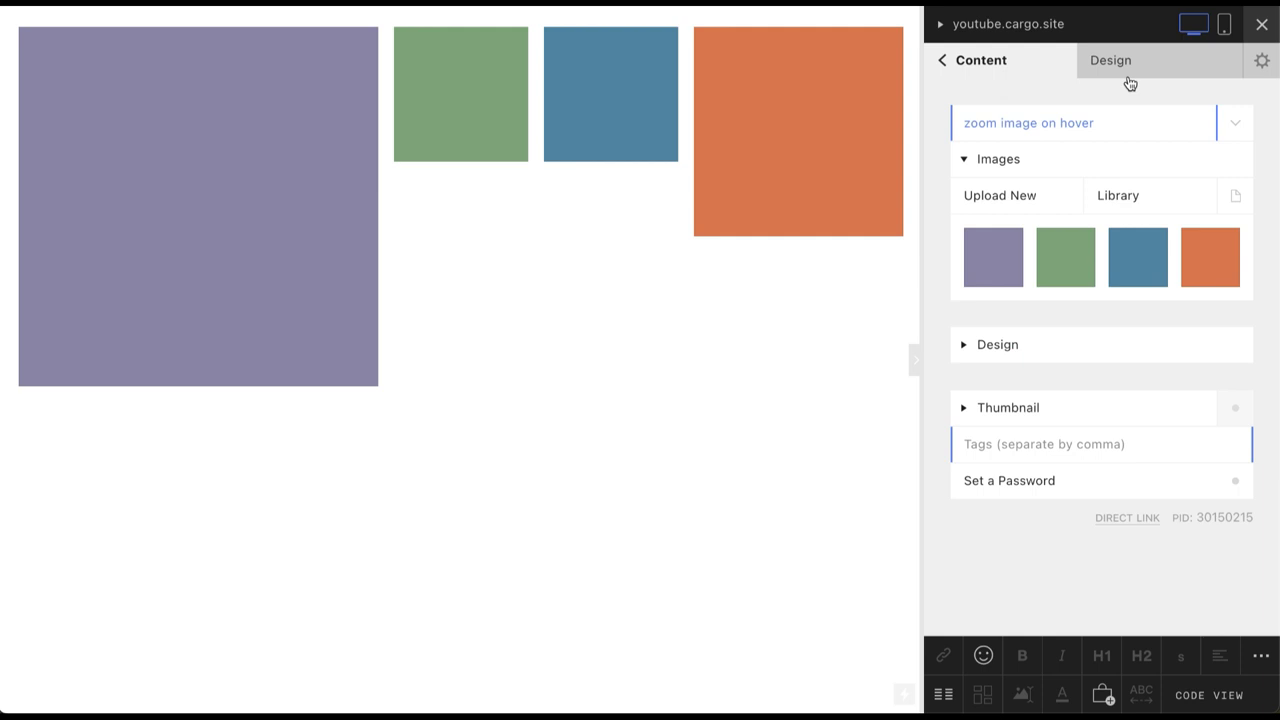
Write a .hover_images img:hover rule in the CSS editor with transform: scale, trying 2 then 1.5
click(1110, 60)
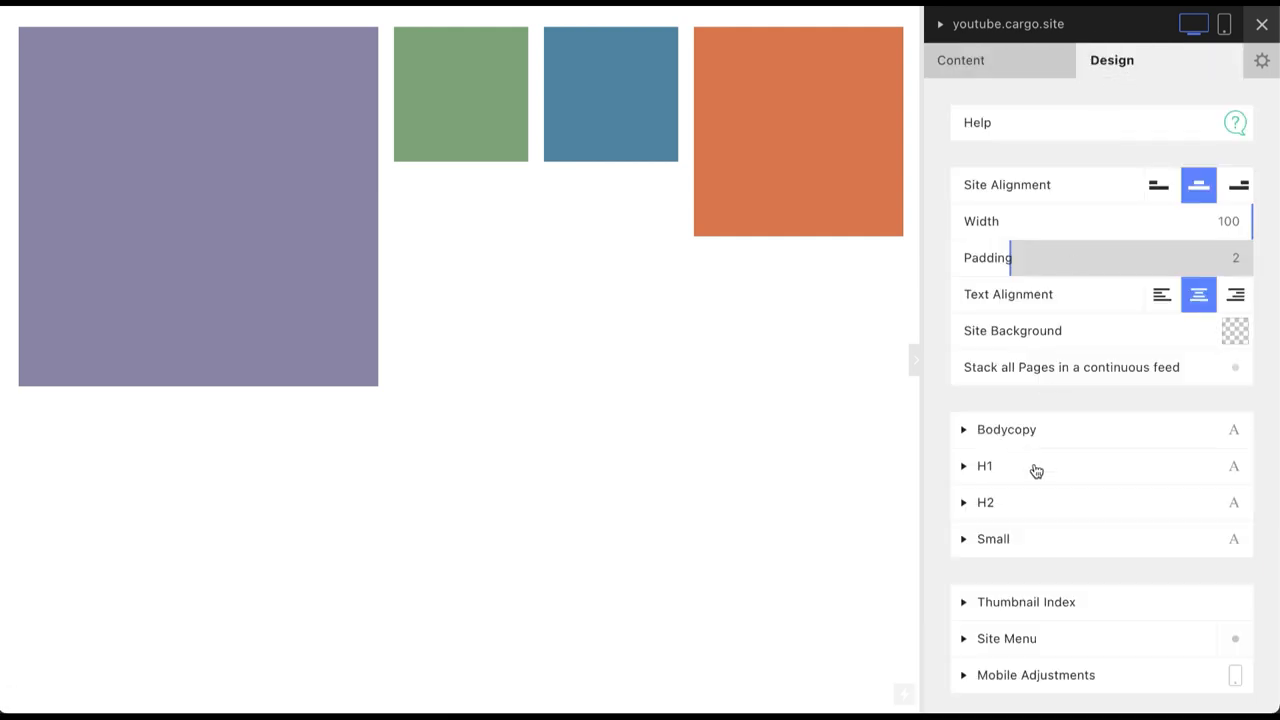
click(1260, 60)
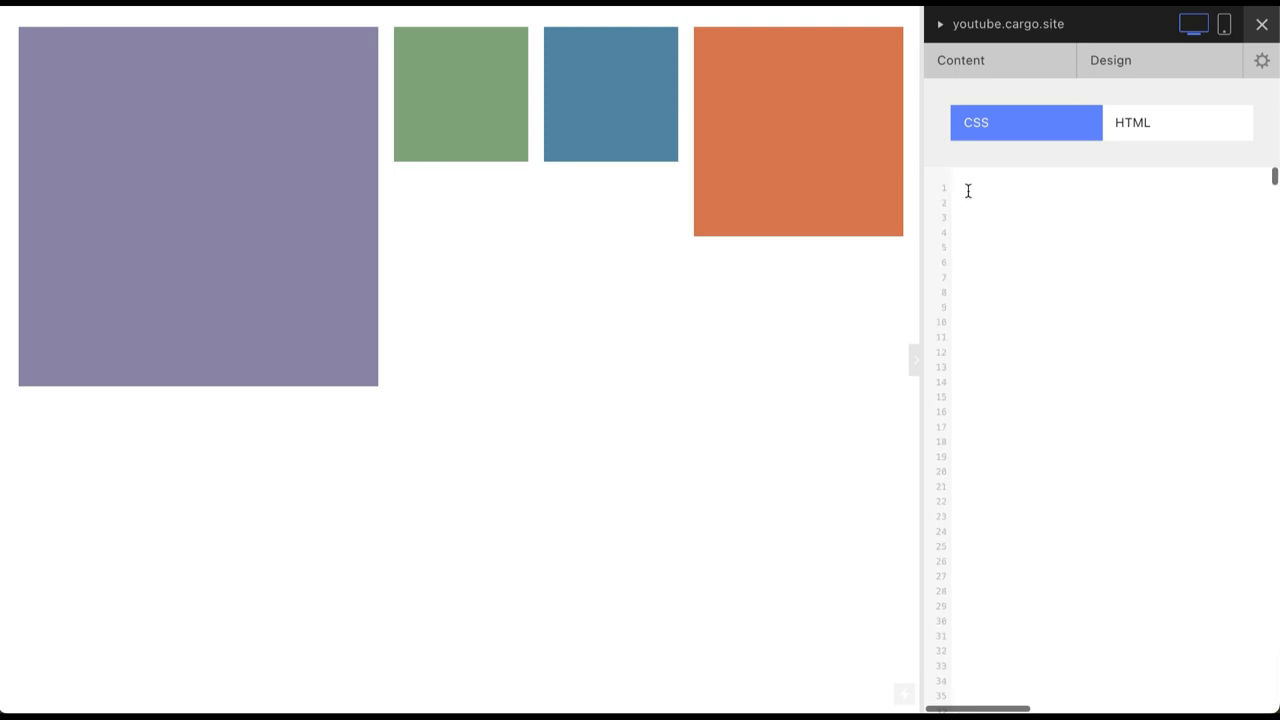
text(.)
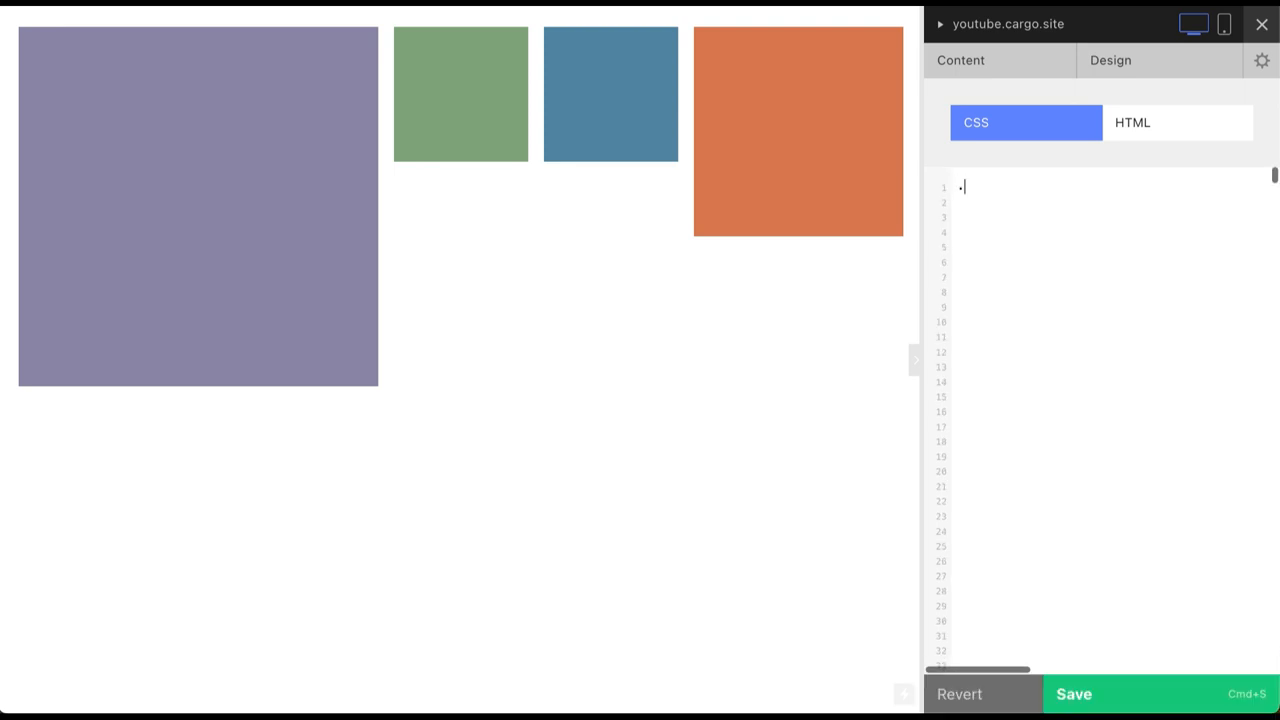
text(hover_)
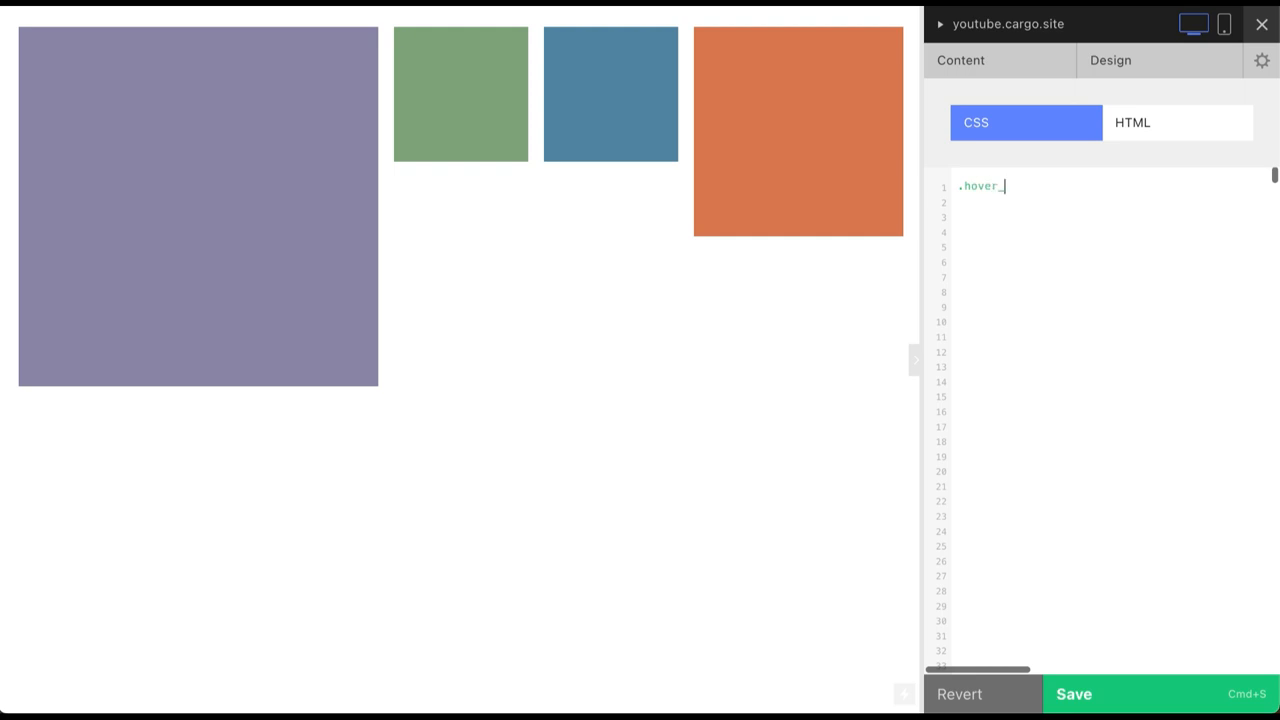
text(_images)
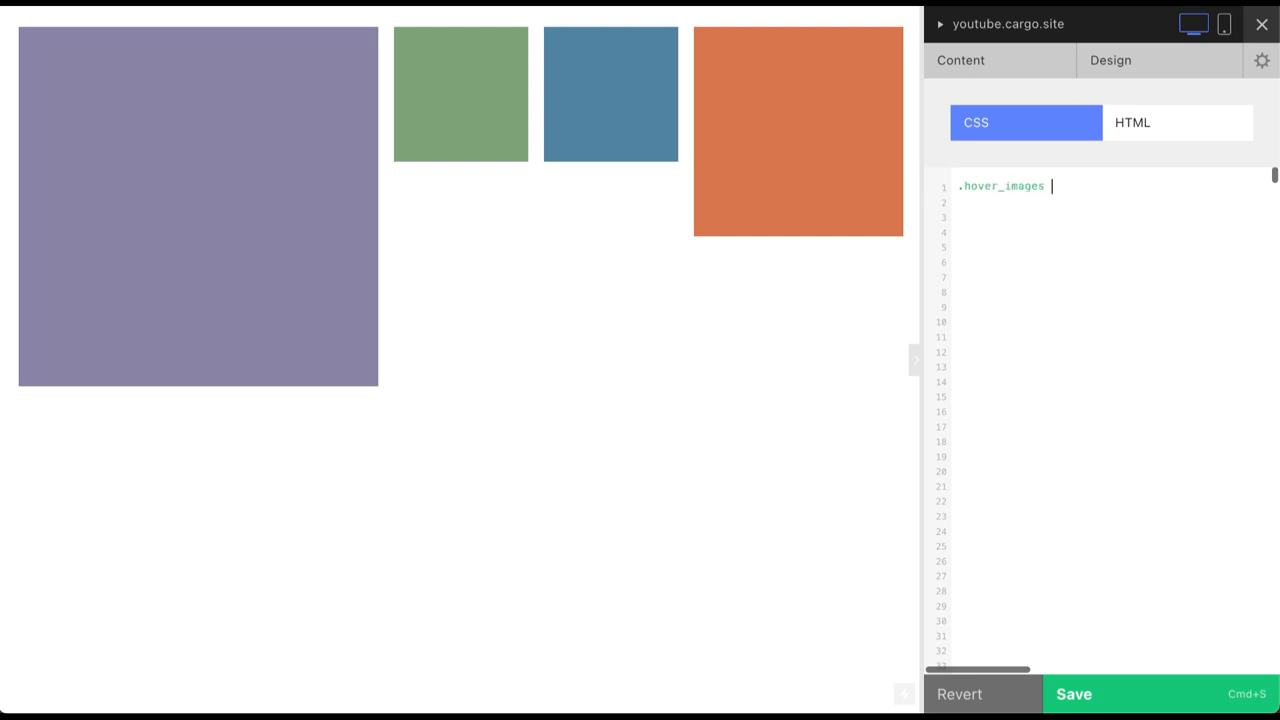
text(img)
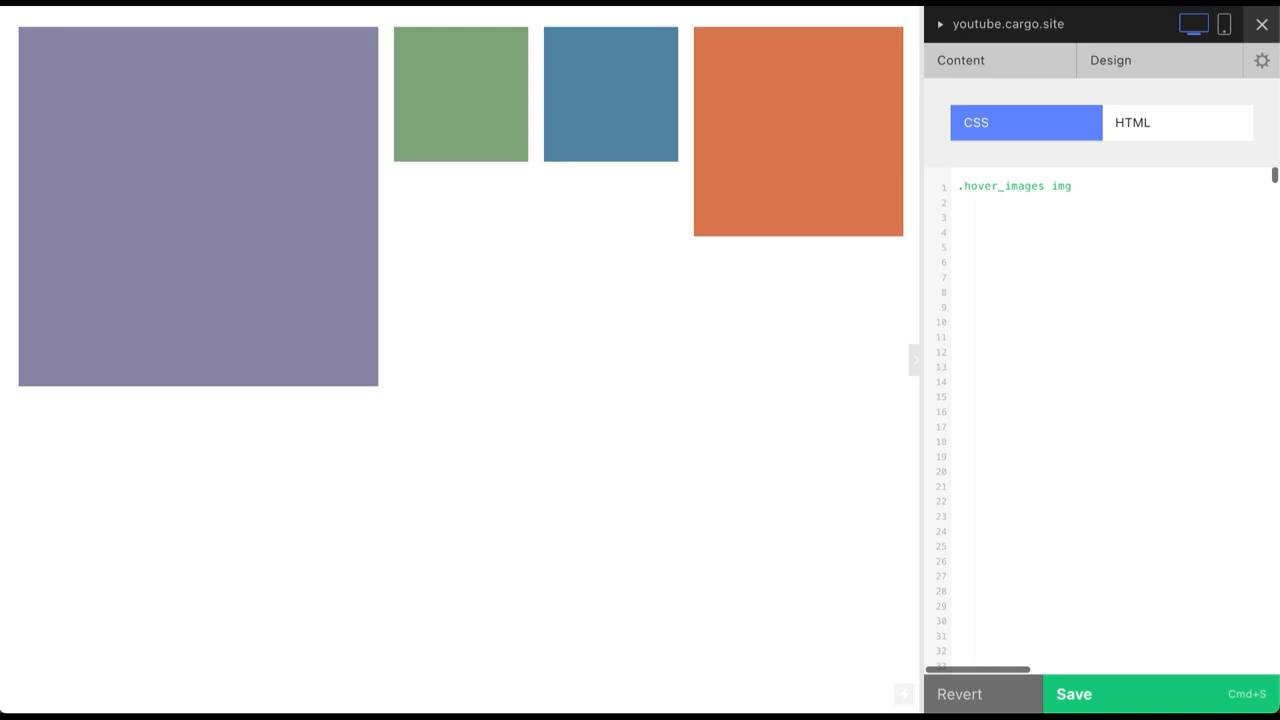
text(:hover {)
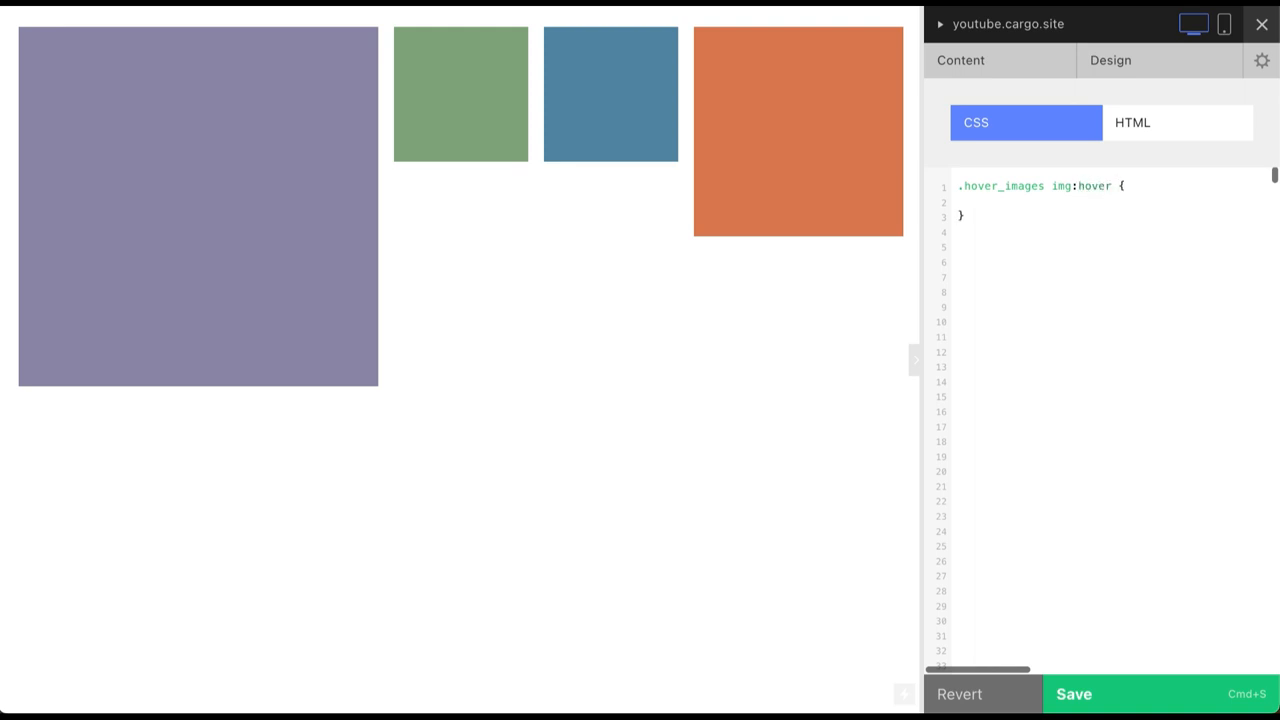
text(tr)
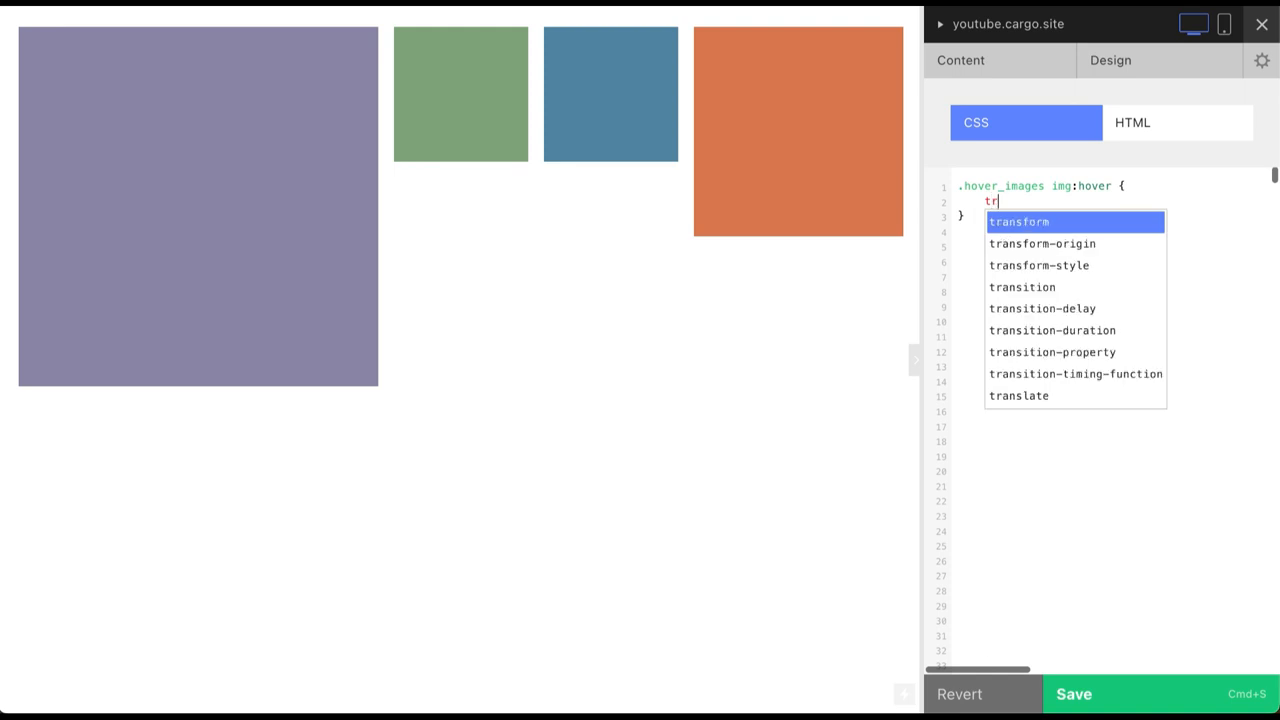
text(ransform: sc)
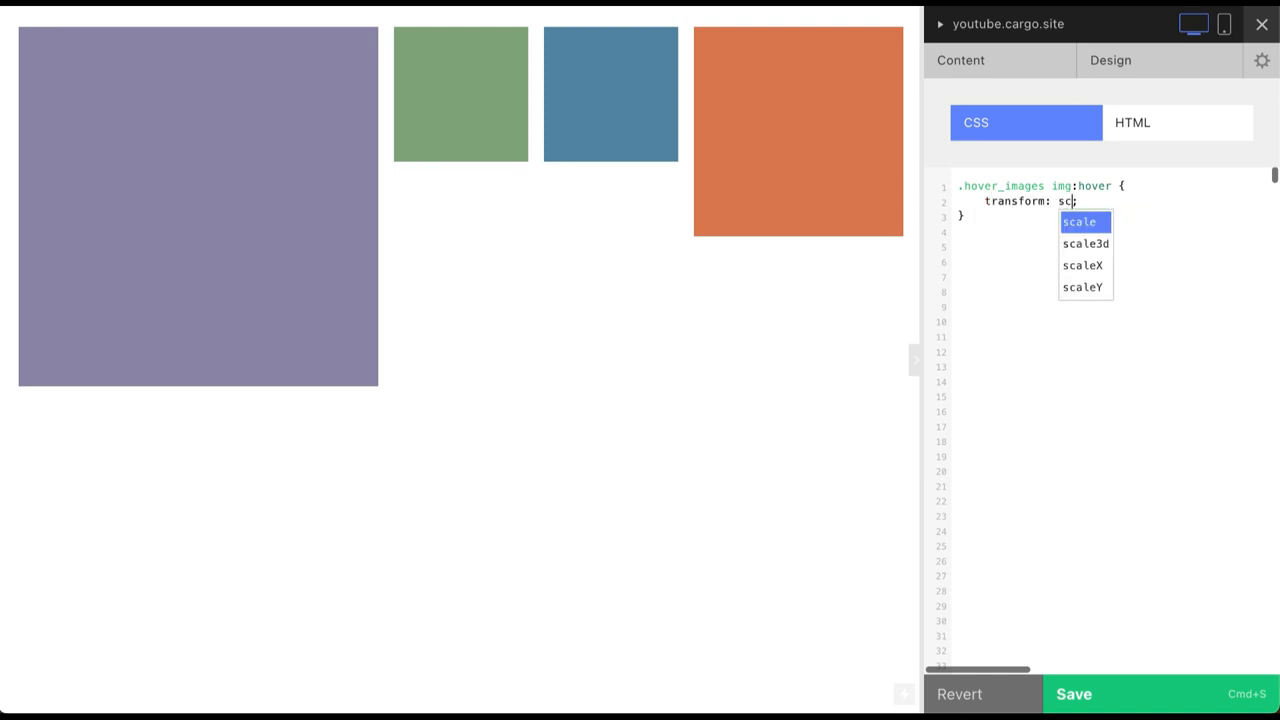
text(scale(1.5);)
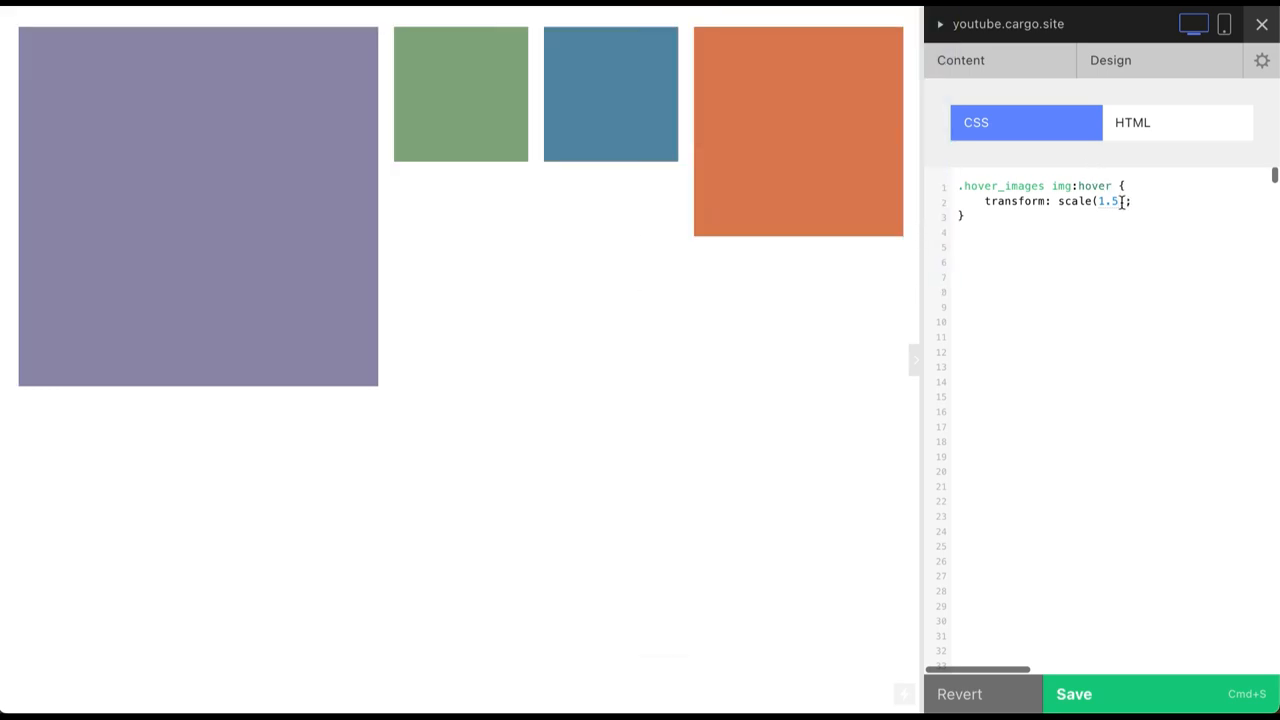
text(2)
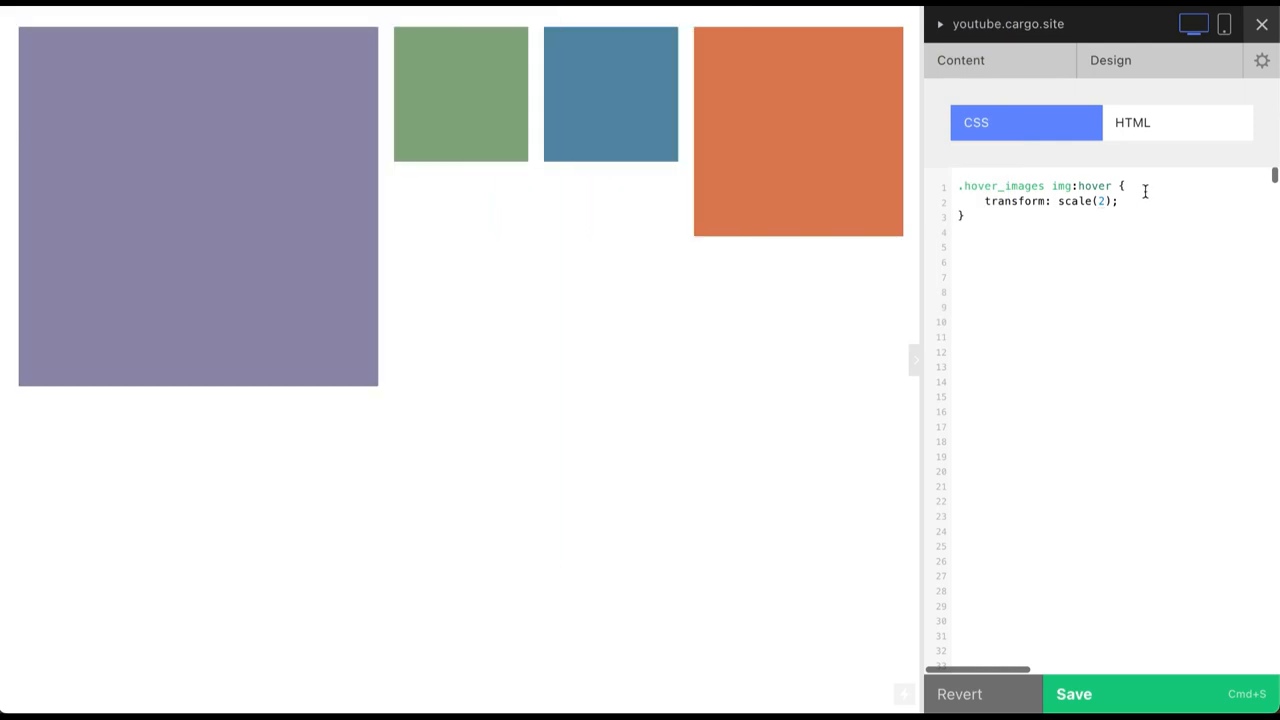
text(1.5)
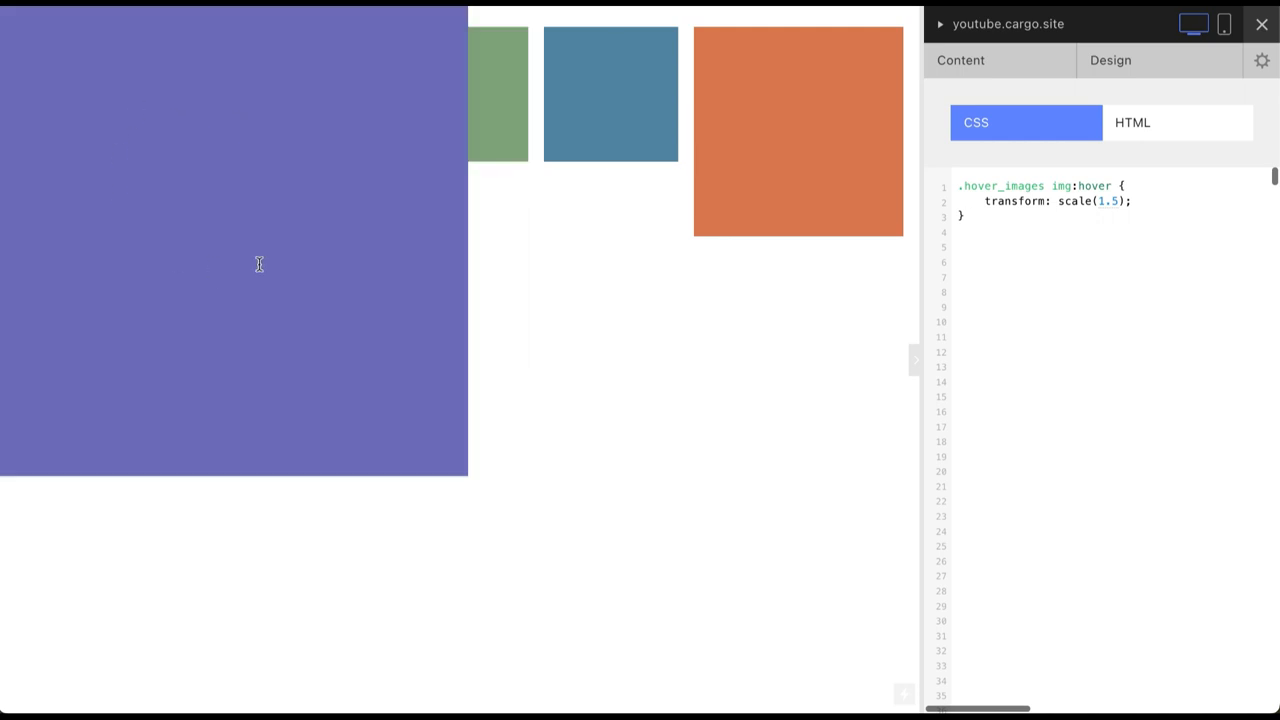
mouse_move(2, 128)
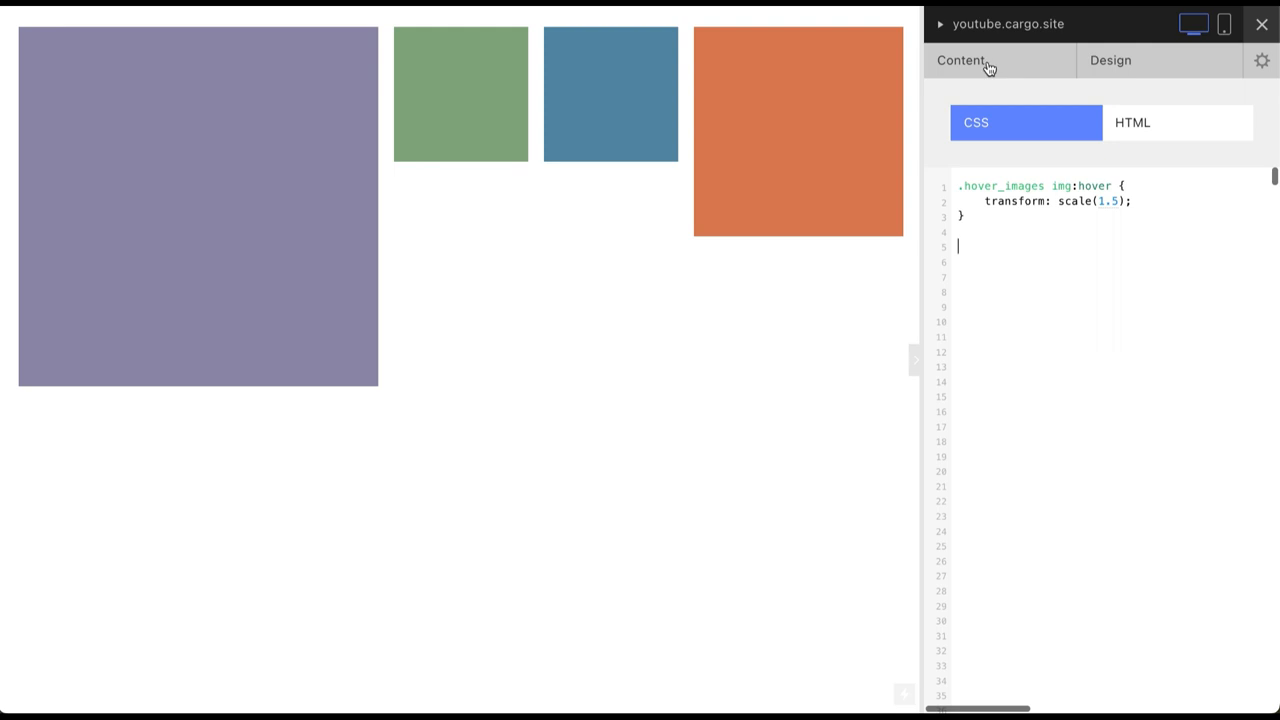
Back in Content's Code View, add hover_left and hover_center classes to the first two columns
click(964, 60)
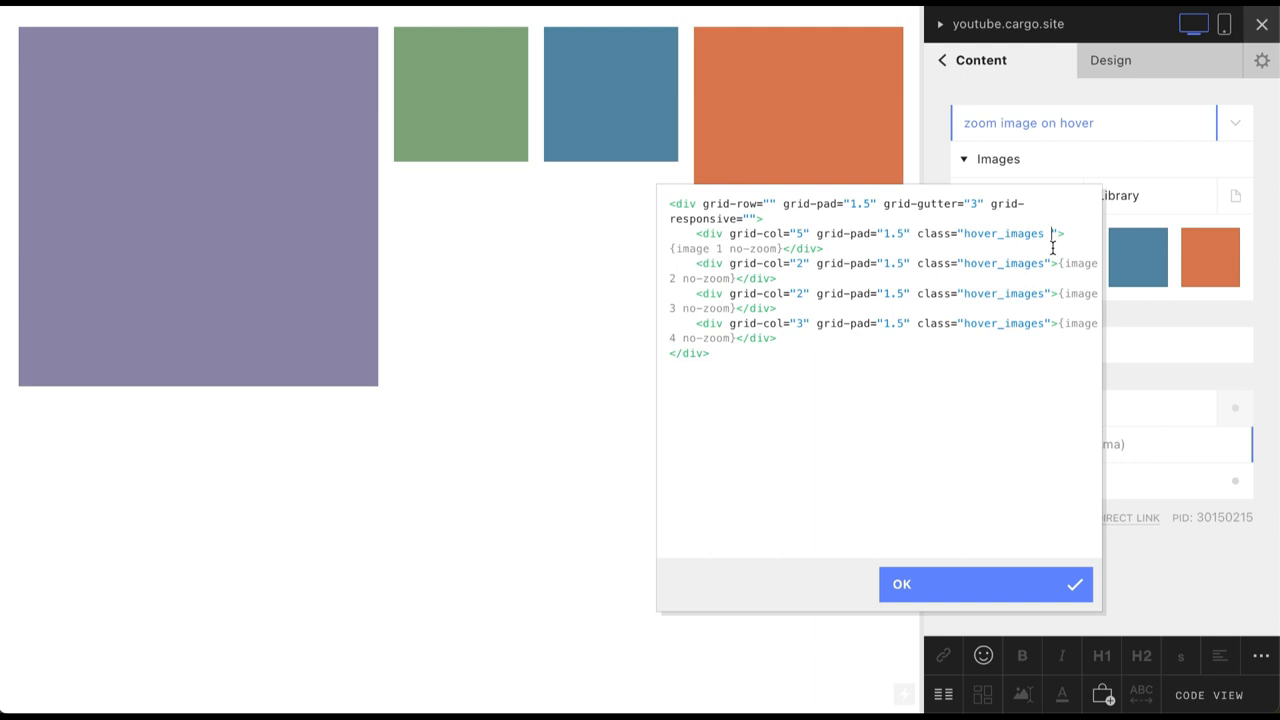
text(hover_left)
click(882, 270)
text( hover_center)
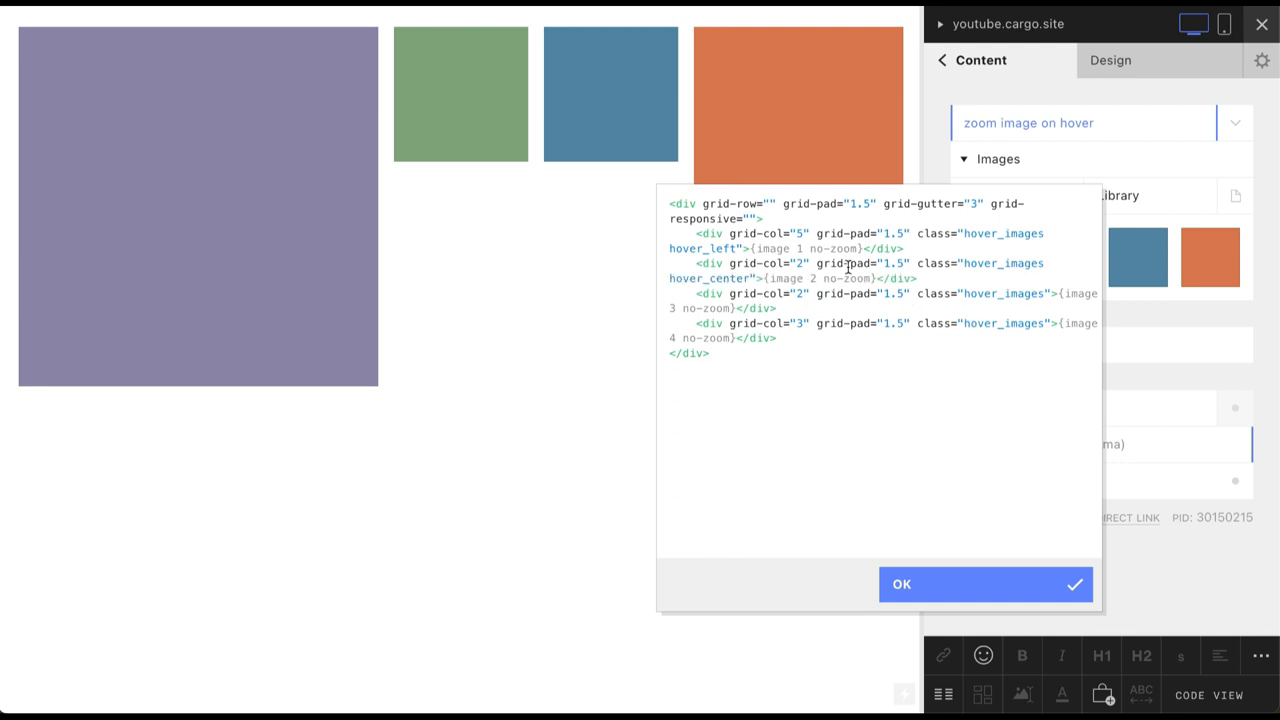
double_click(704, 278)
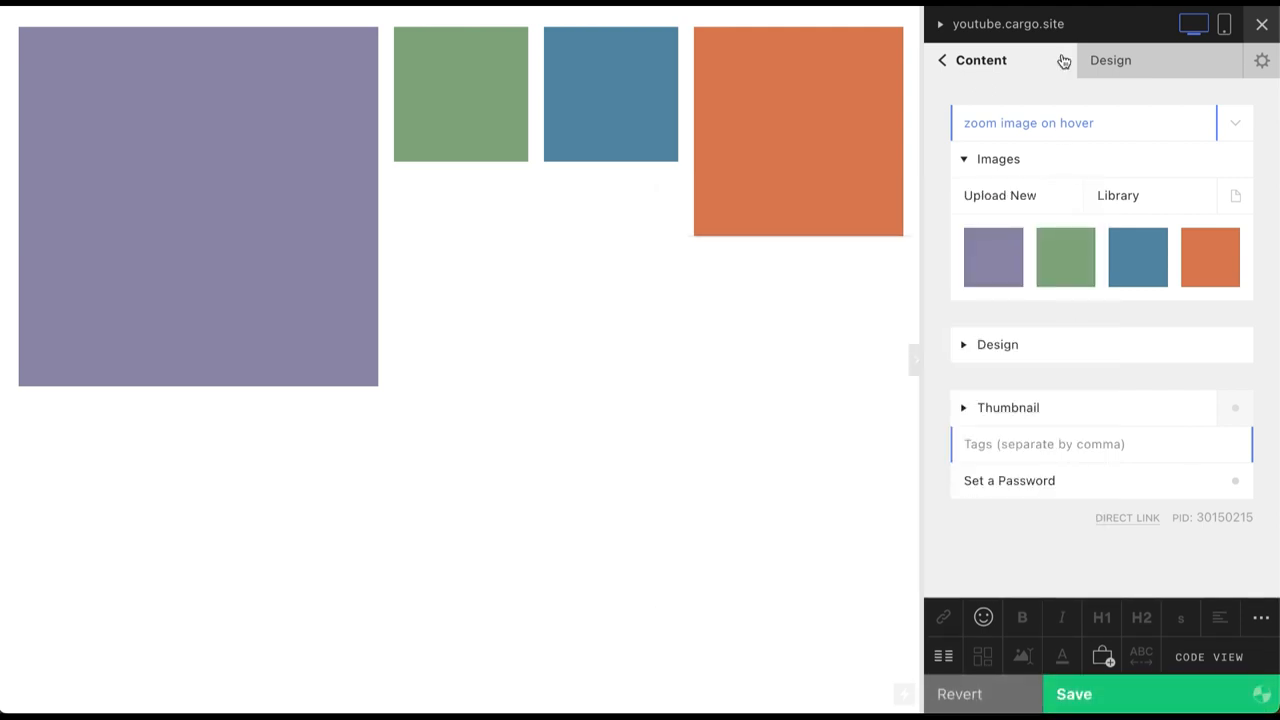
Add a .hover_left img:hover rule with transform-origin: top left in the custom CSS
click(1110, 60)
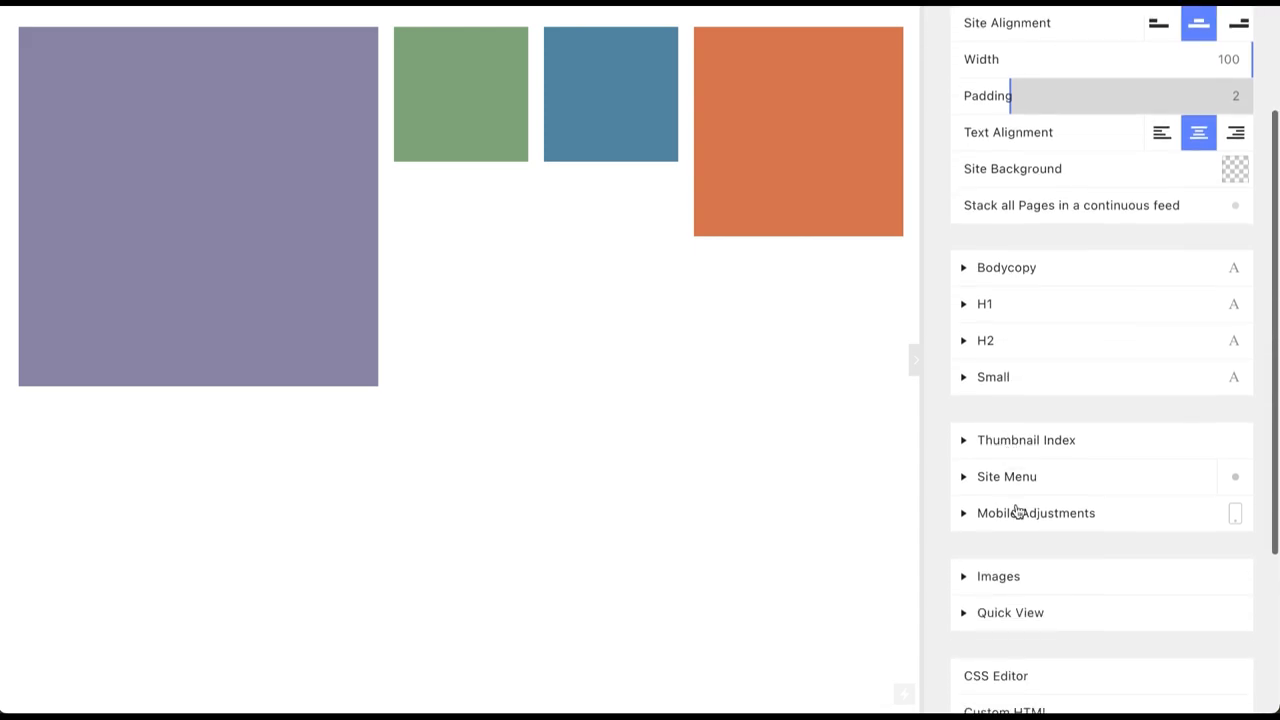
click(996, 676)
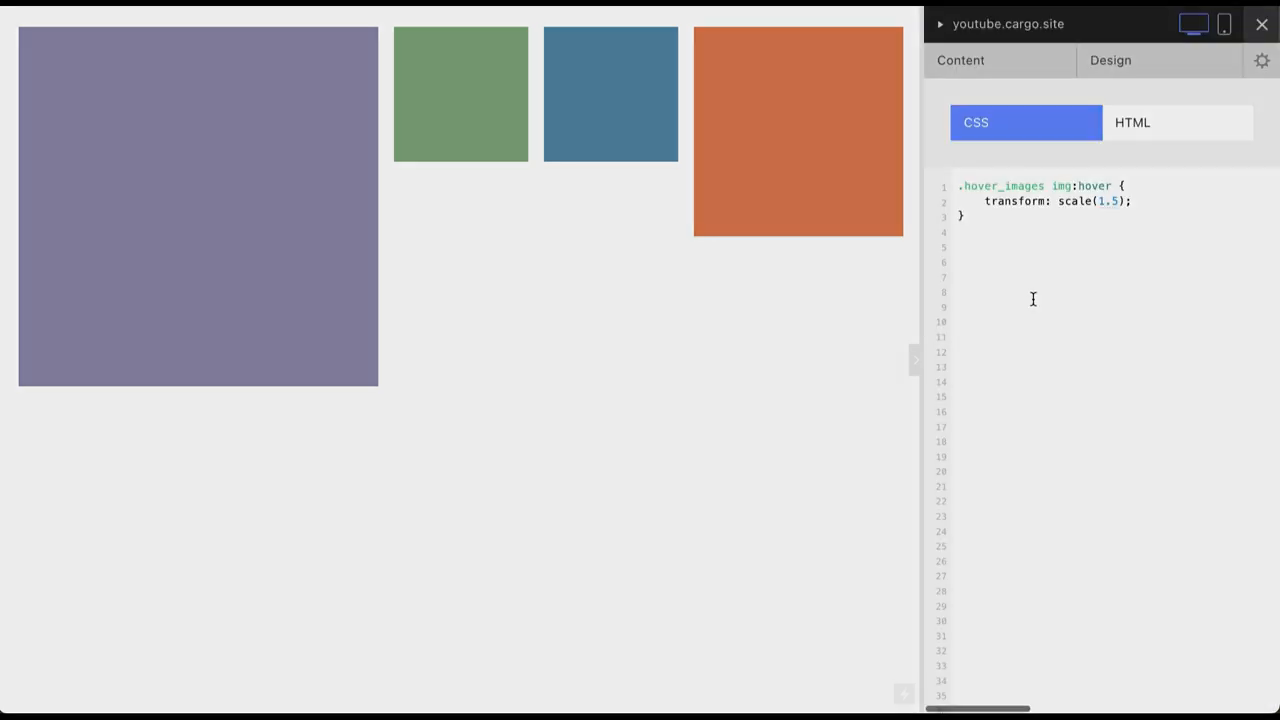
text(.hover_left)
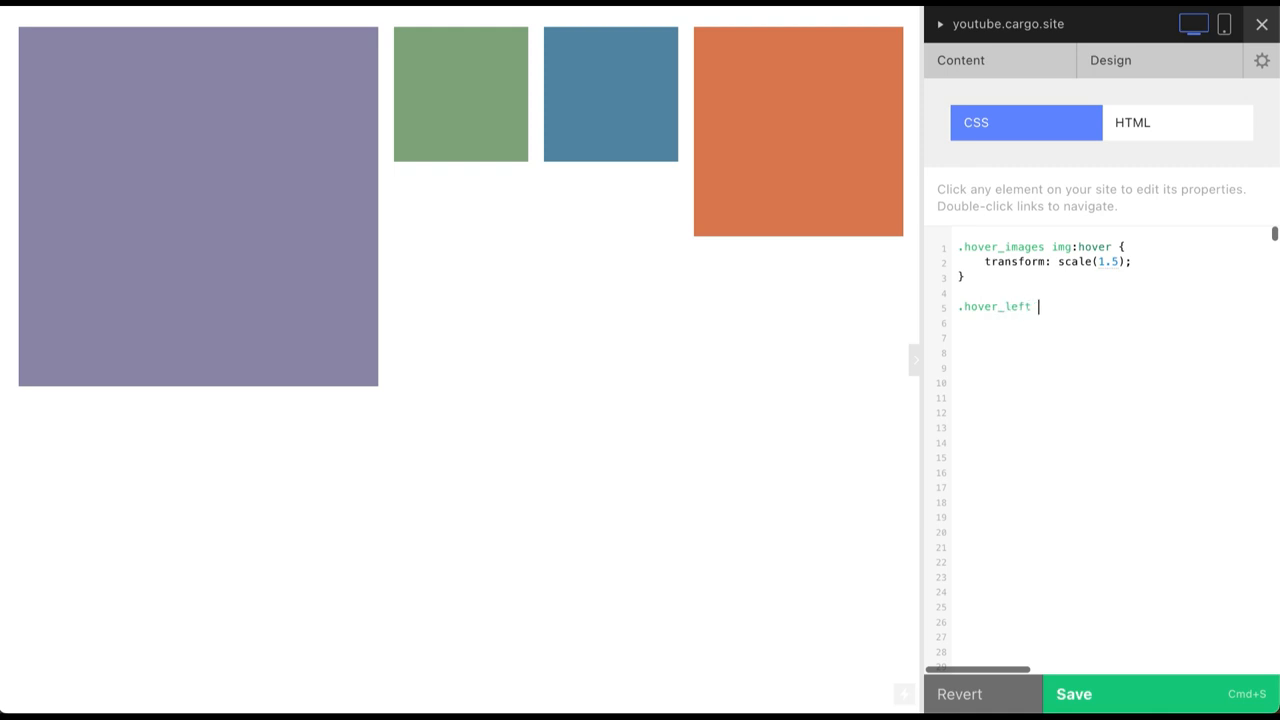
double_click(1080, 248)
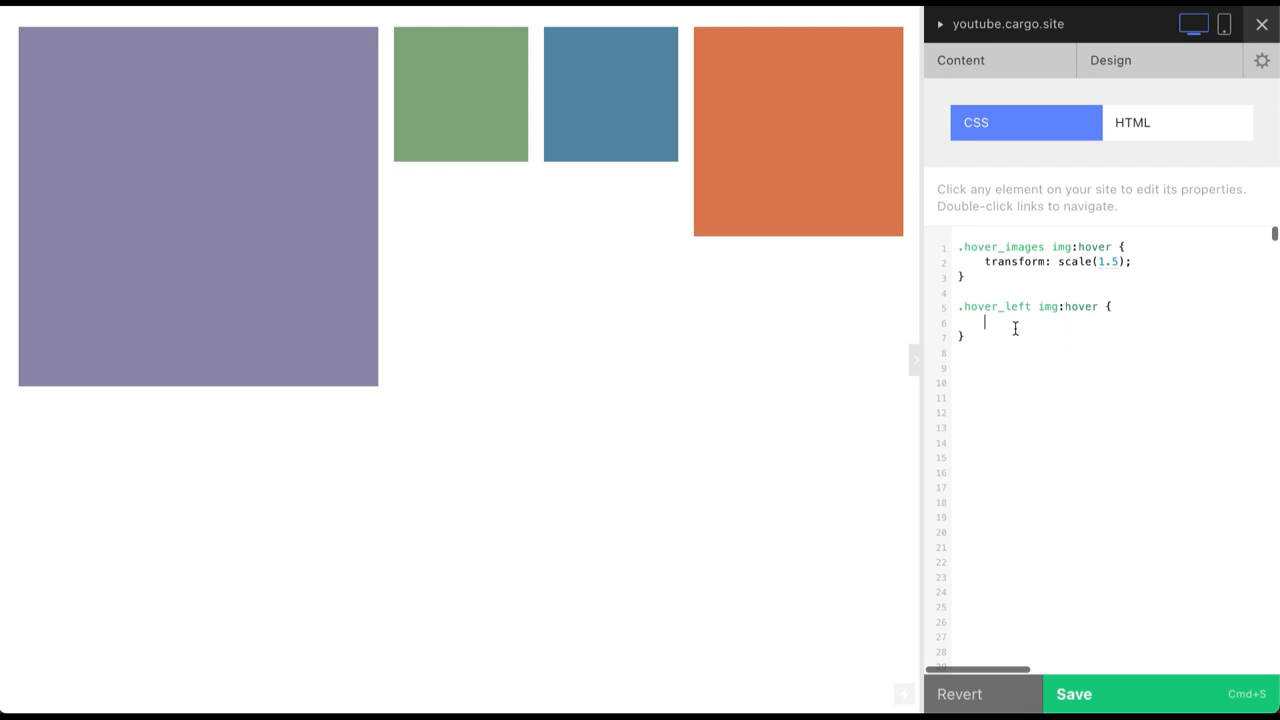
text(transform-origin: ;)
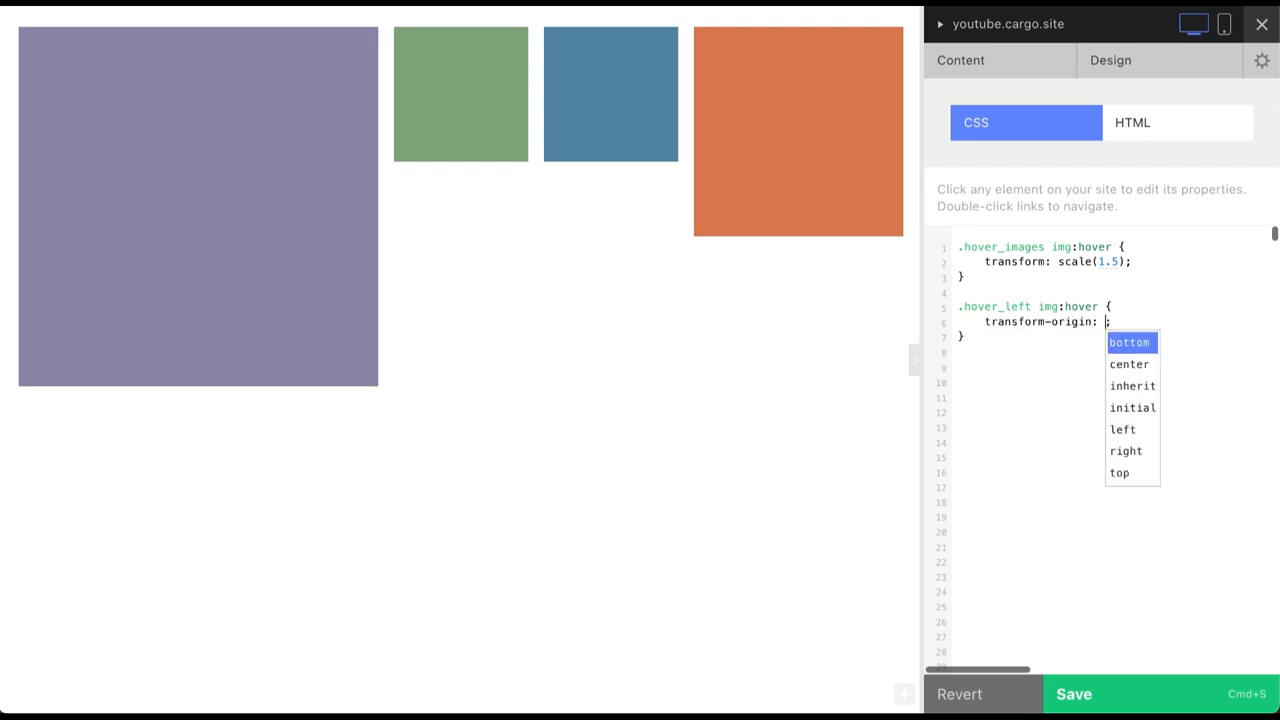
text(top left)
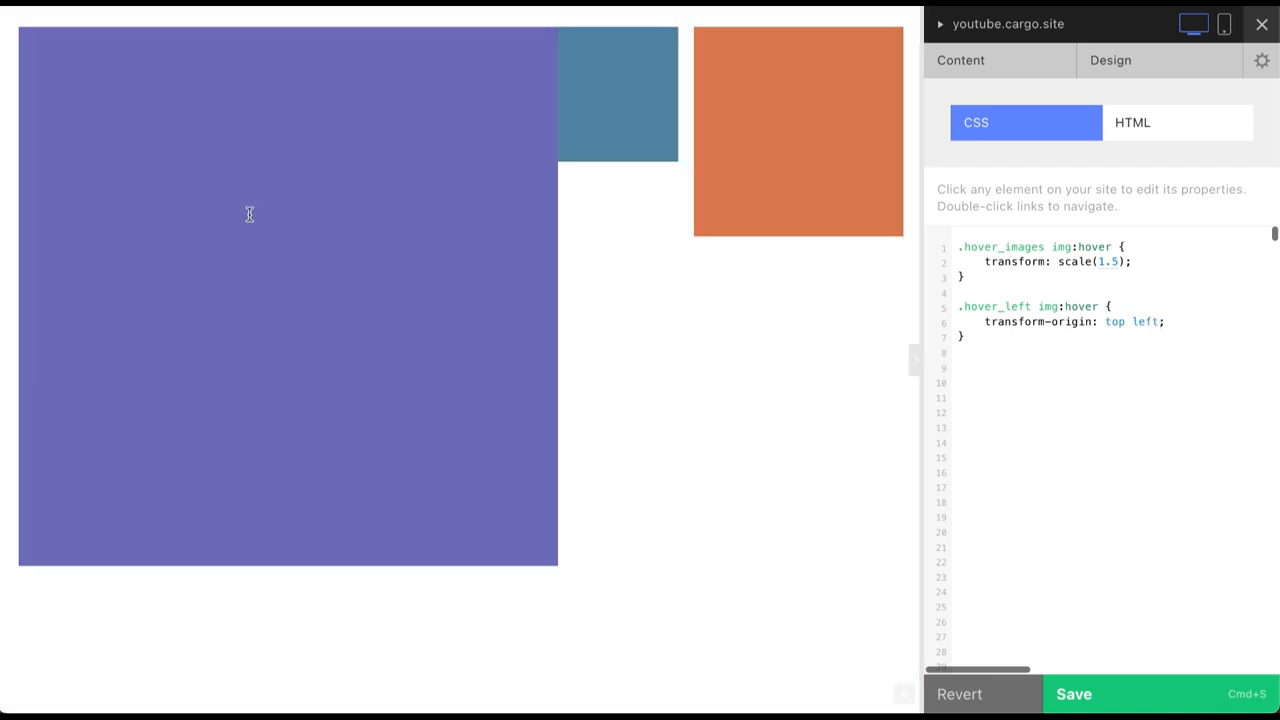
mouse_move(512, 420)
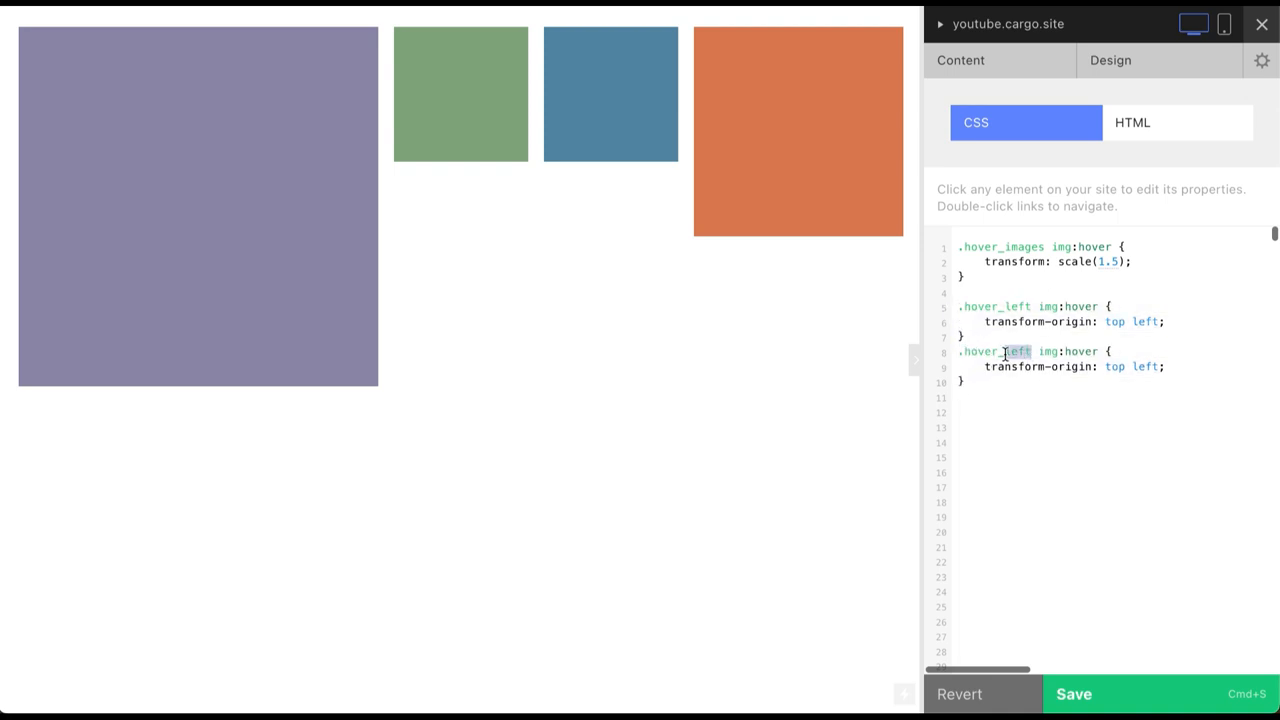
Rename the copied rule to .hover_center with transform-origin: top center
text(_center)
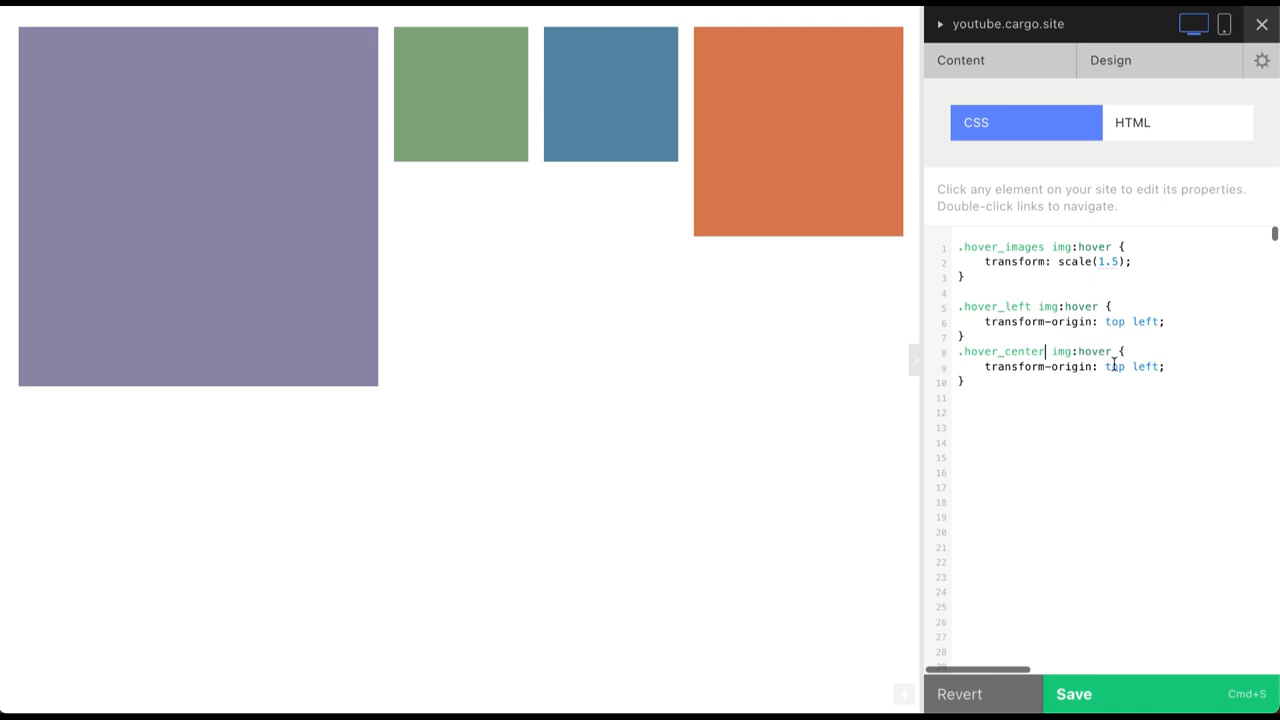
double_click(1144, 366)
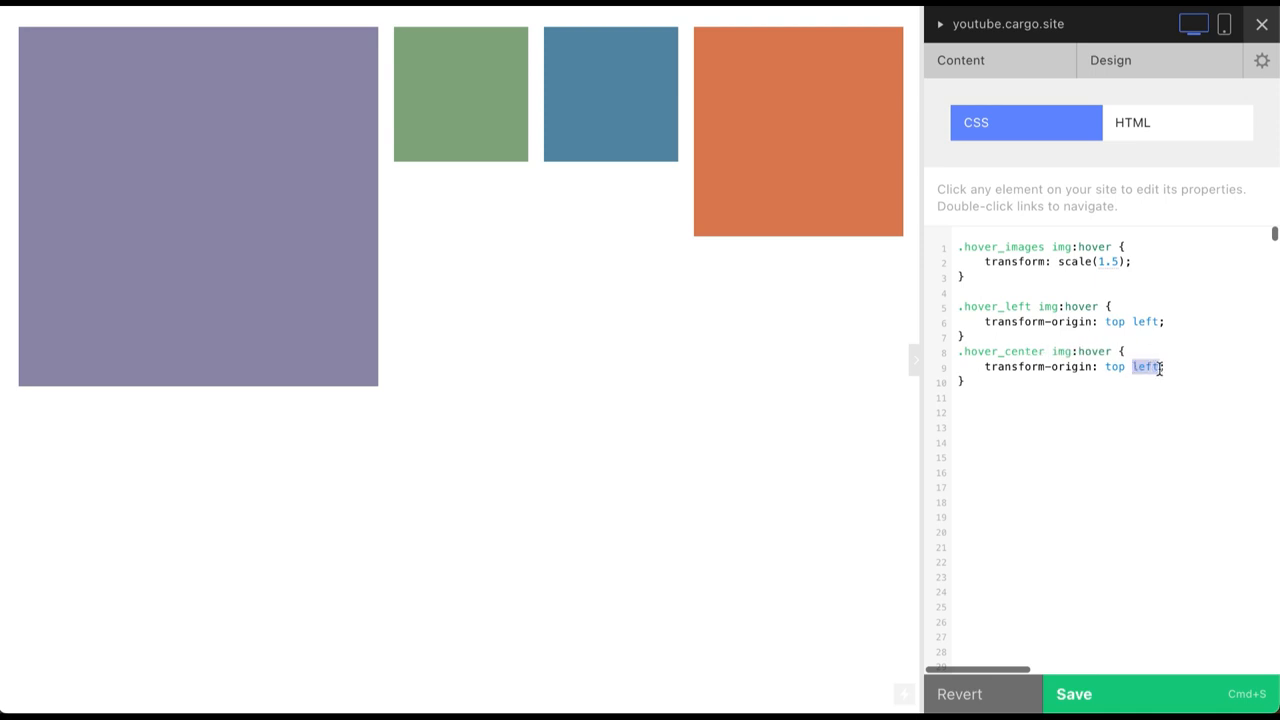
text(center)
click(1116, 426)
text(transform-origin: top right;)
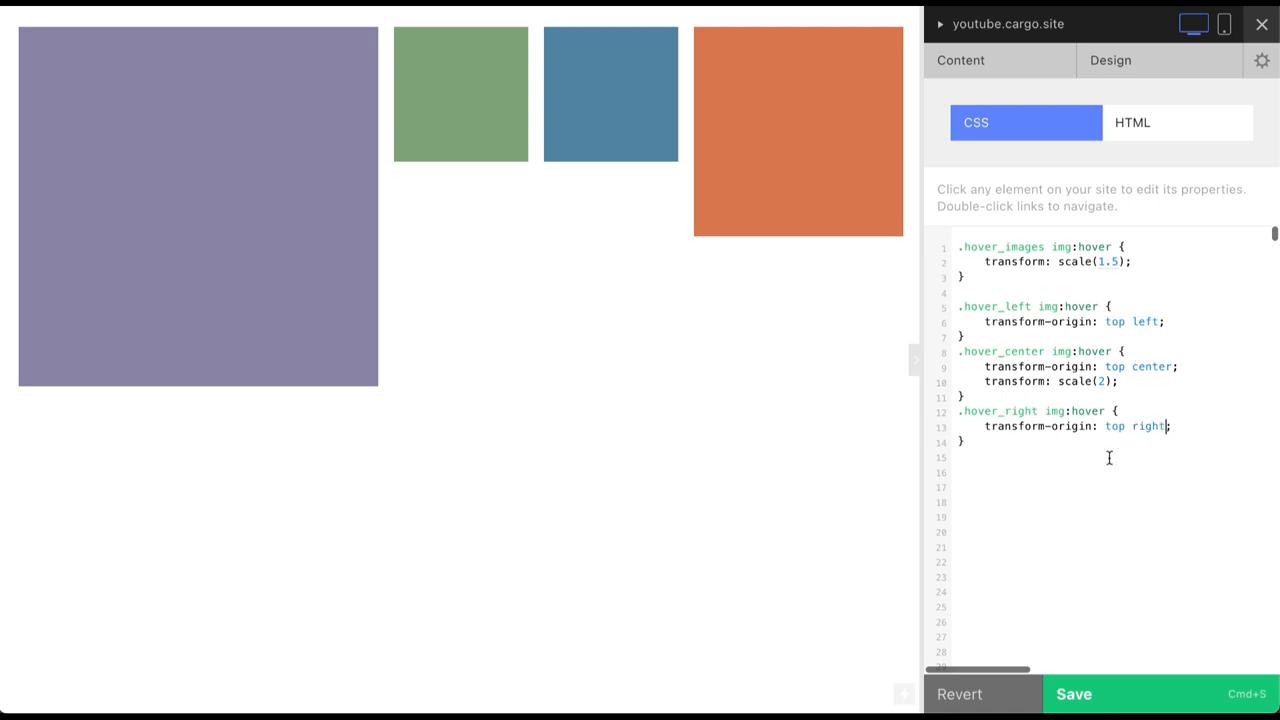
mouse_move(284, 126)
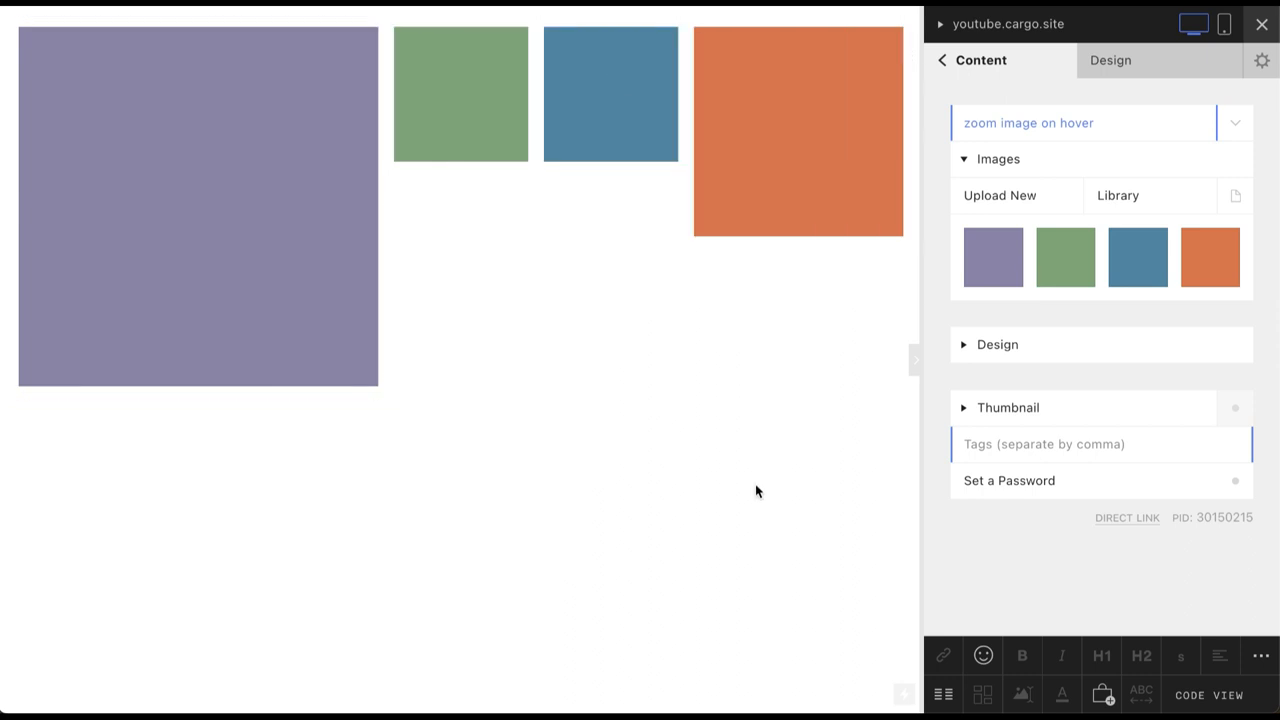
mouse_move(832, 256)
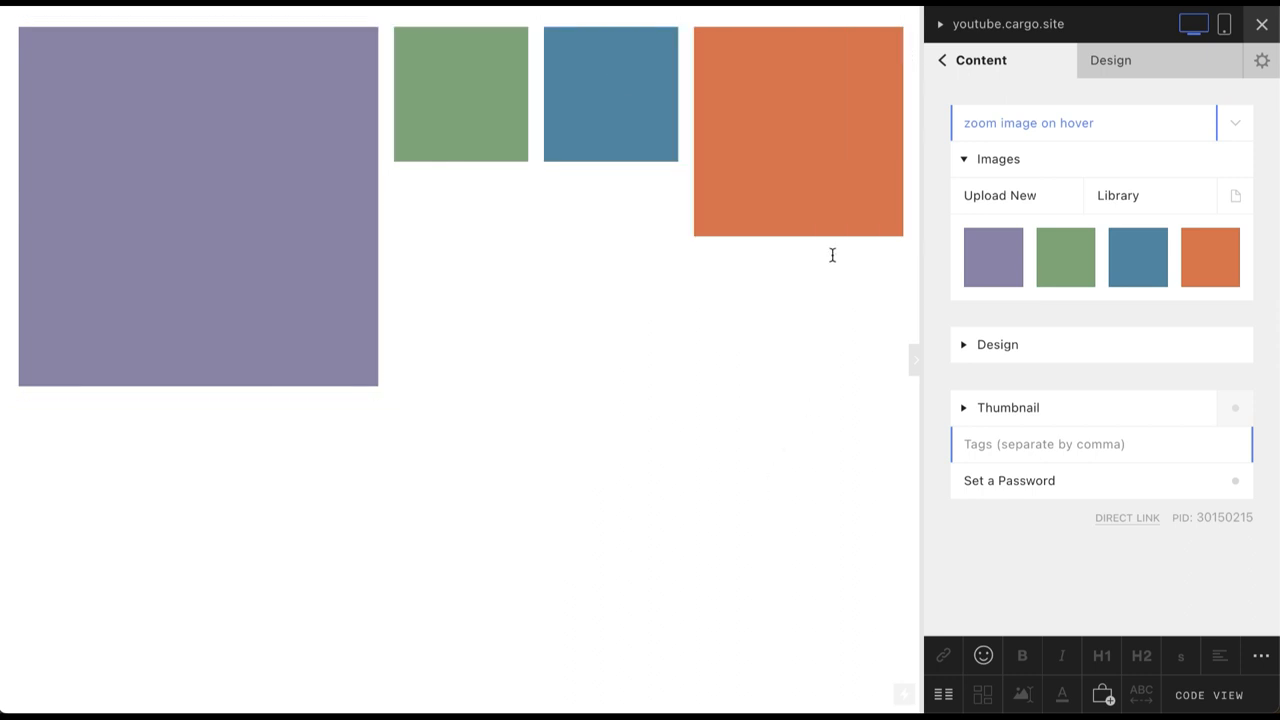
mouse_move(996, 352)
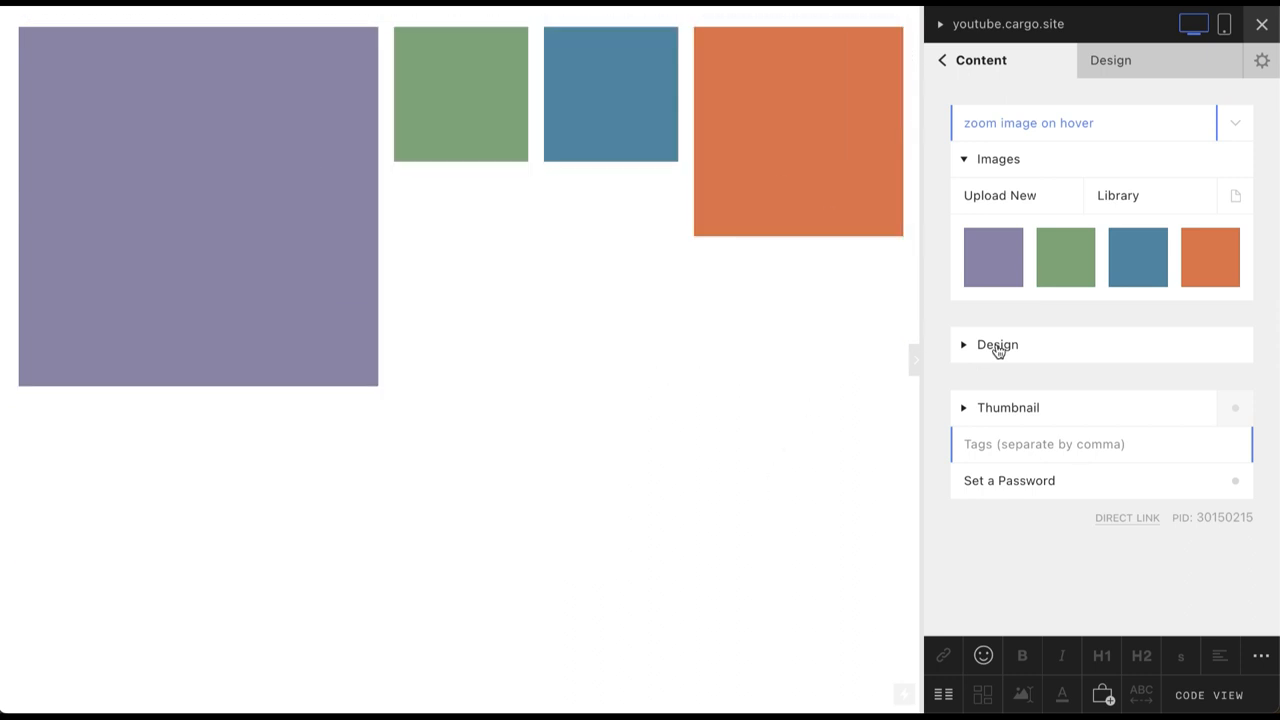
Insert image 3 below the grid and bring up the page markup
click(1008, 408)
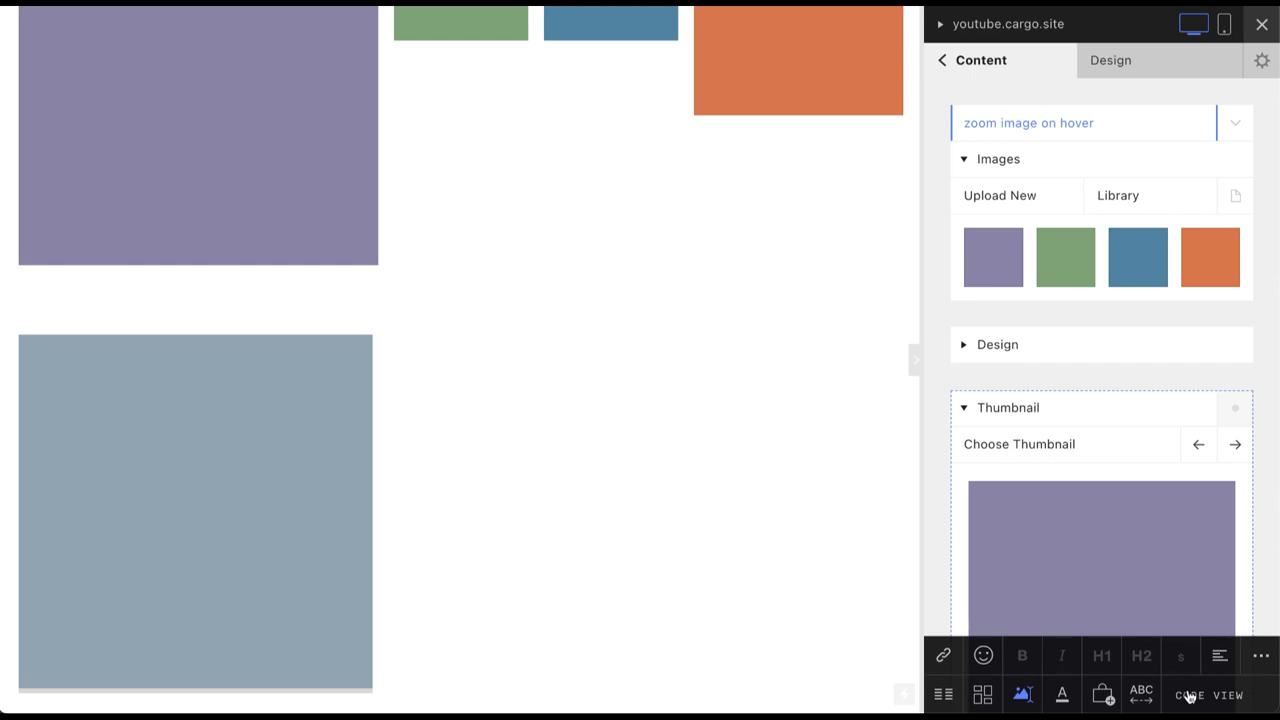
click(1208, 696)
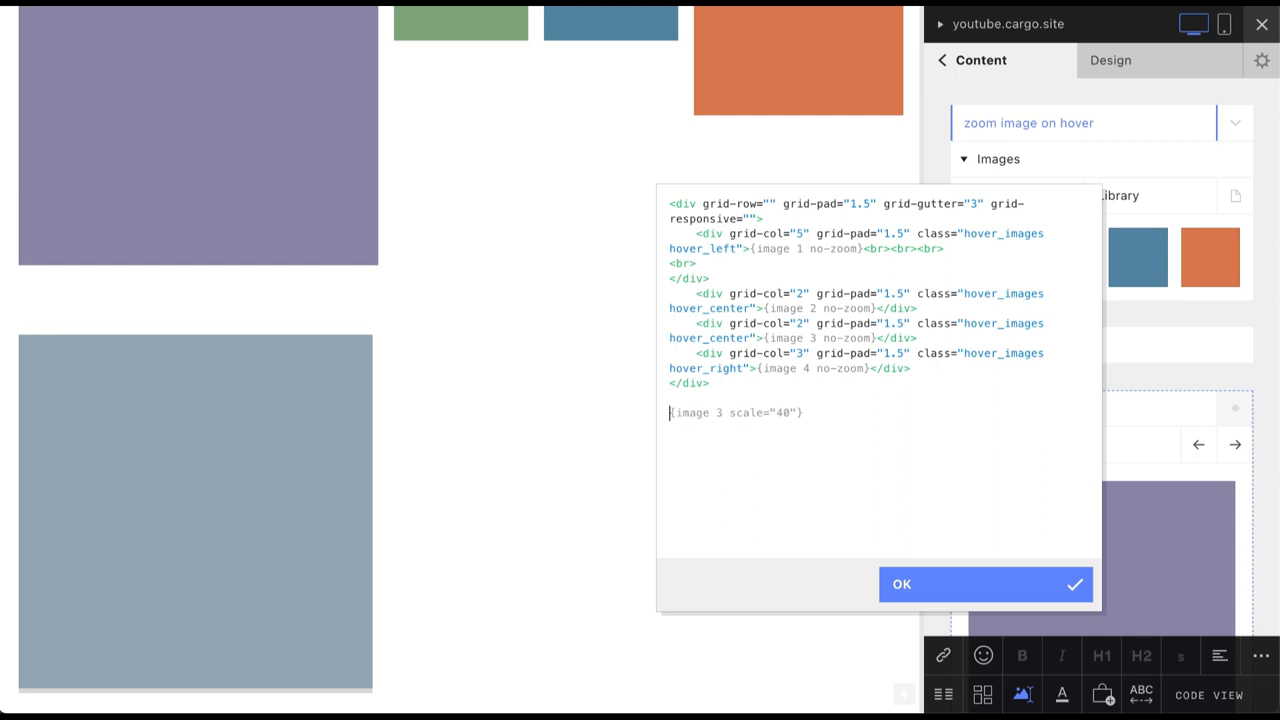
Wrap the new image in a div with class "hover_images hover_left" and confirm the edit
text(<div>)
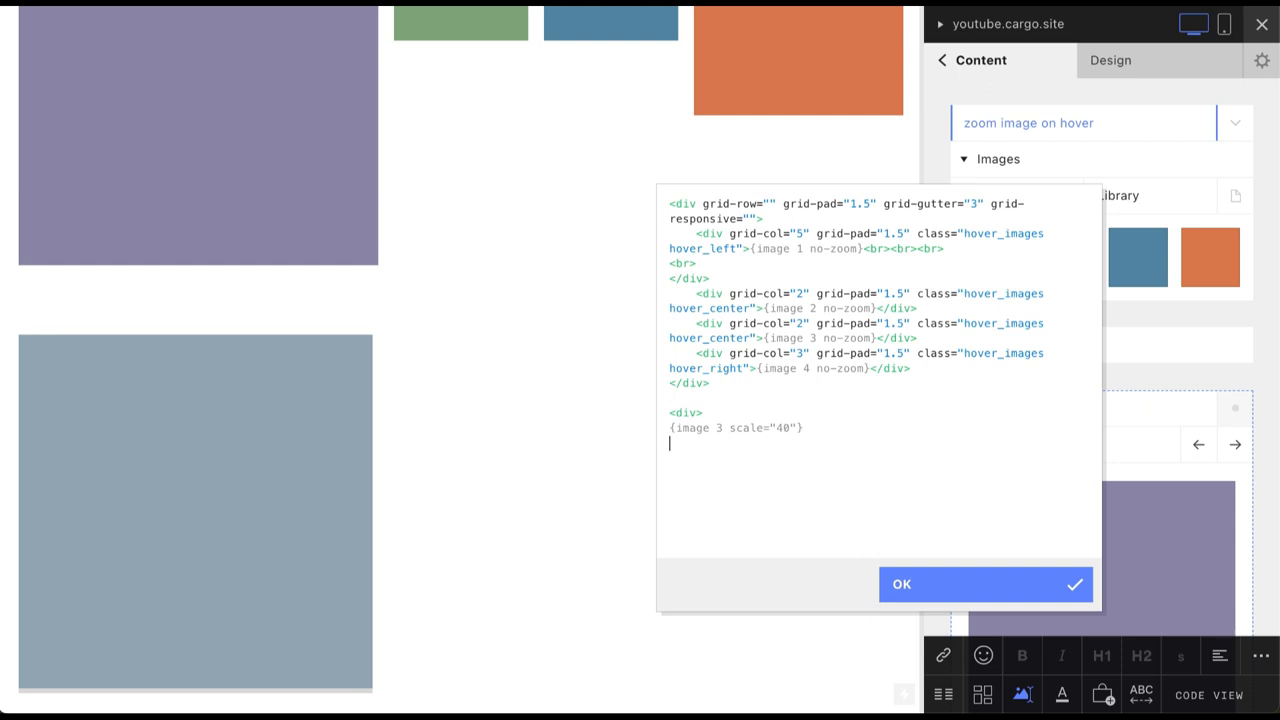
text(</div>)
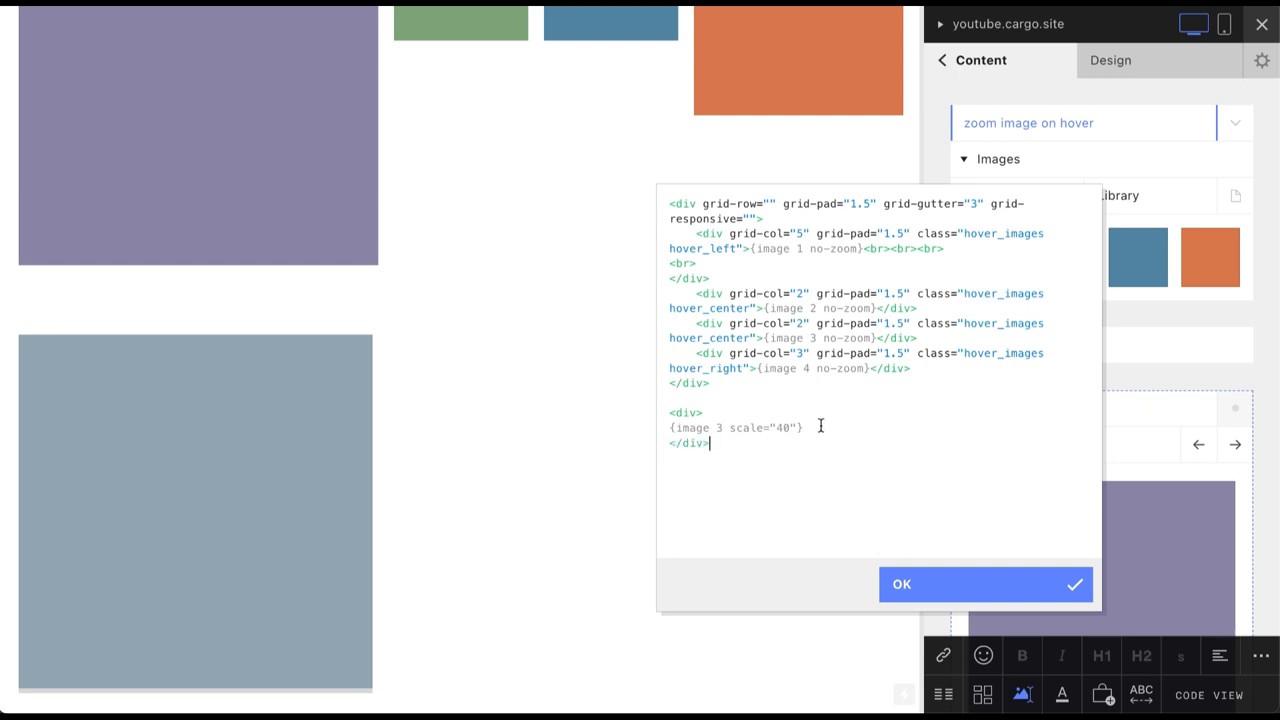
text(ca)
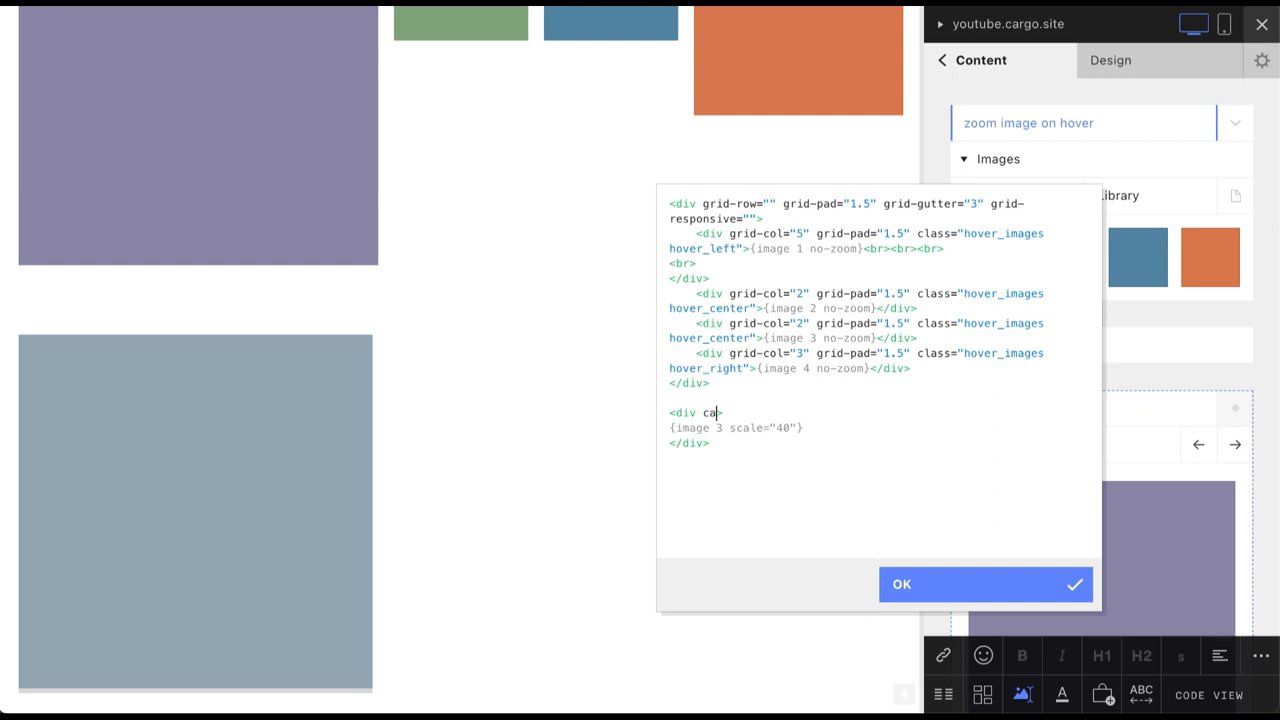
text(lass=")
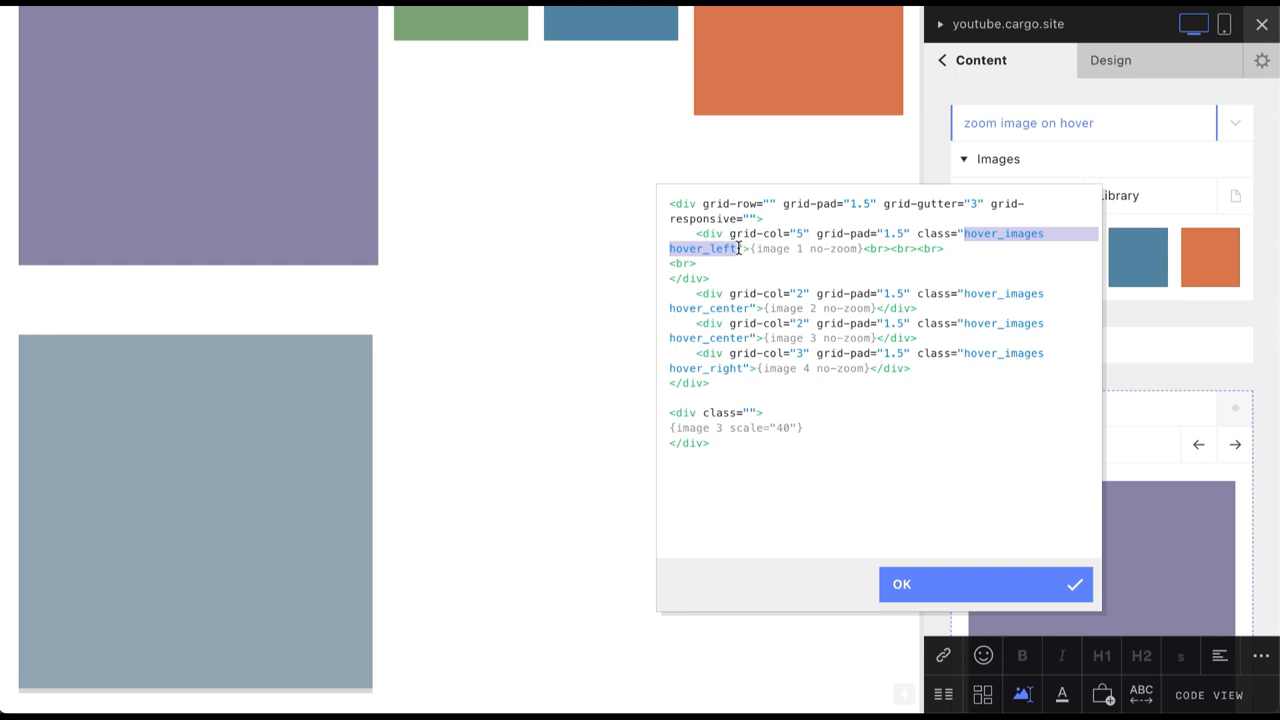
text(hover_images hover_left)
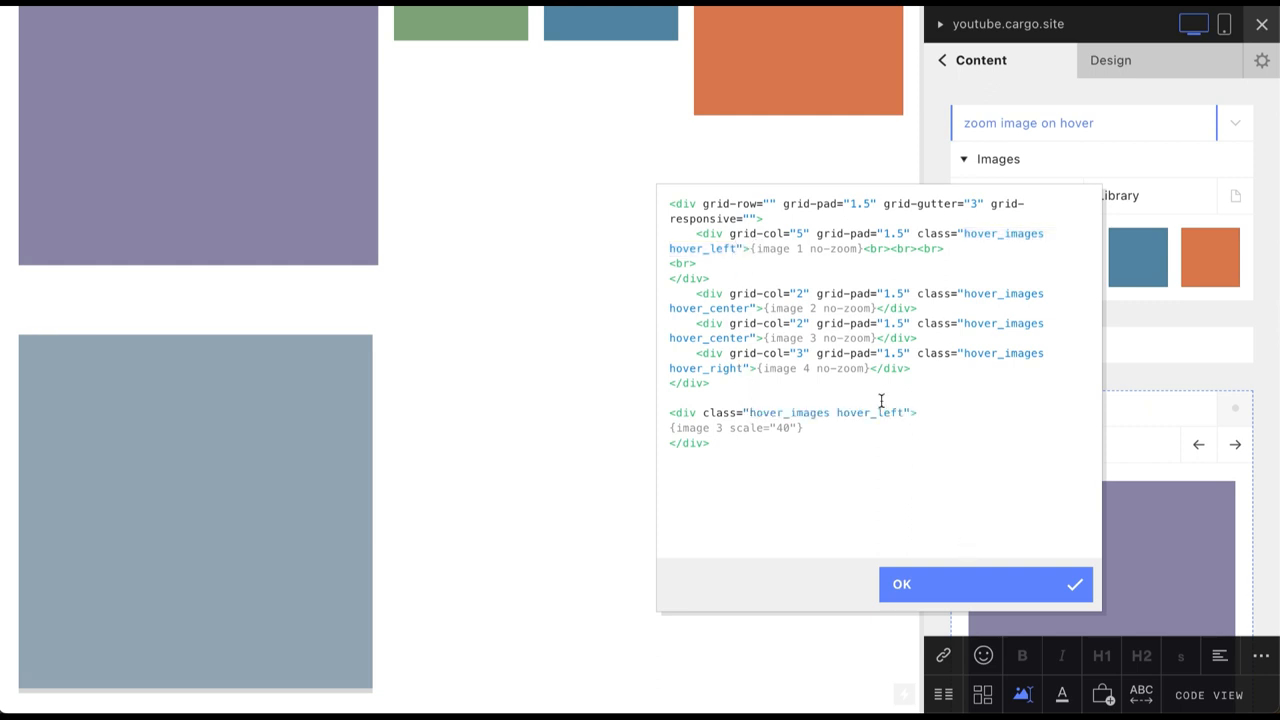
double_click(868, 412)
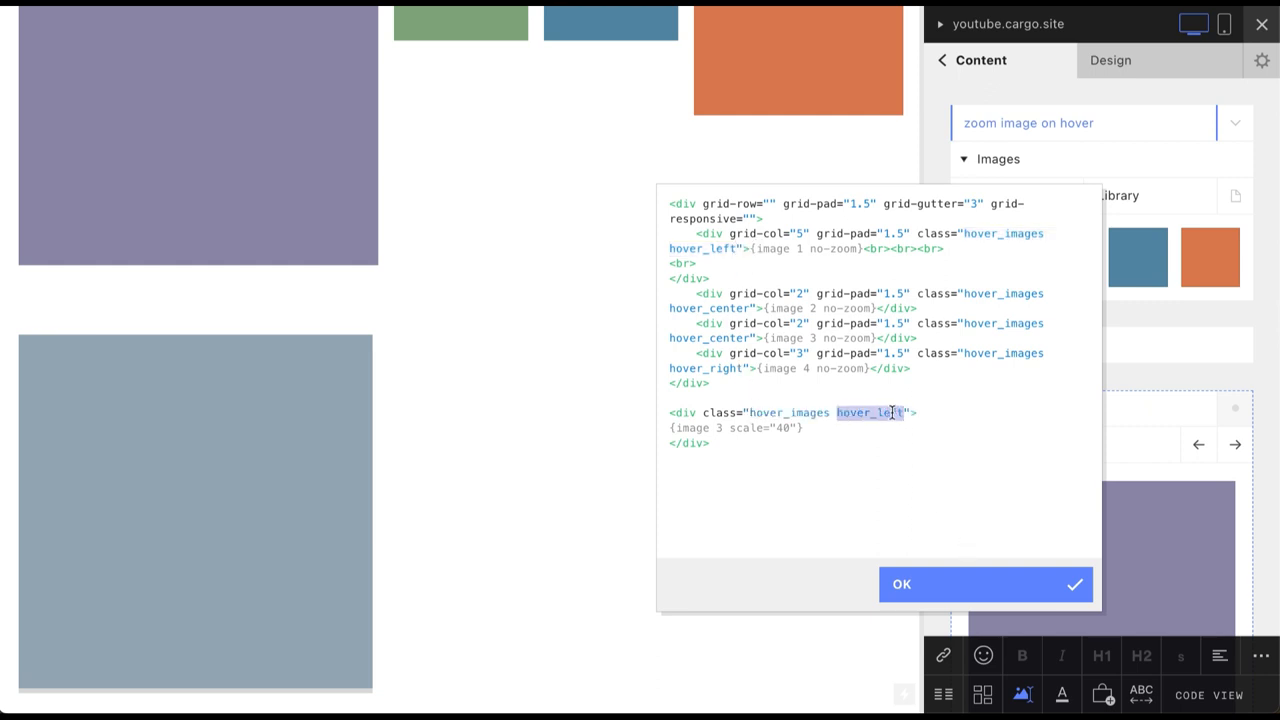
click(900, 584)
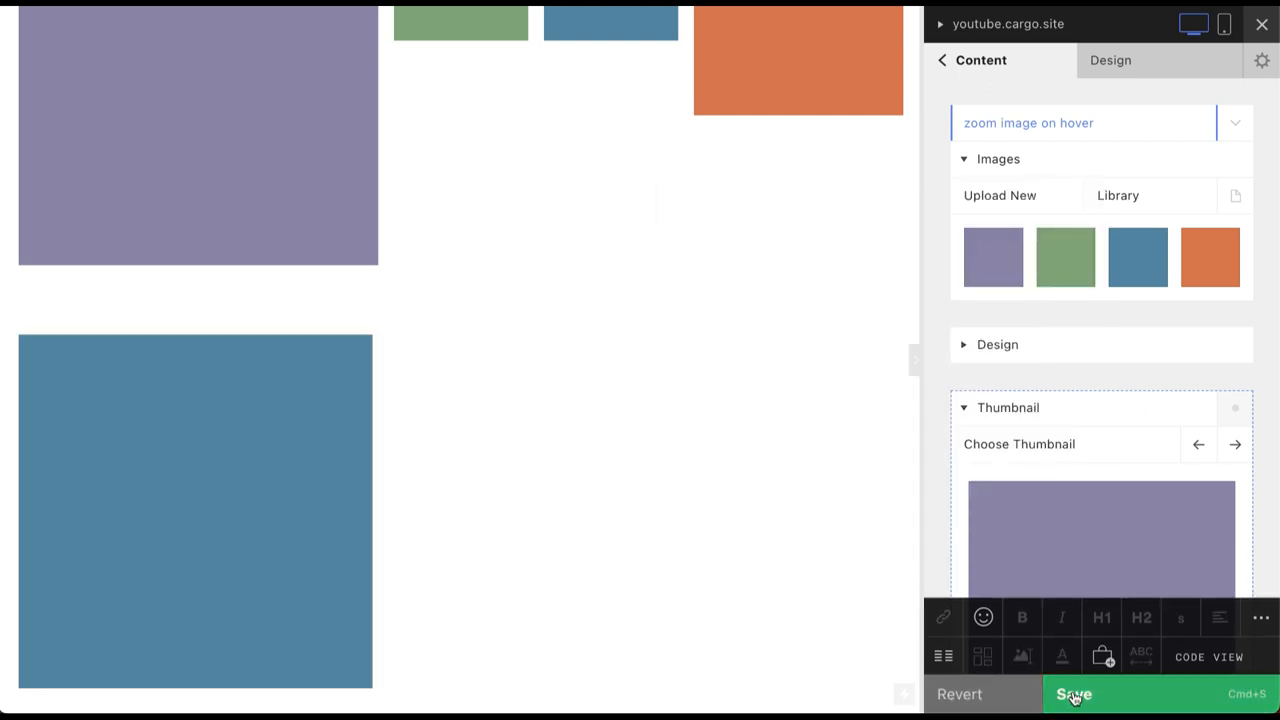
Save the page changes so the blue image zooms from its top-left corner
click(1072, 692)
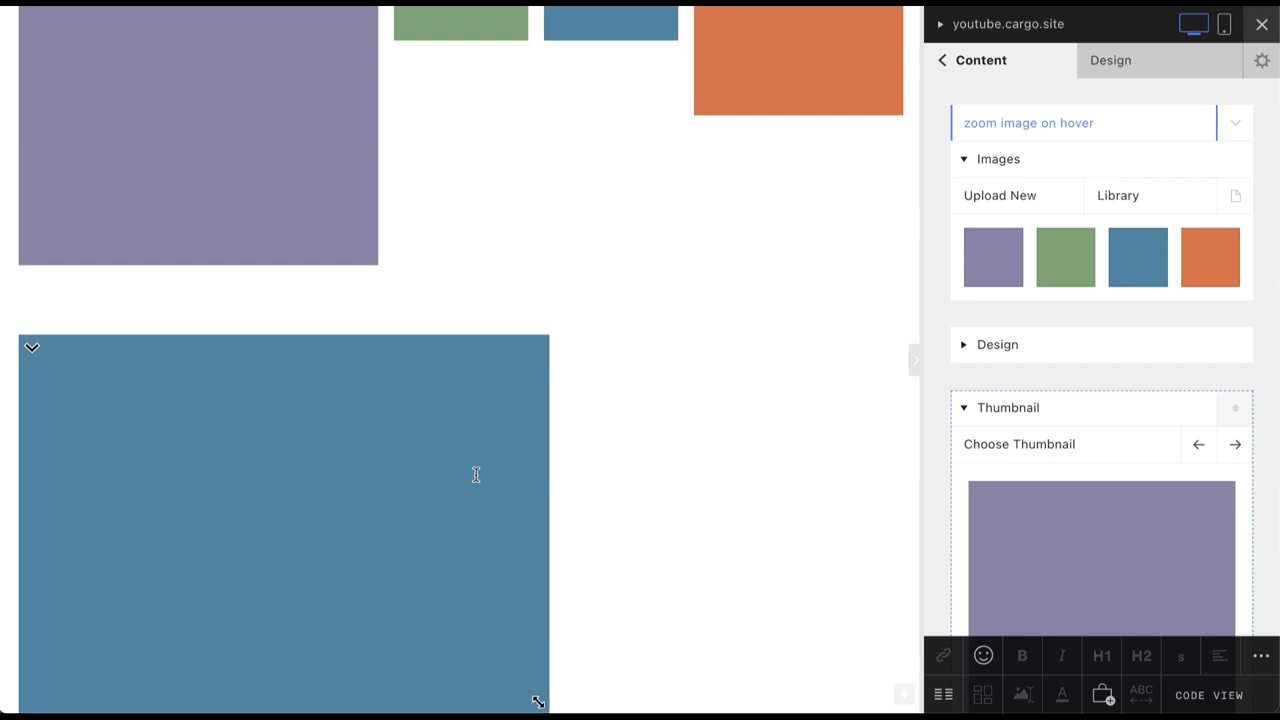
mouse_move(320, 476)
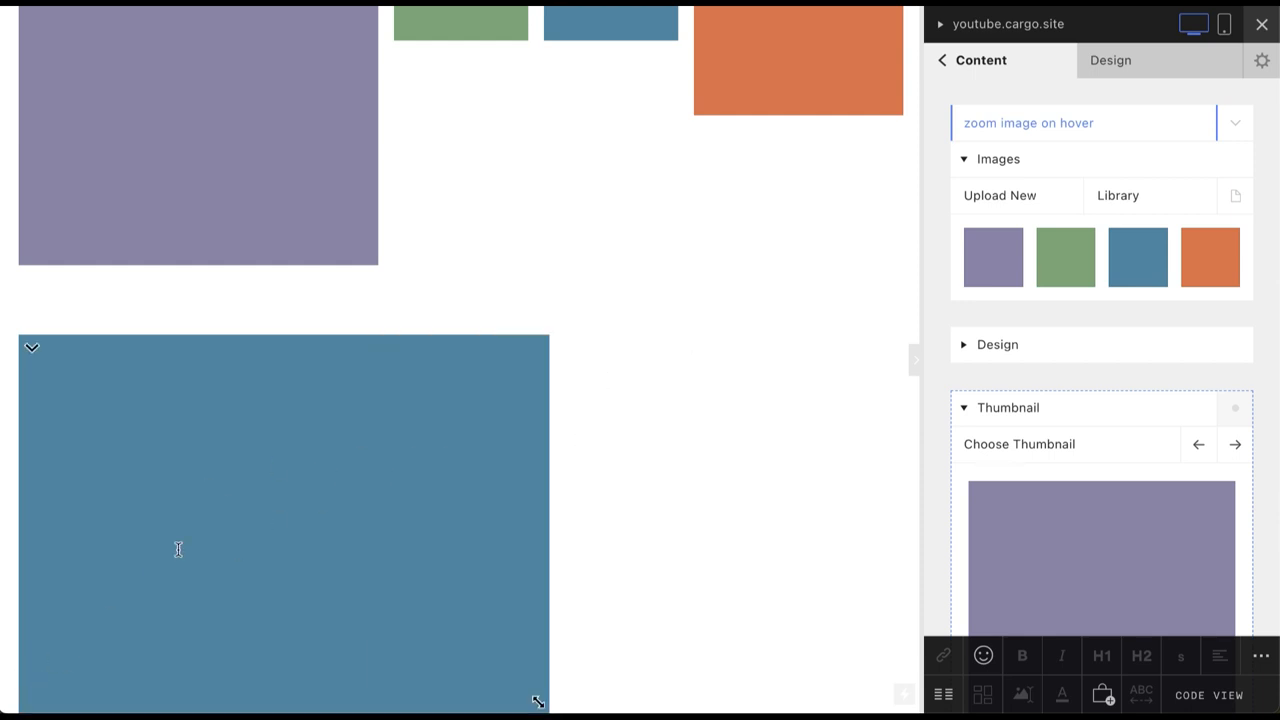
mouse_move(356, 592)
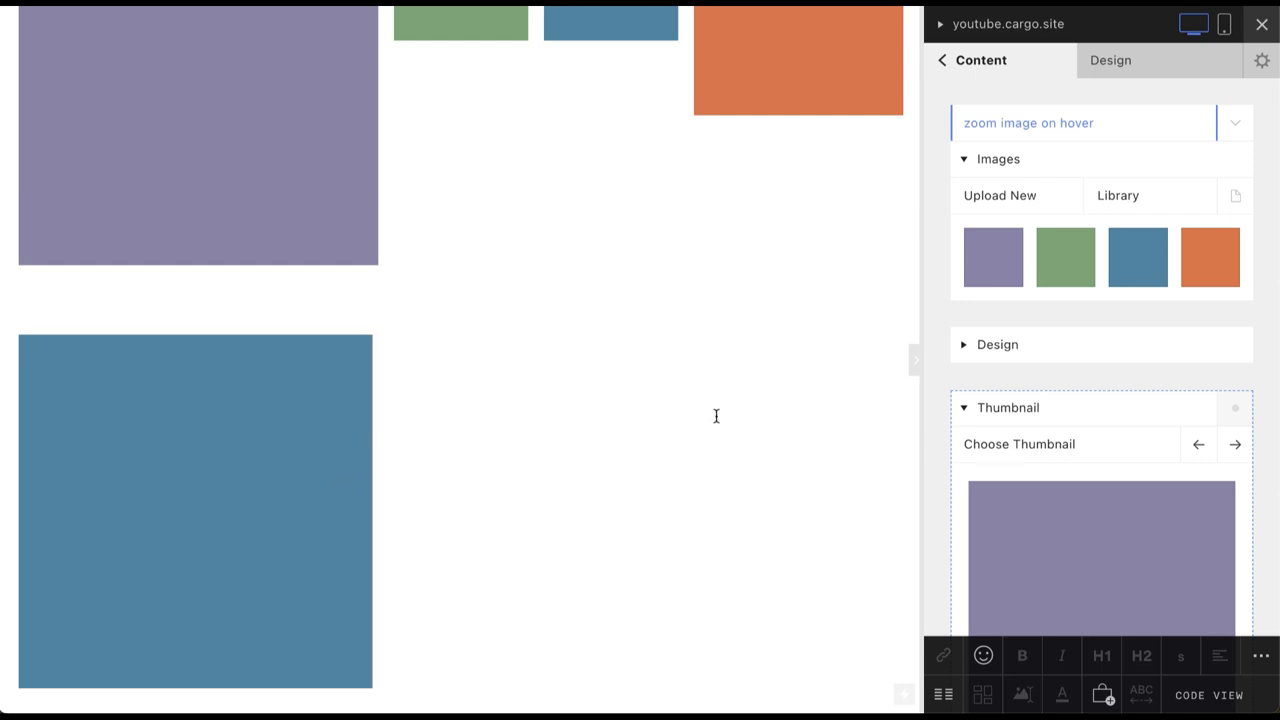
mouse_move(1100, 550)
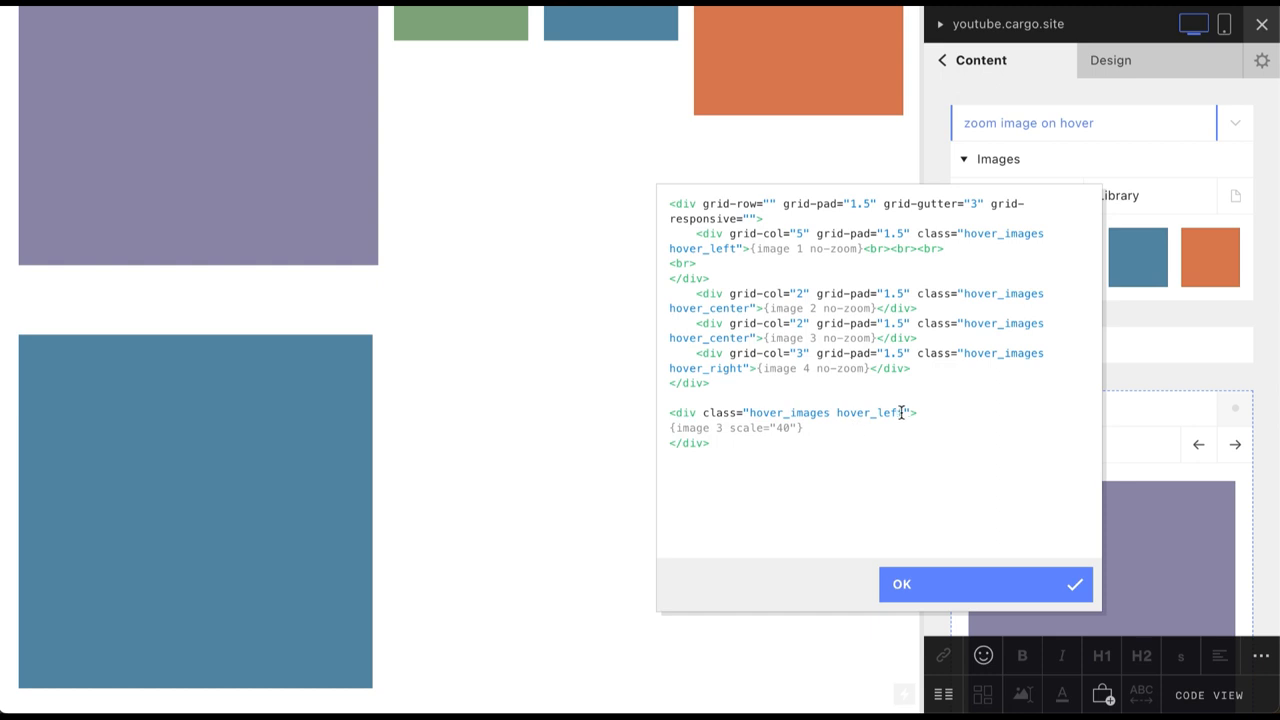
Rename the blue image's class to hover_left_bottom and confirm
text(_bottom)
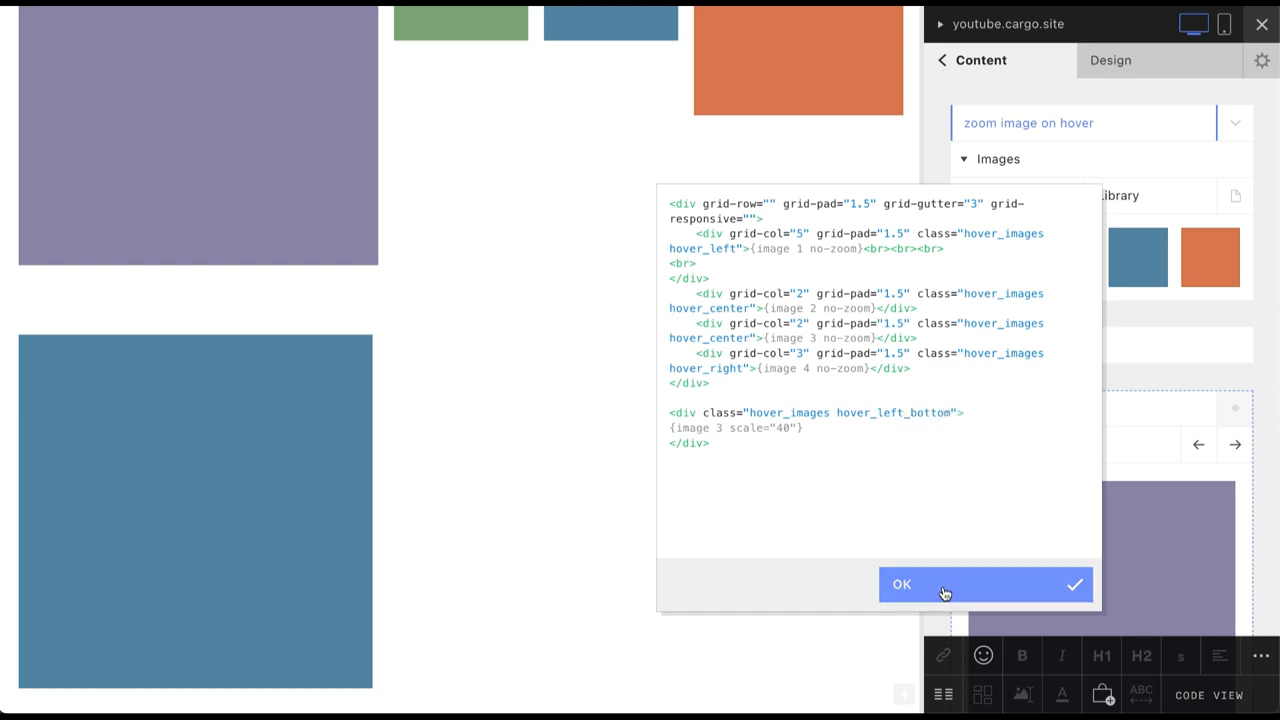
click(900, 584)
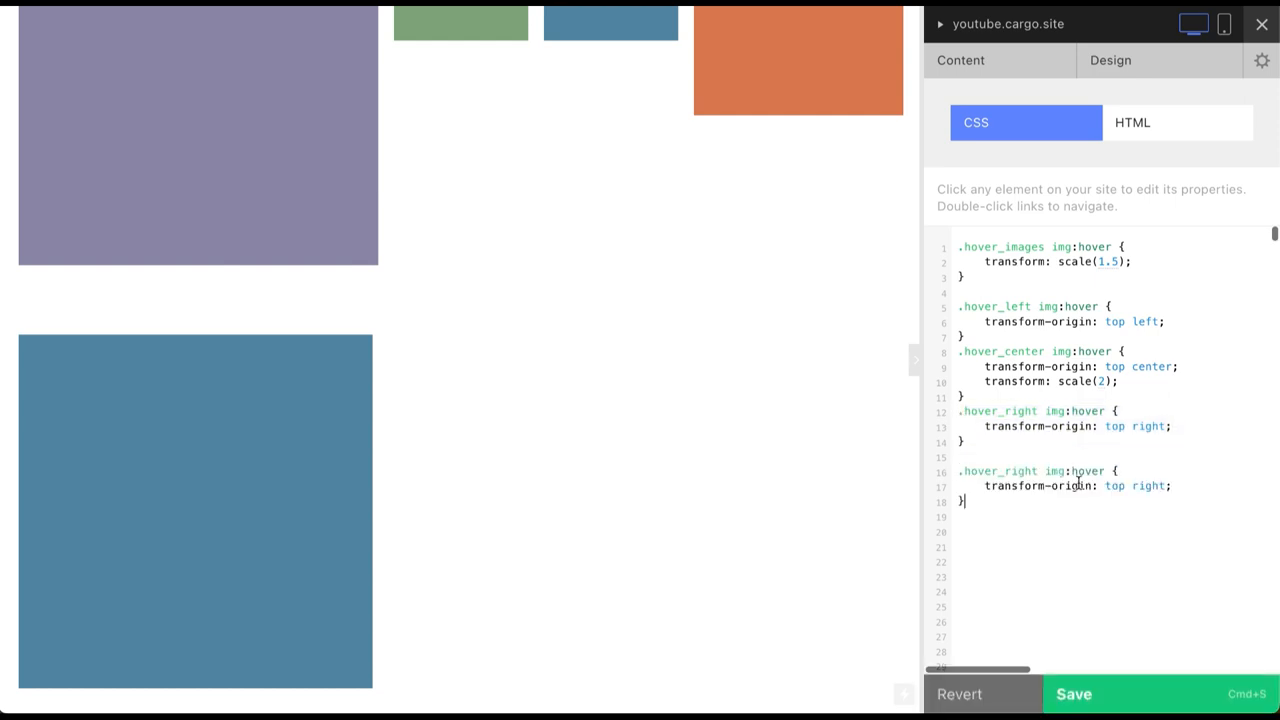
Rename the copied rule to .hover_left_bottom img:hover with transform-origin bottom left
double_click(1020, 472)
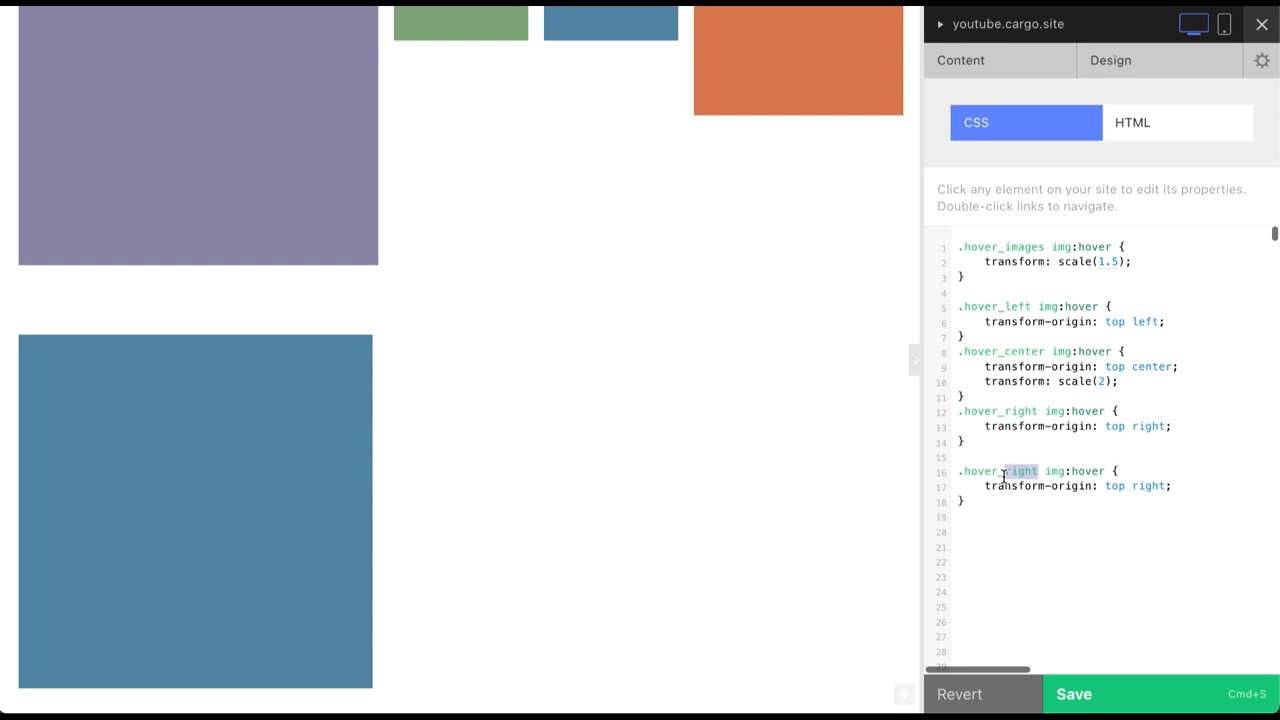
text(left)
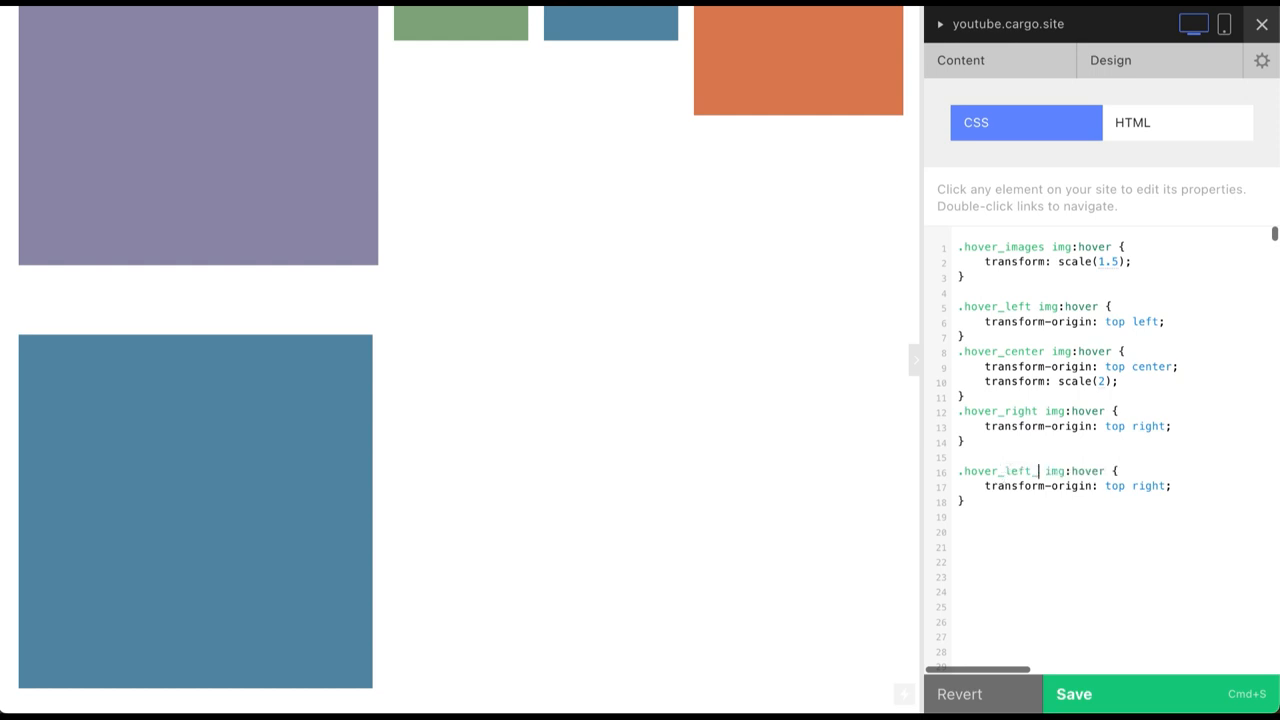
text(bottom)
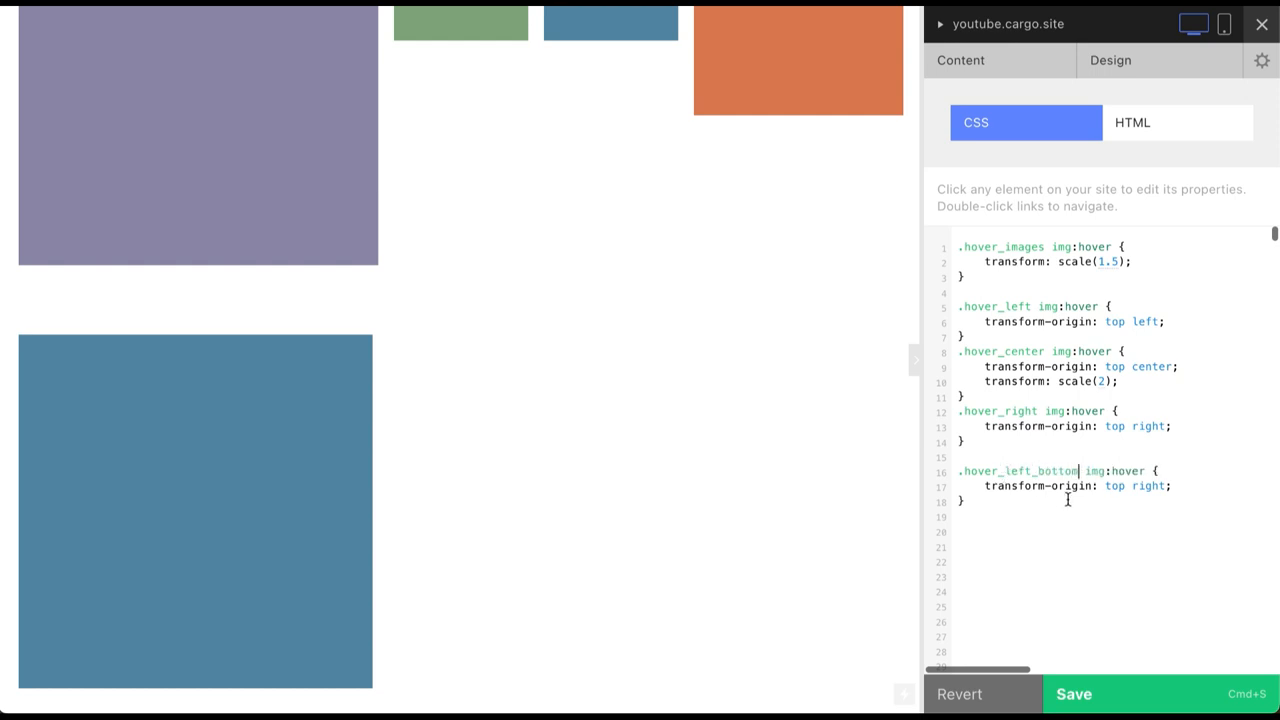
double_click(1136, 486)
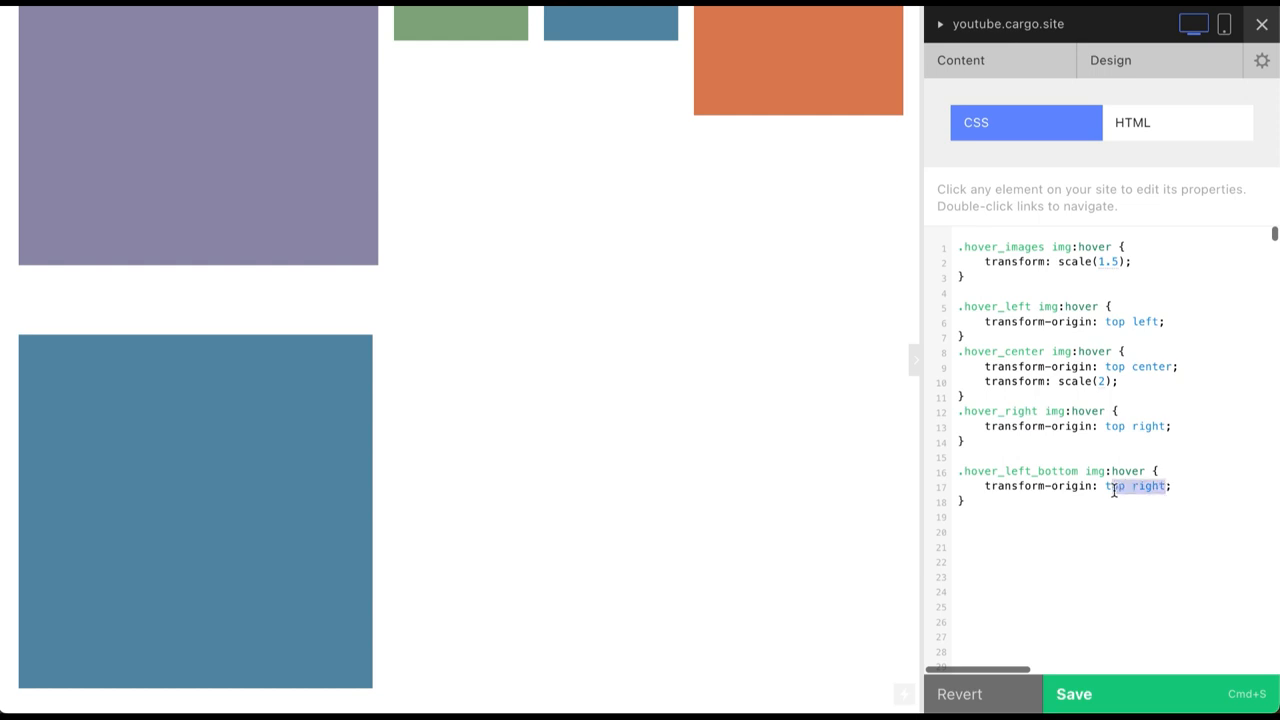
text(bottom)
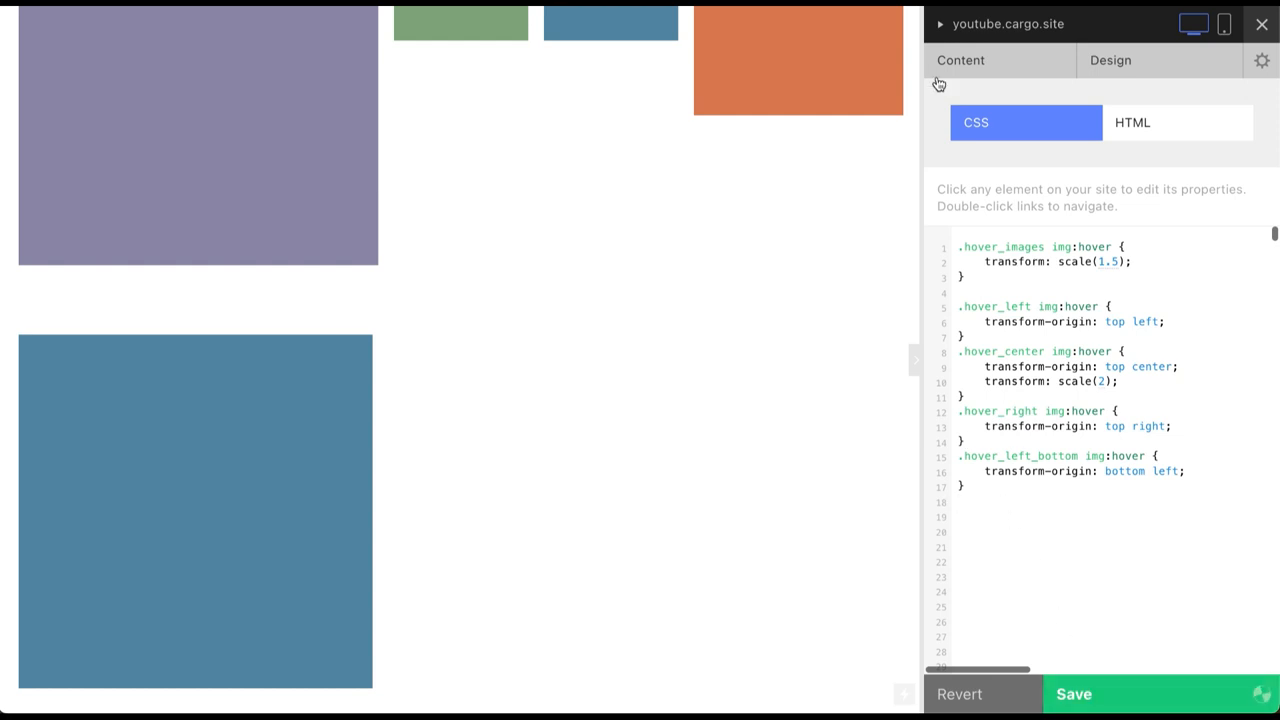
Go back to the zoom image on hover page and reach the bottom of its content
click(960, 60)
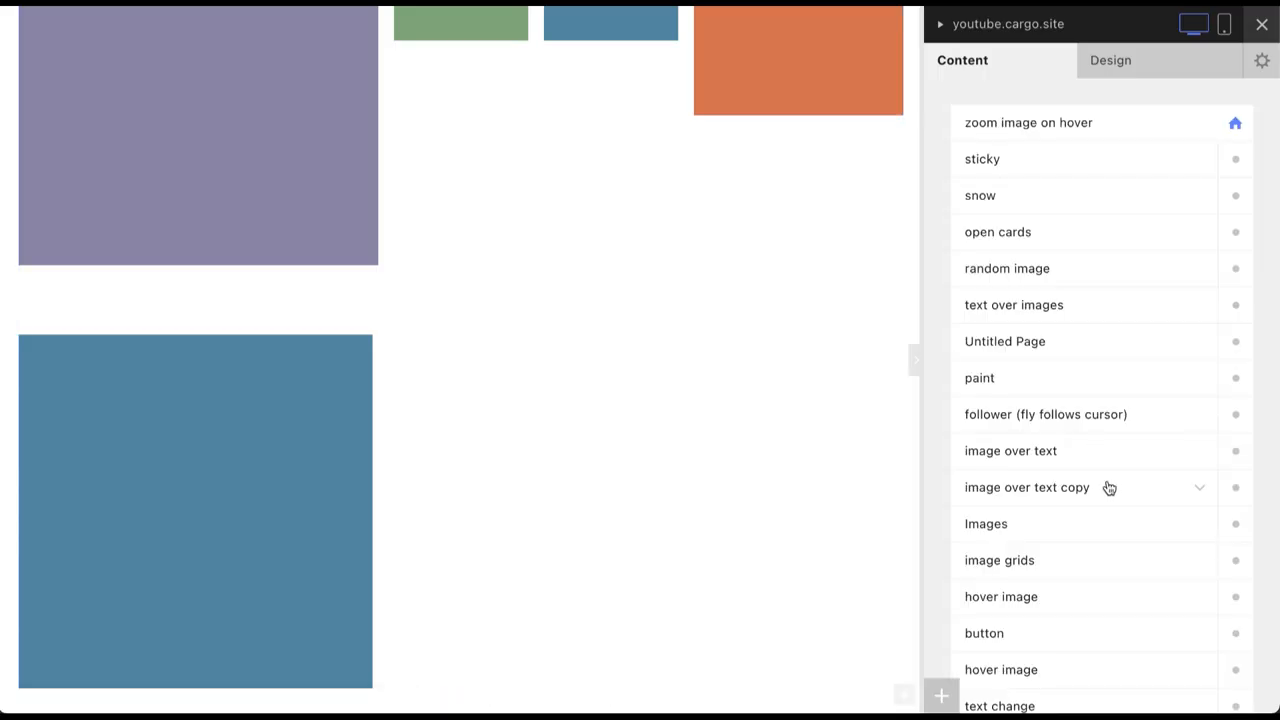
click(1028, 122)
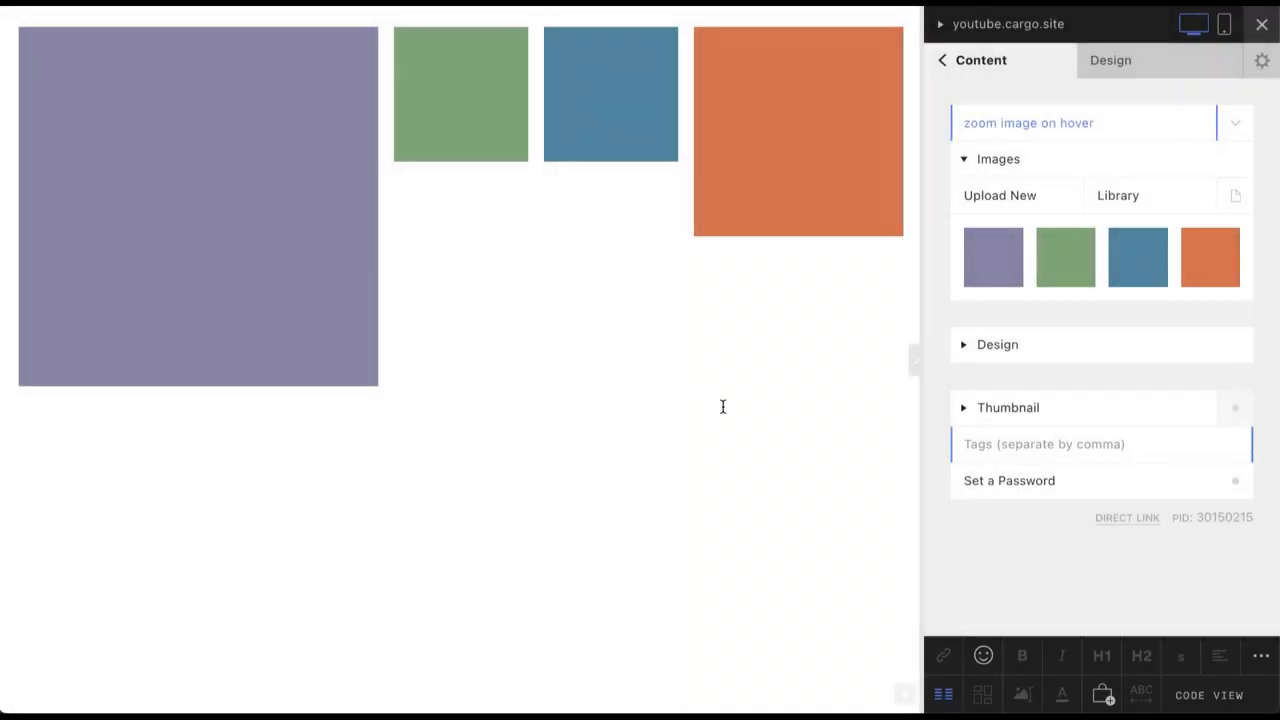
mouse_move(520, 338)
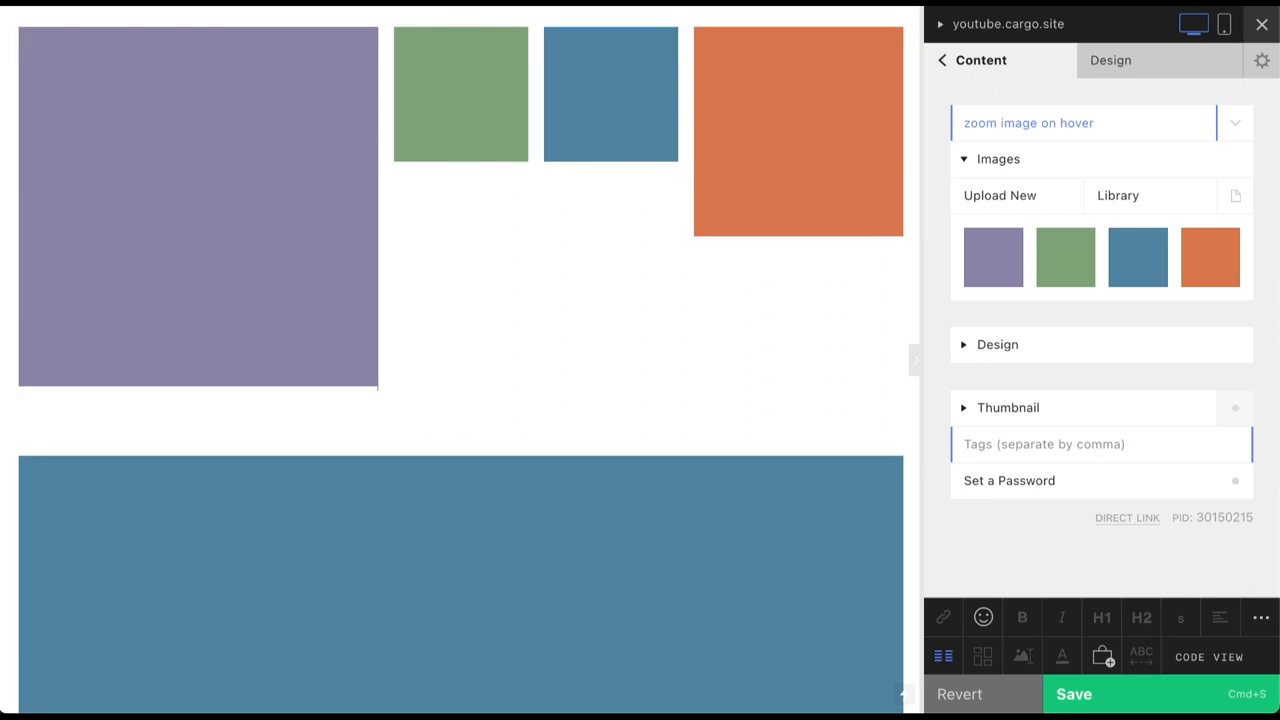
scroll(down, 3)
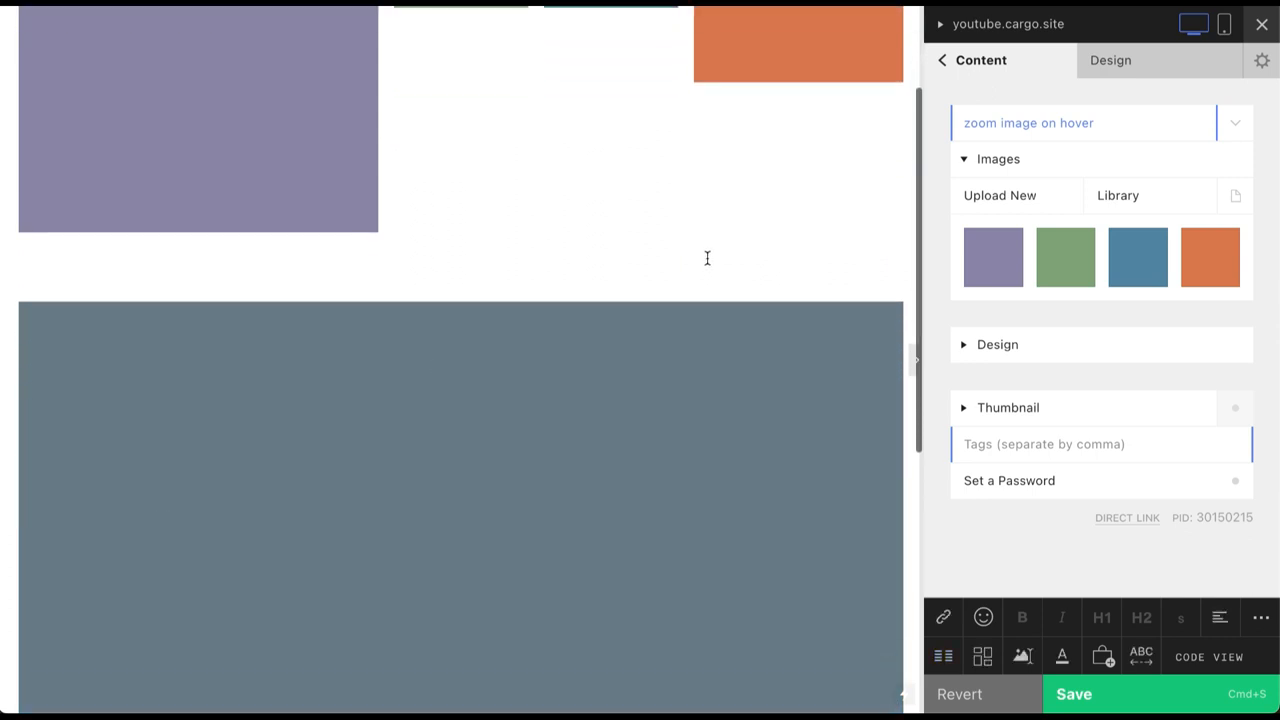
scroll(down, 3)
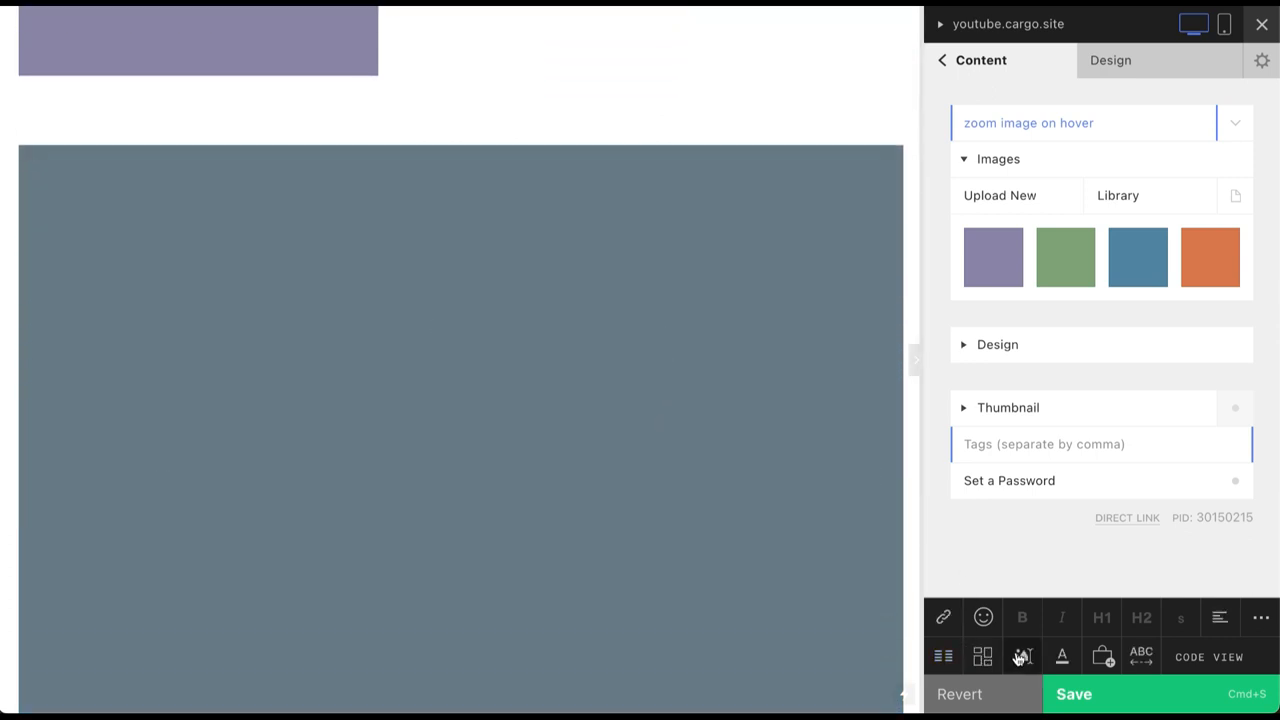
Add an image gallery below the hover image columns and bring up the page HTML
click(982, 656)
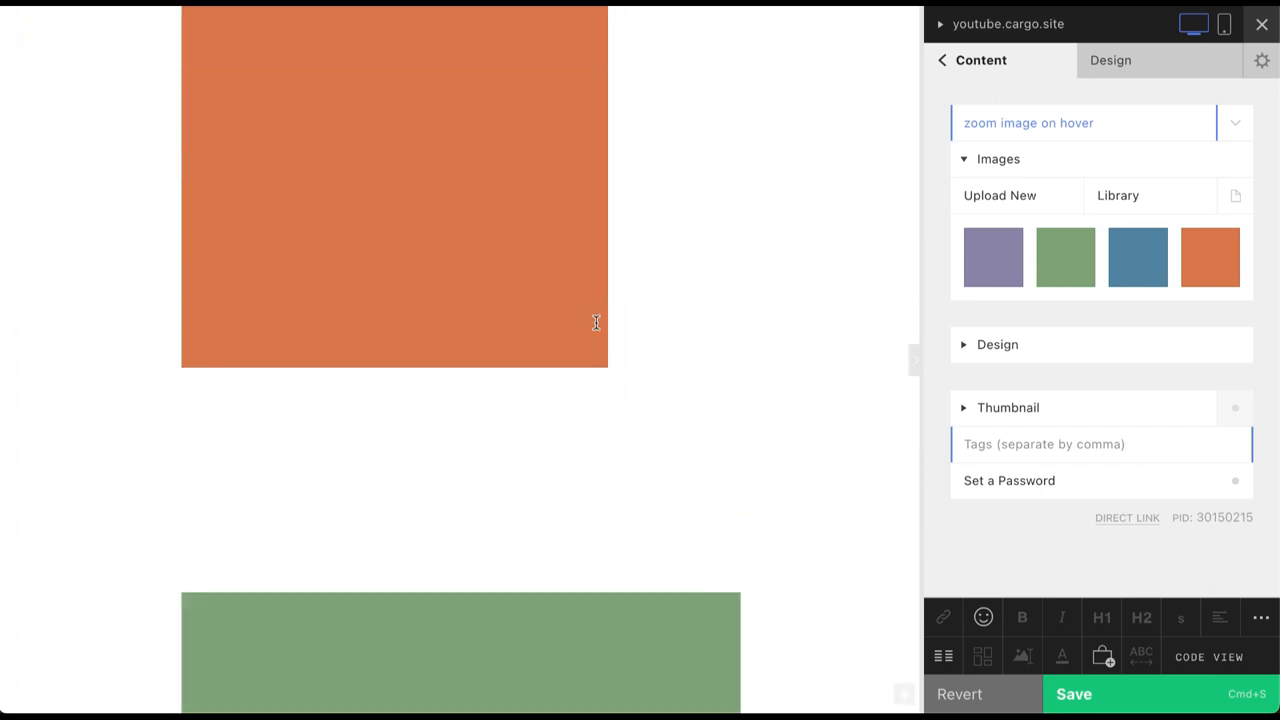
scroll(down, 3)
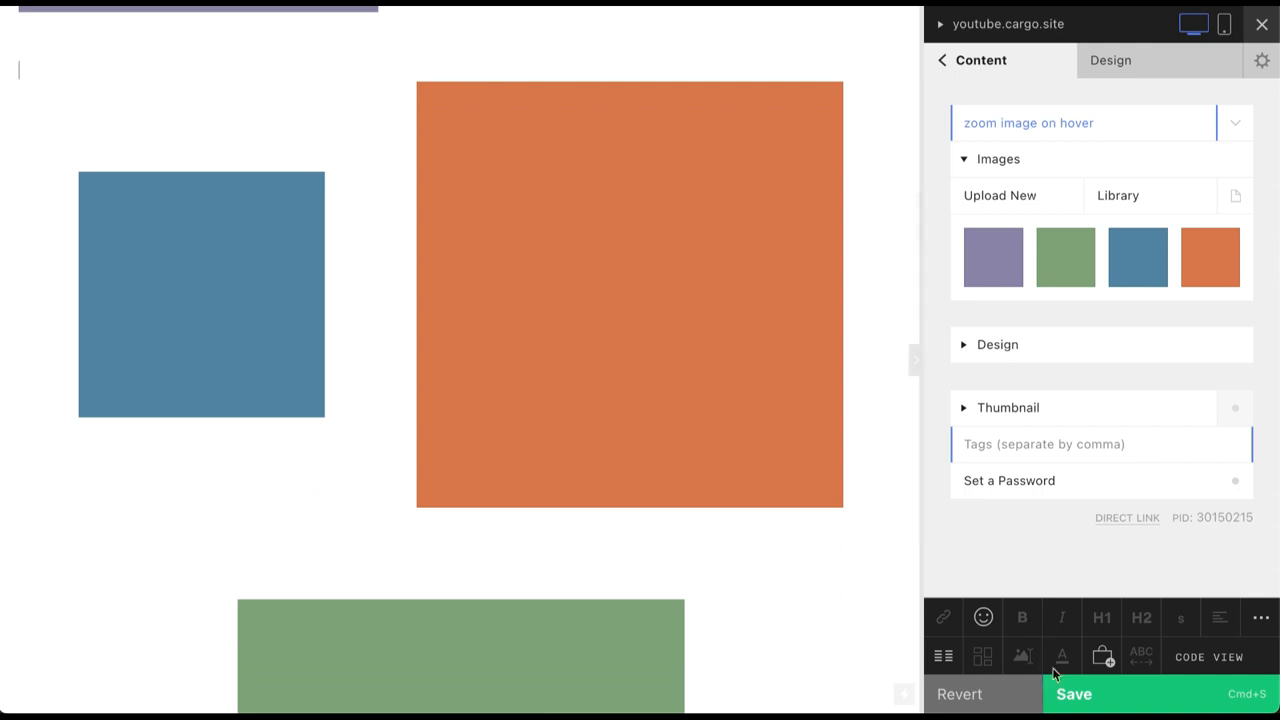
click(1208, 656)
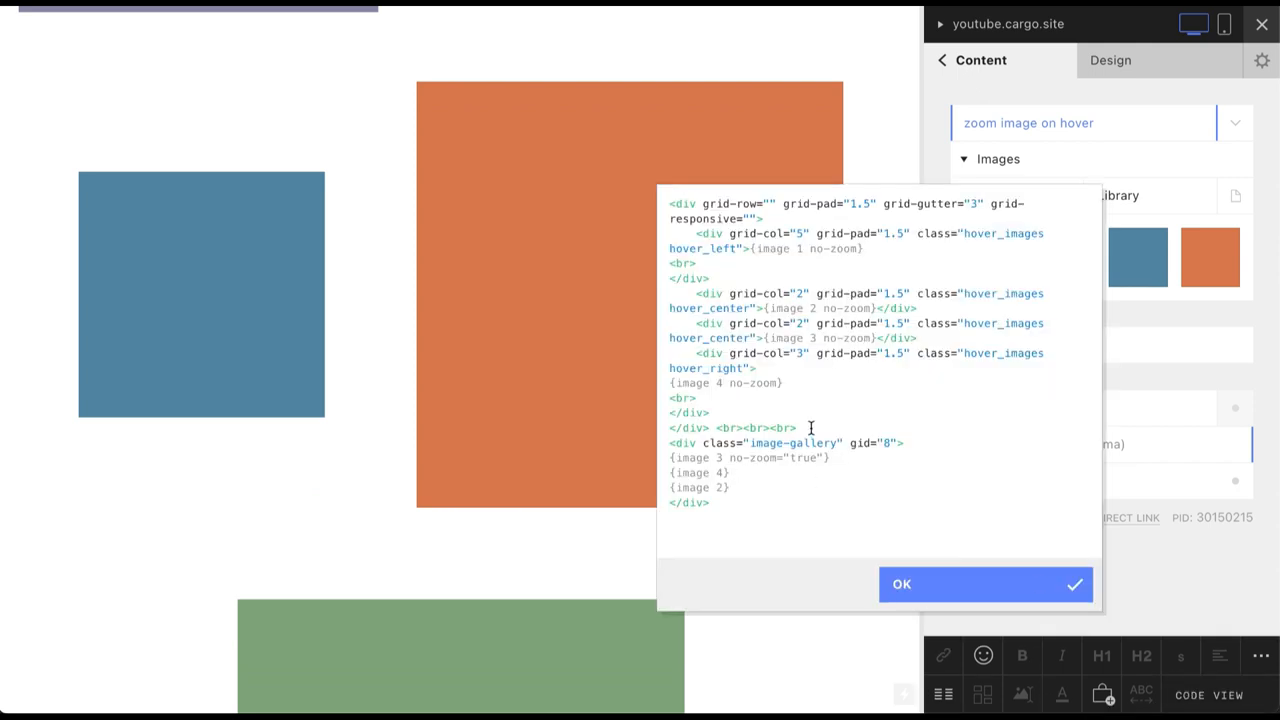
Put the gallery markup on its own line, save, and start a <div class="hover_images"> above it
key(Enter)
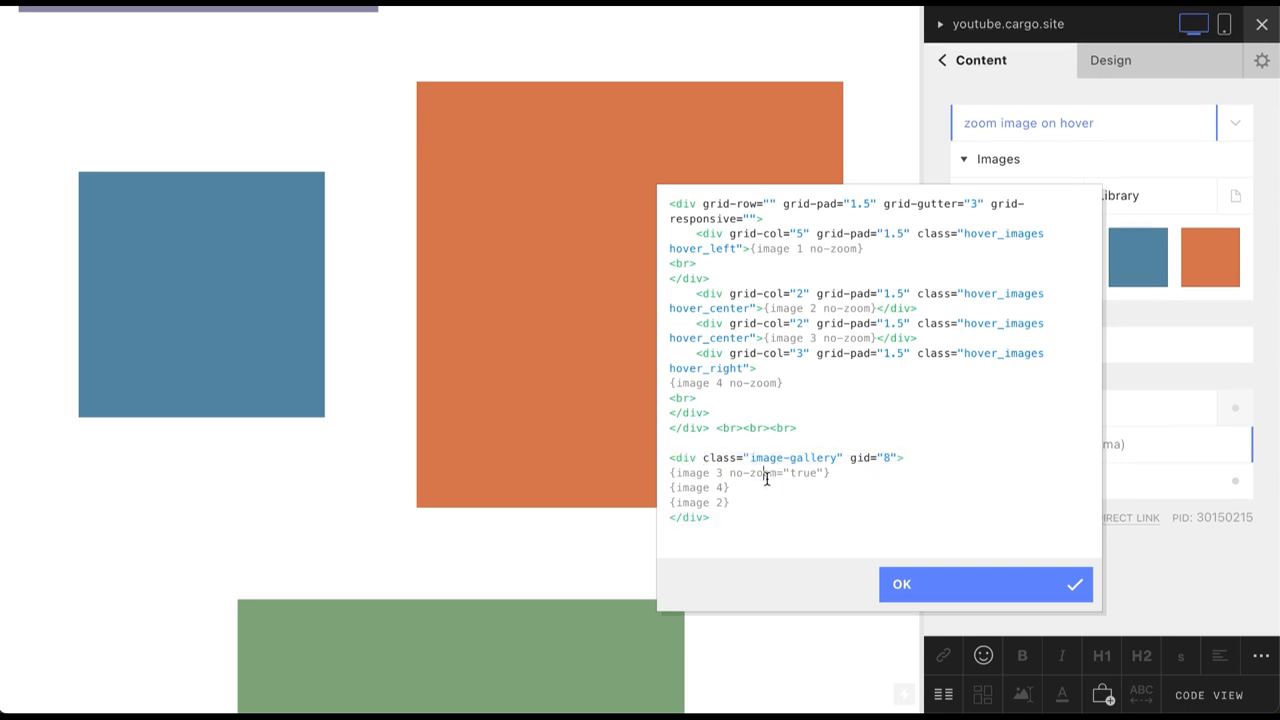
text(ff)
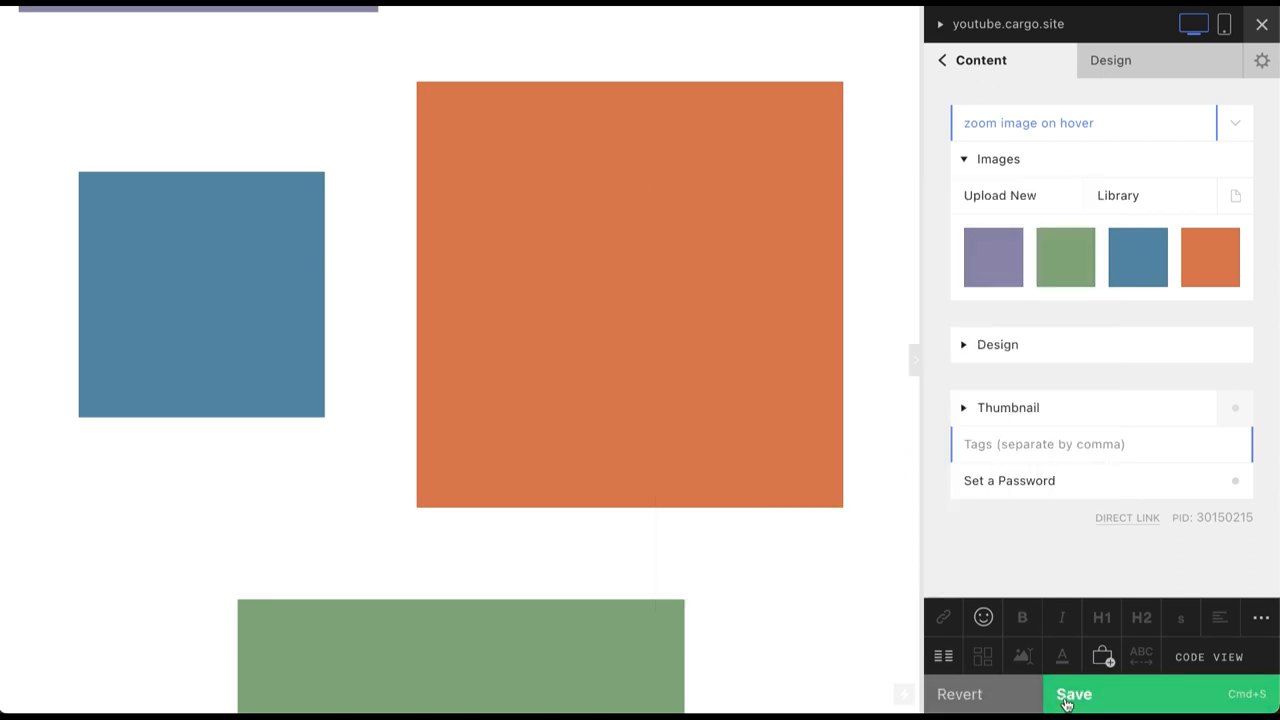
click(1208, 656)
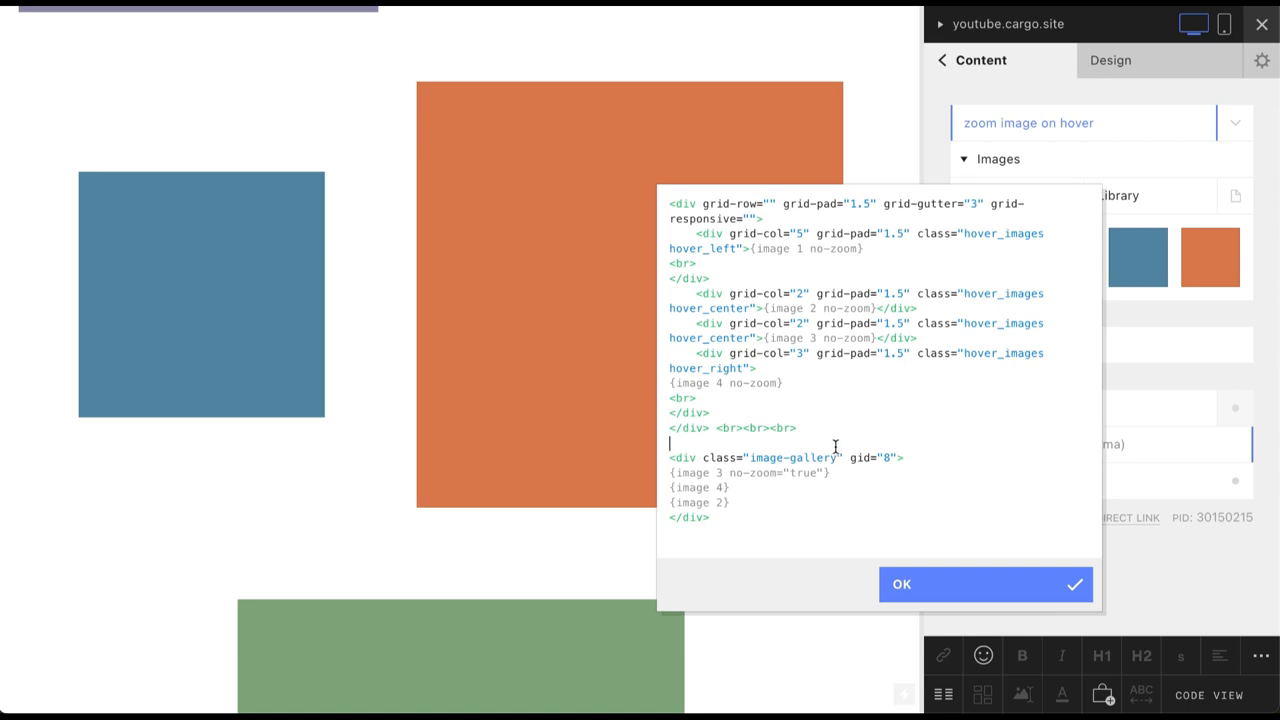
text(<div class="hover_images">)
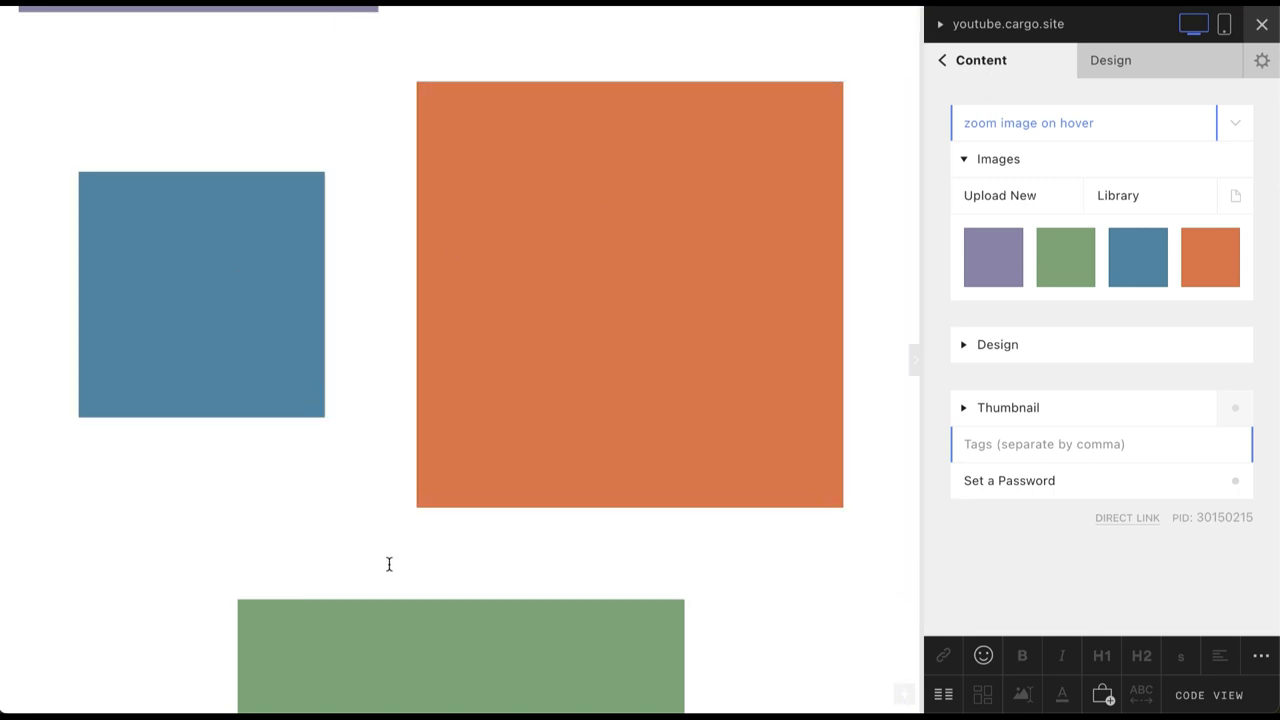
click(200, 294)
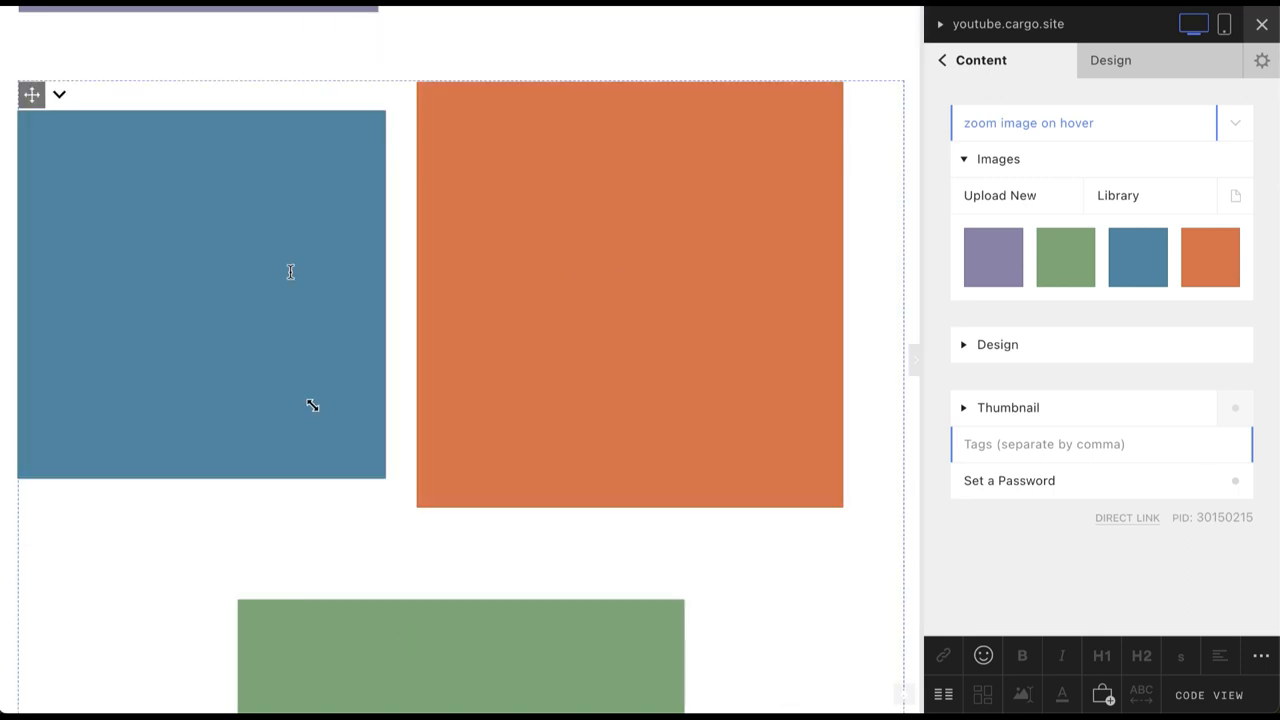
click(1208, 696)
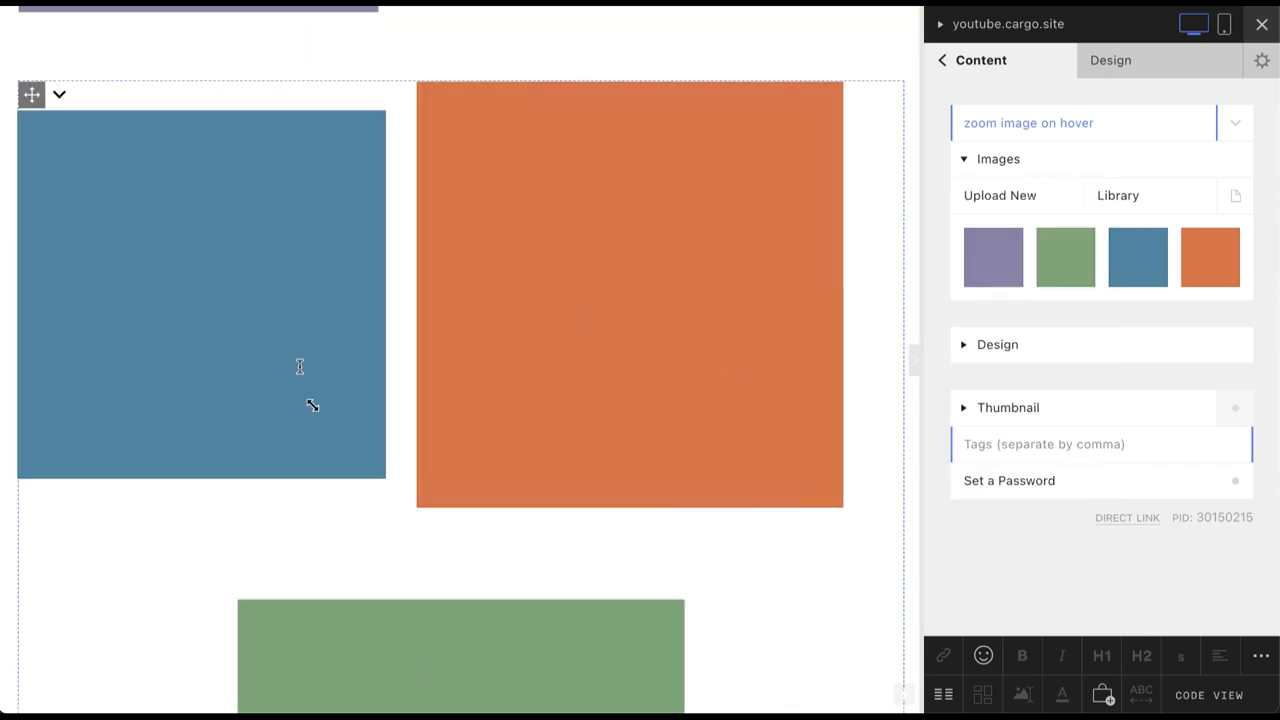
scroll(down, 3)
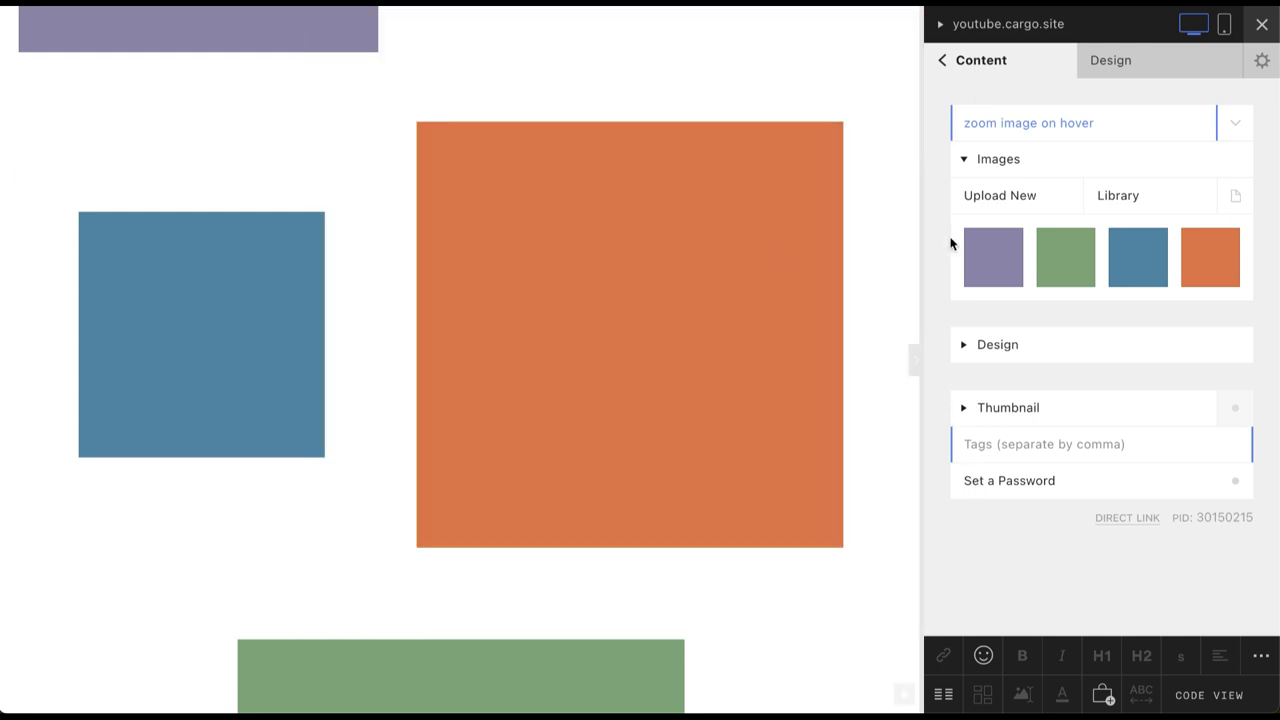
click(200, 334)
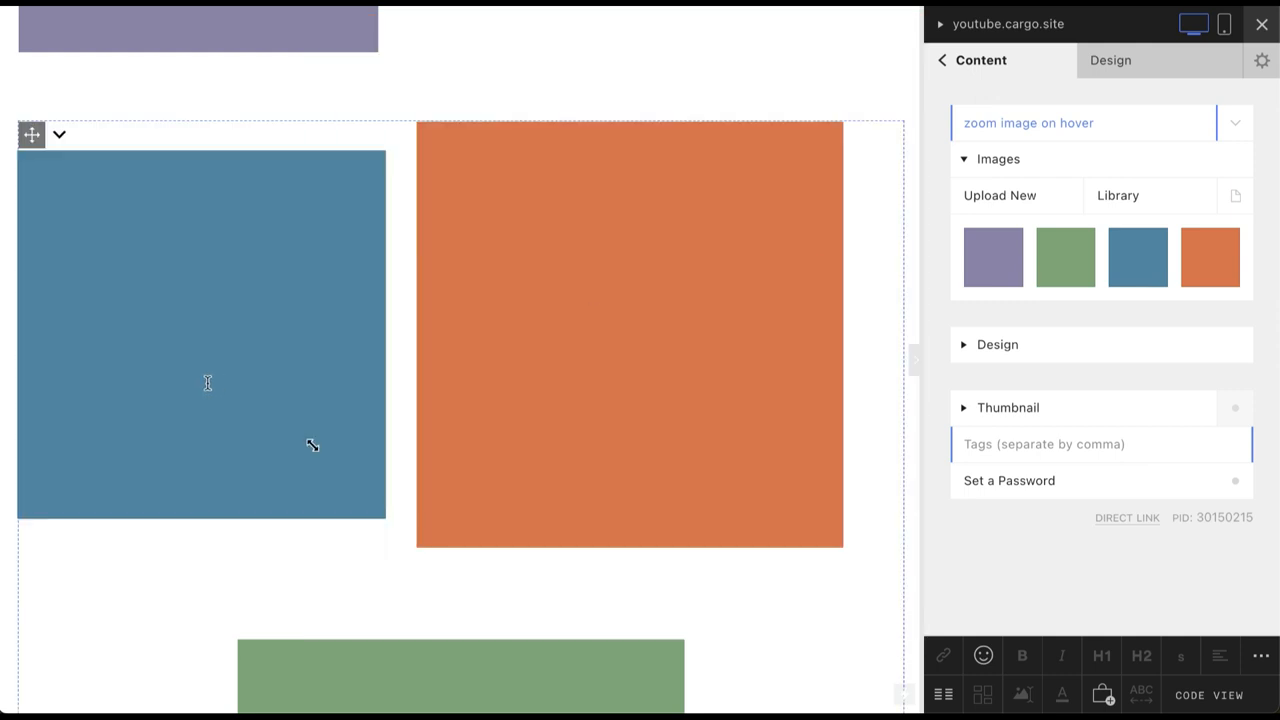
mouse_move(302, 360)
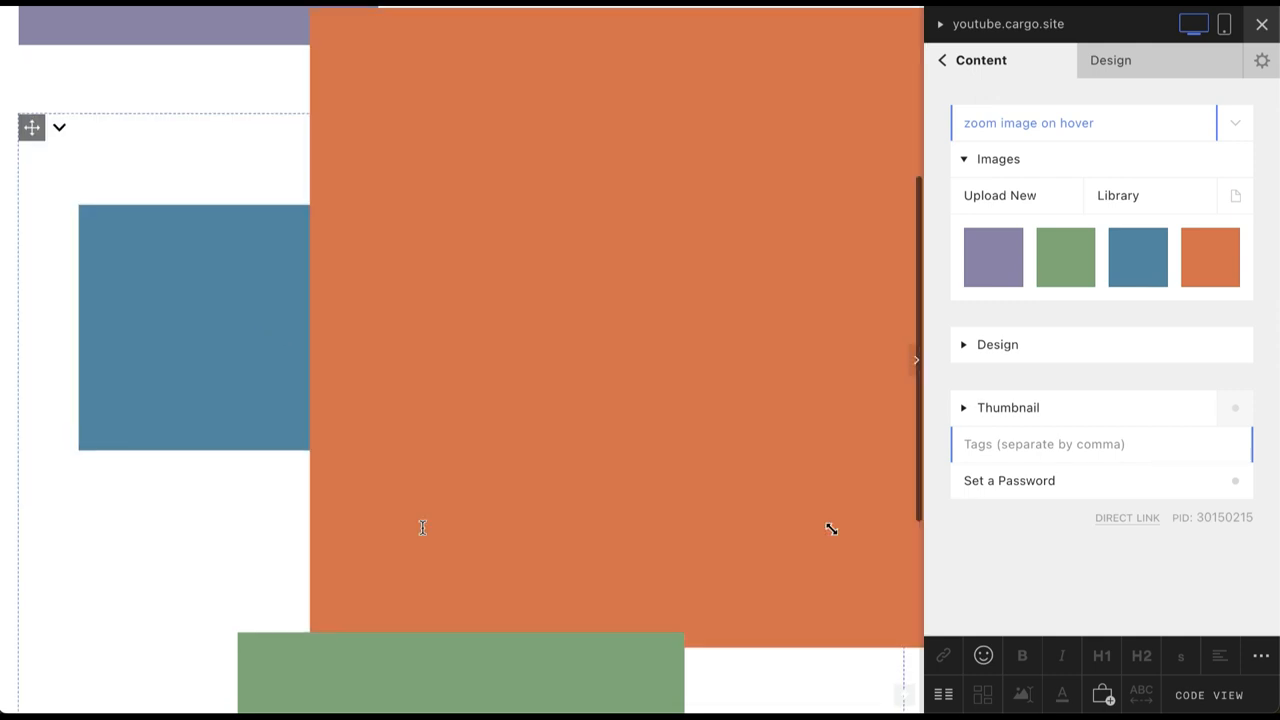
scroll(down, 3)
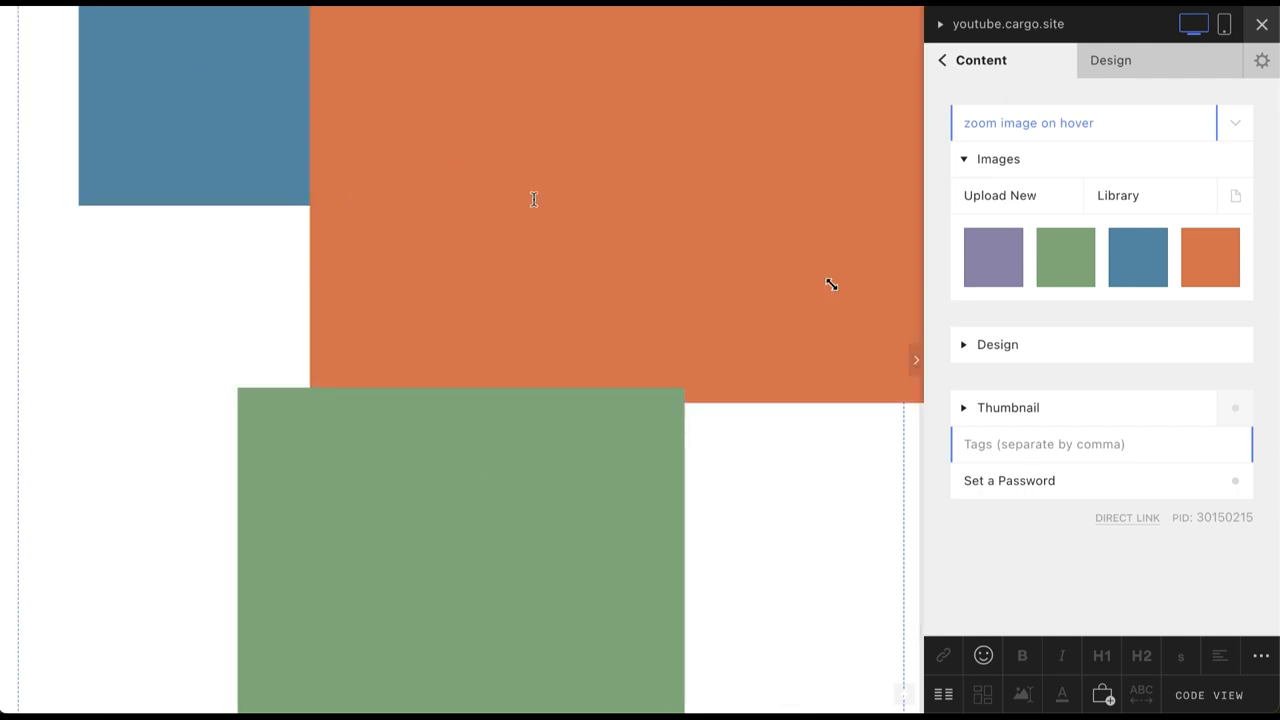
scroll(down, 3)
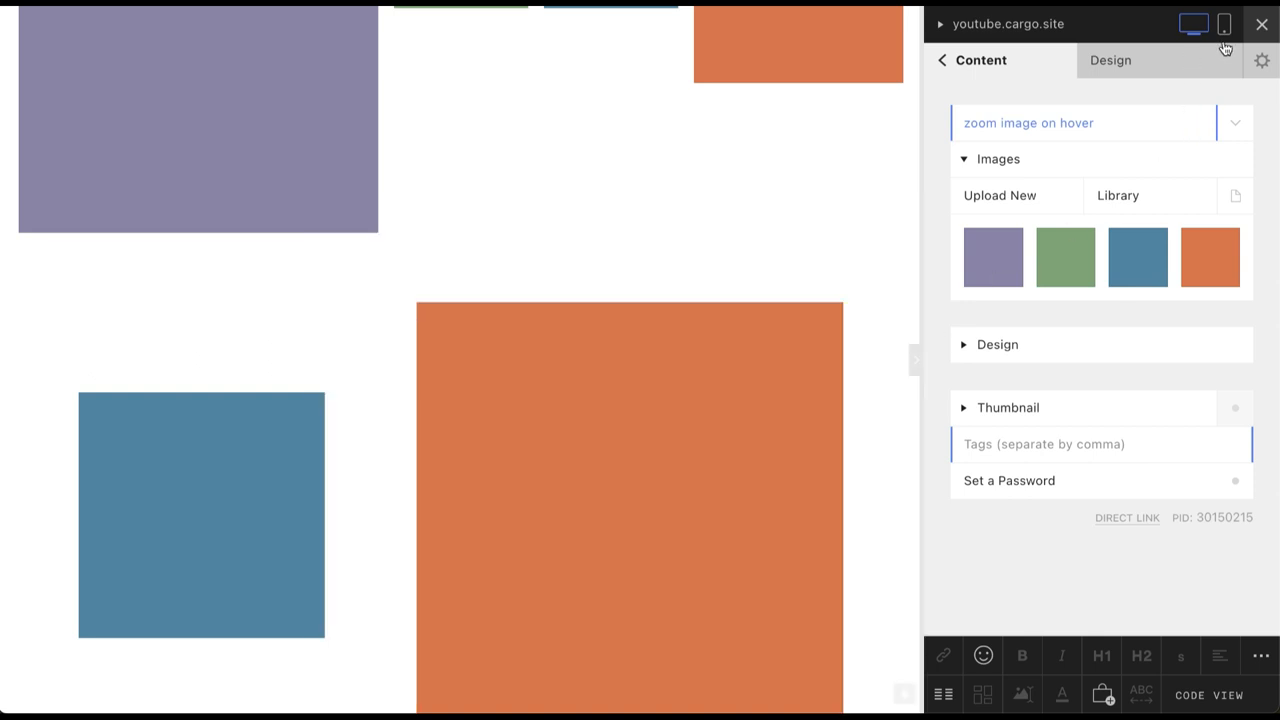
Preview the page at phone size beside the custom CSS
click(1222, 24)
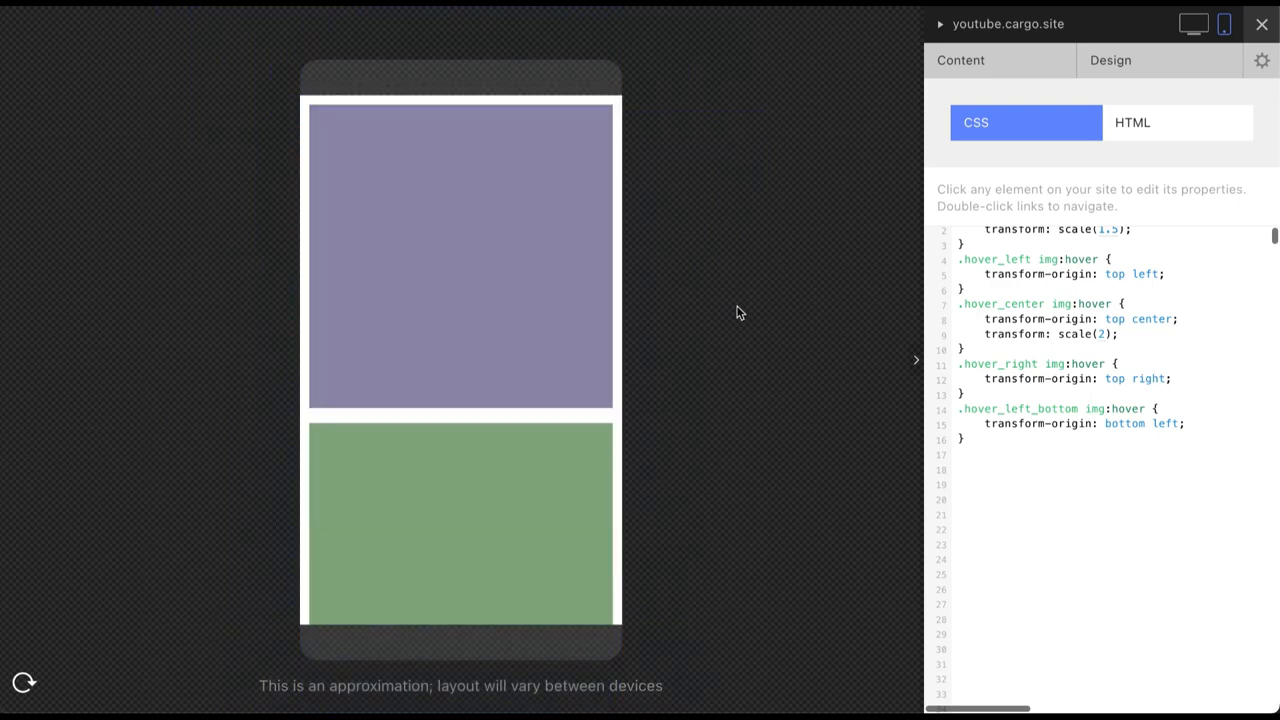
mouse_move(722, 300)
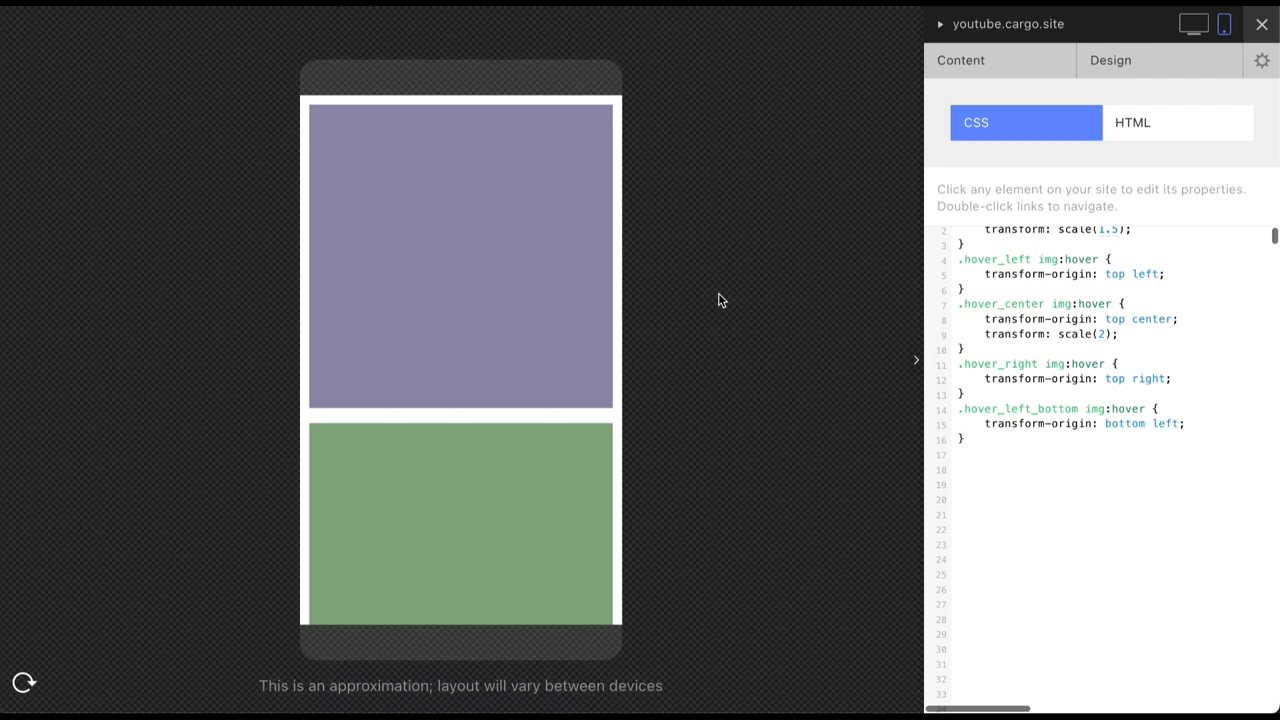
mouse_move(710, 330)
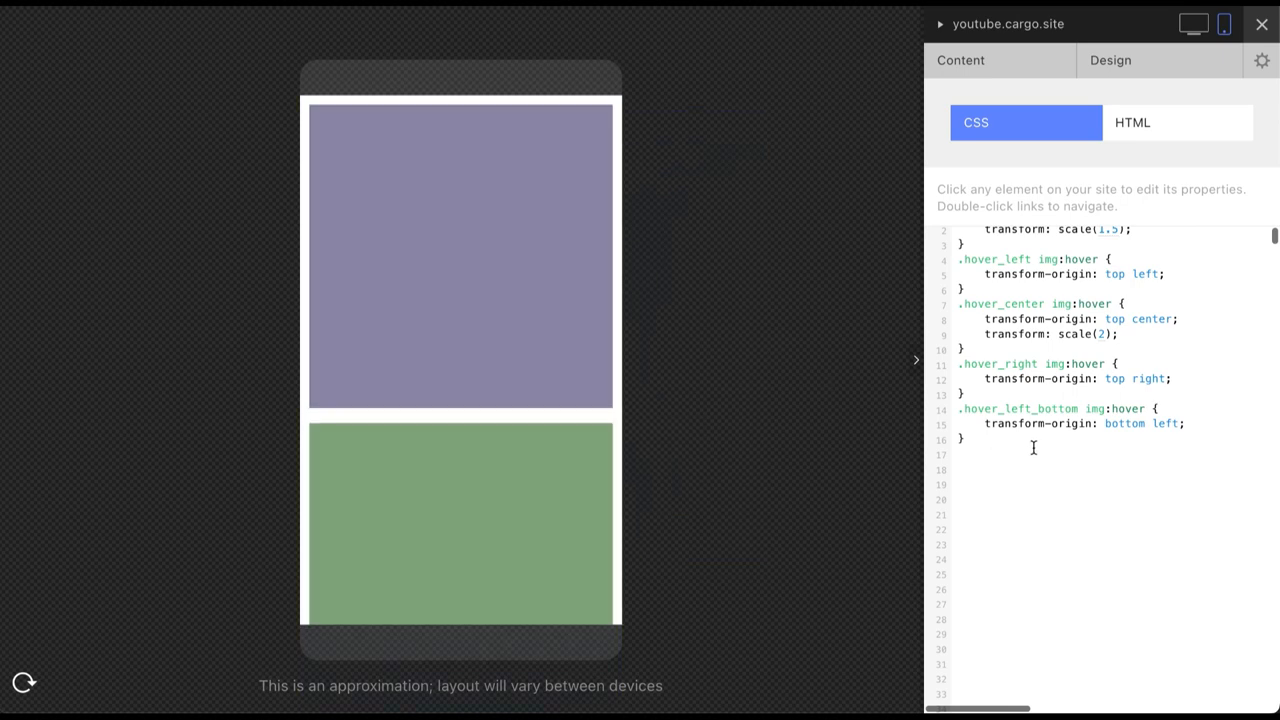
text(@)
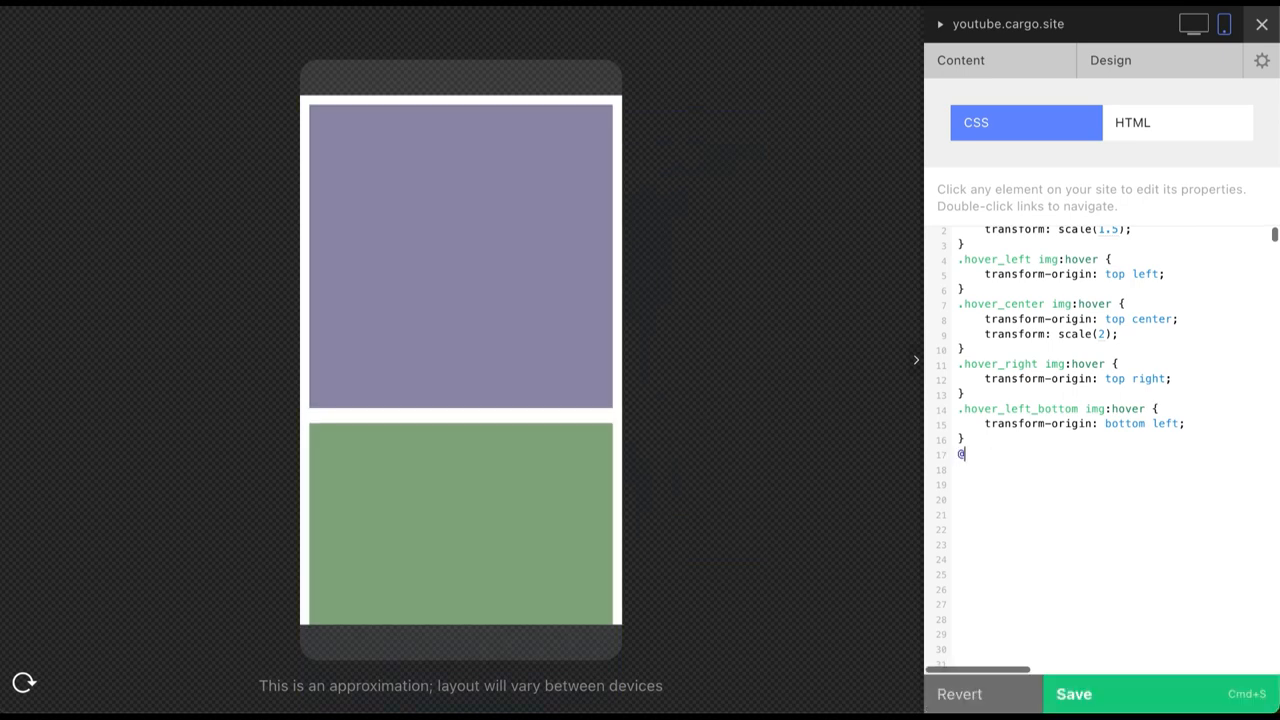
text(media screen and)
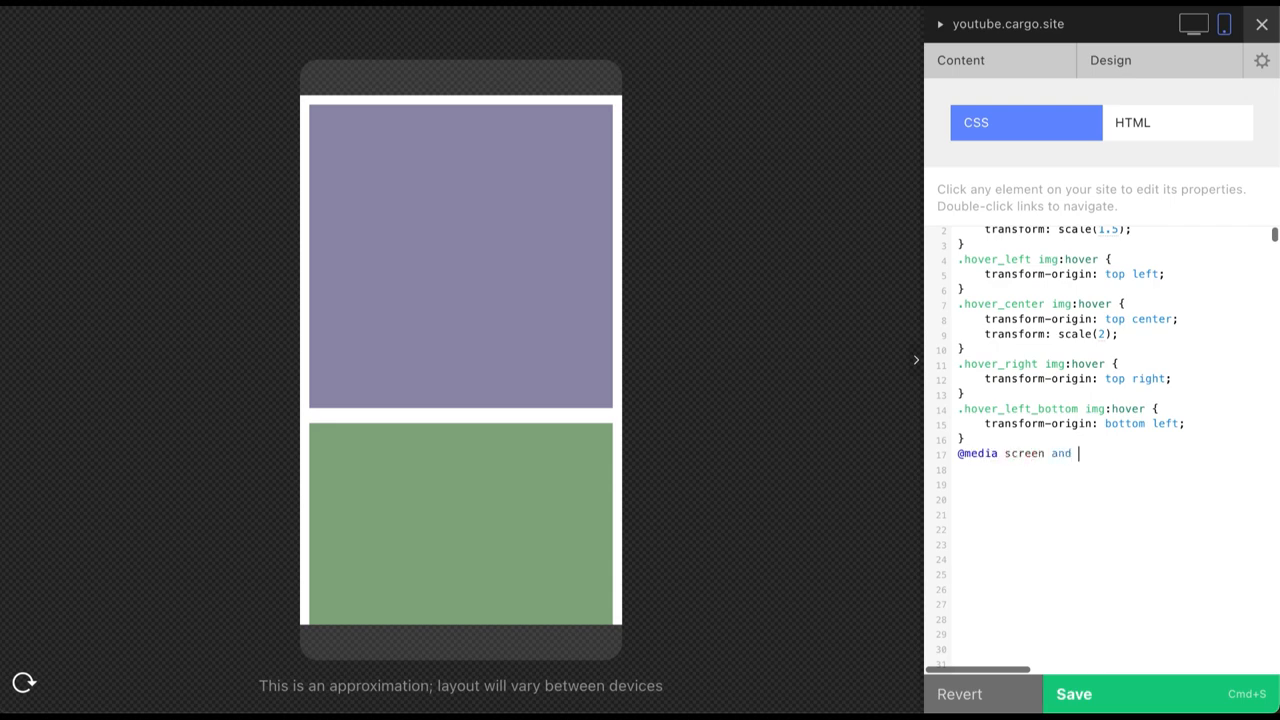
text((max-width:)
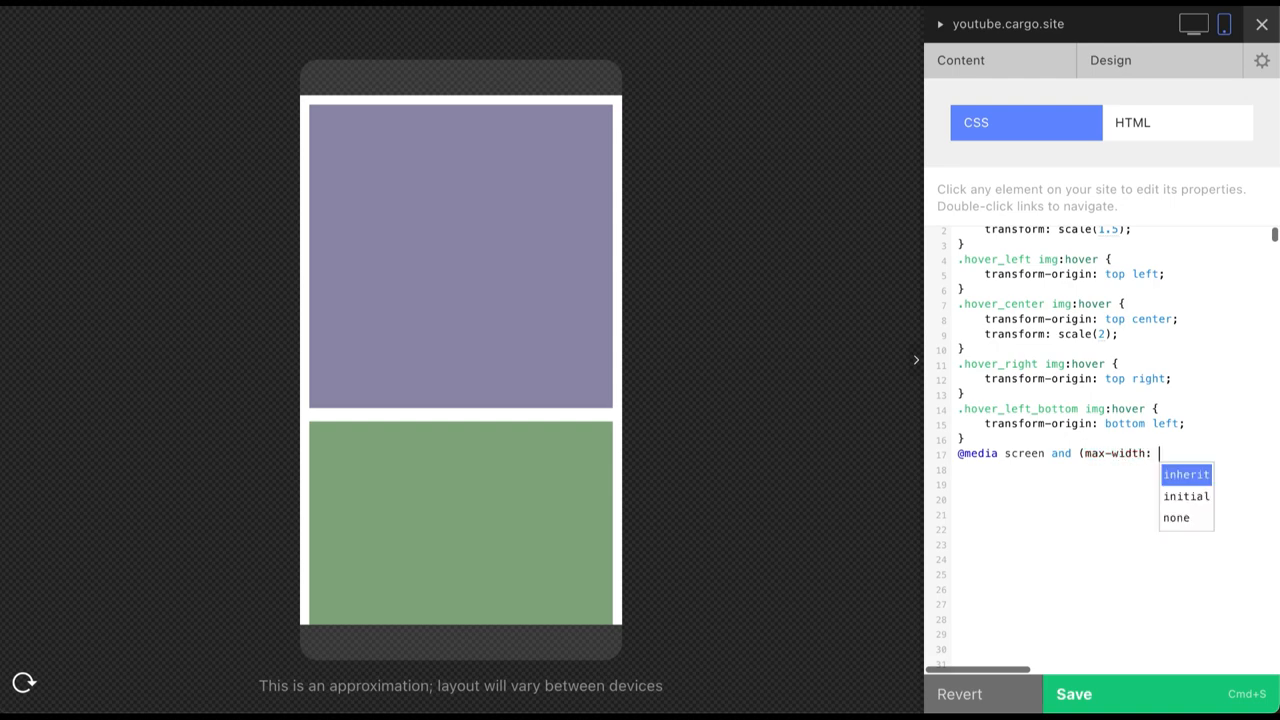
text(770)
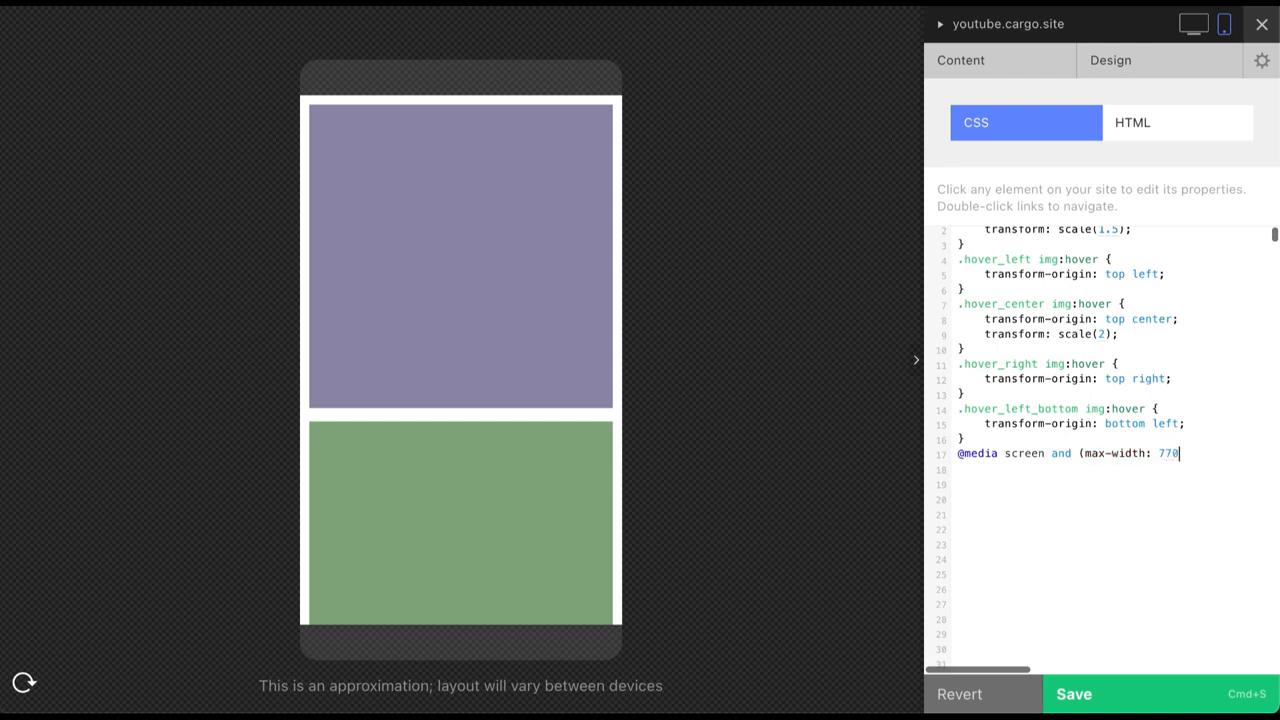
text(px) {)
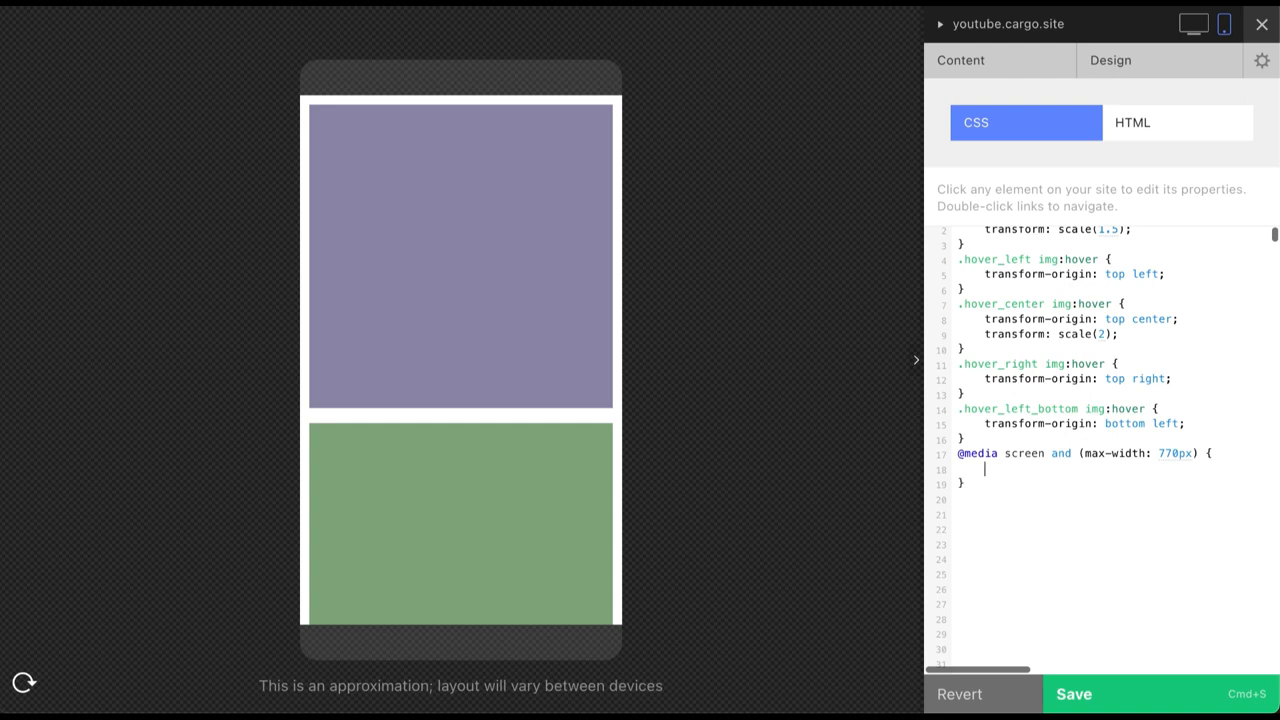
Copy the .hover_images img:hover rule into the query with transform unset, then return to desktop view
double_click(1176, 452)
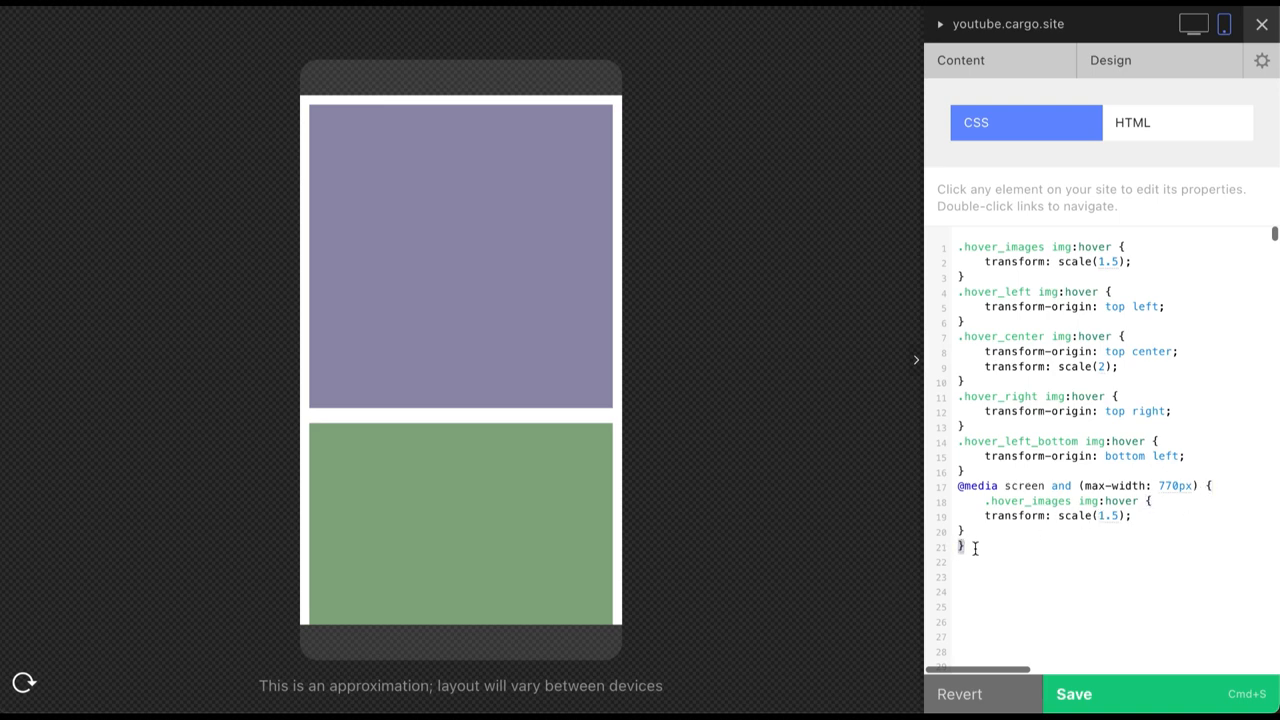
double_click(1110, 516)
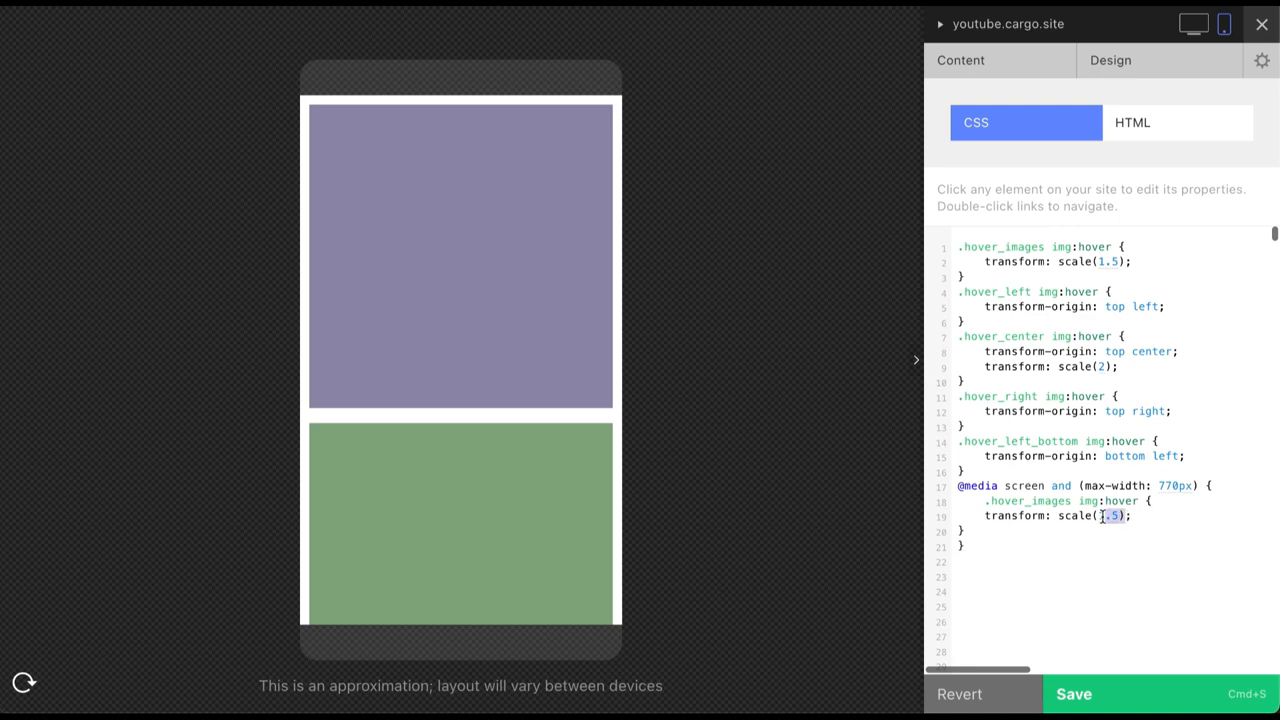
text(u)
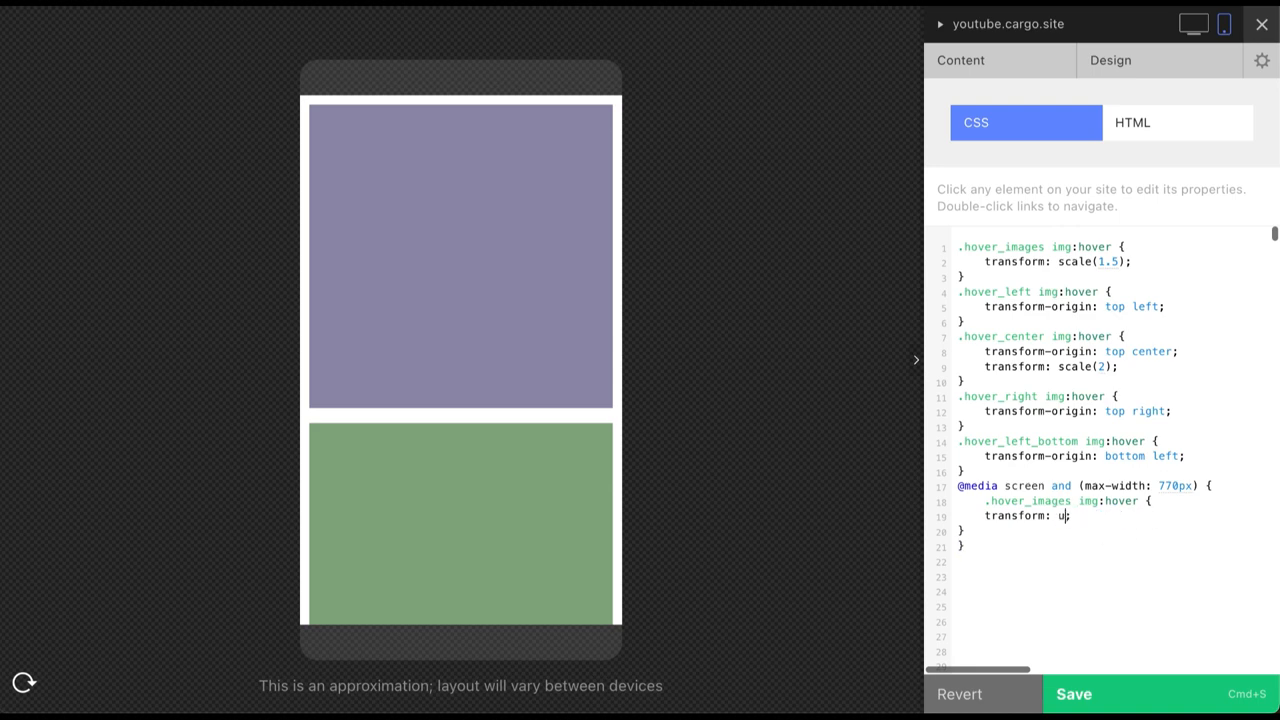
text(nset)
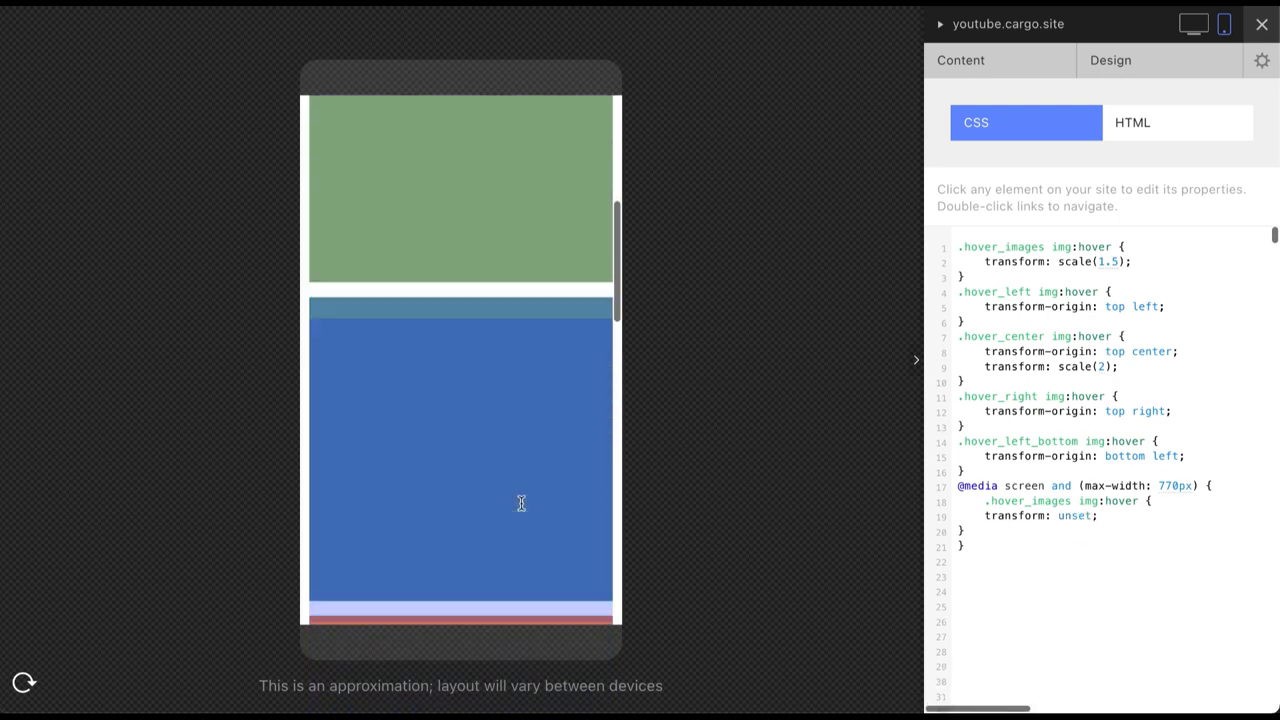
click(1192, 24)
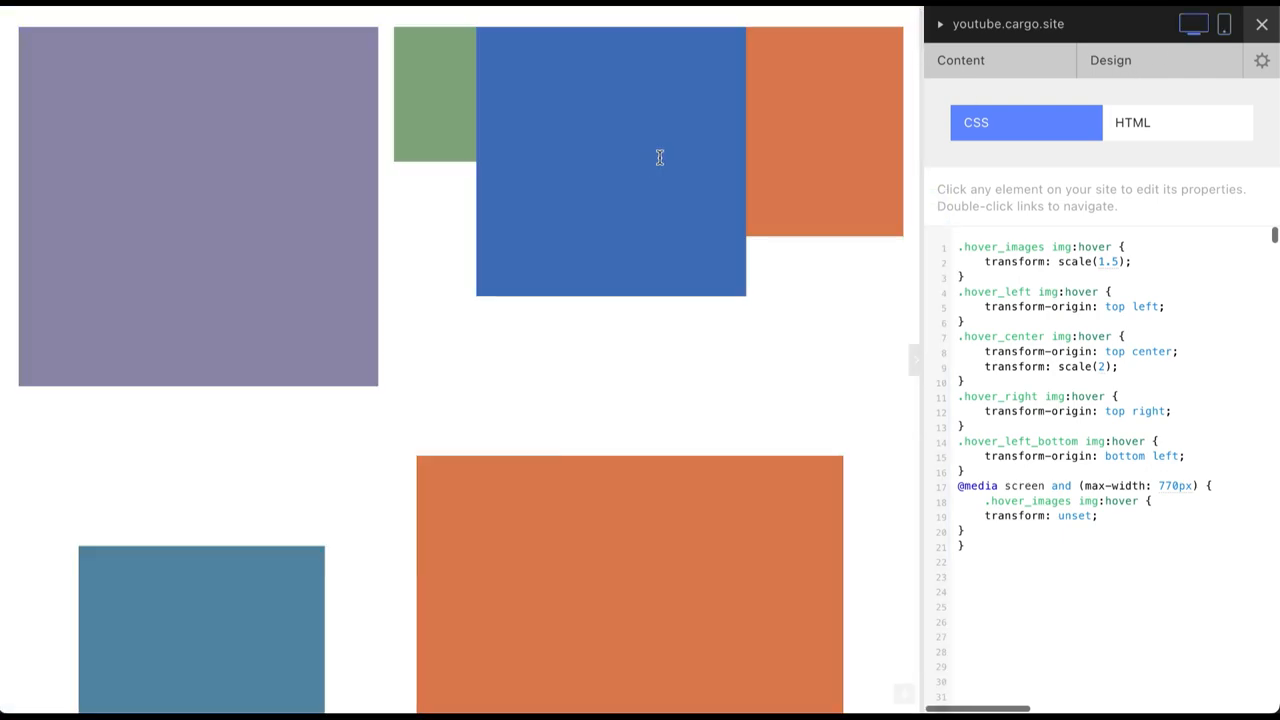
mouse_move(630, 352)
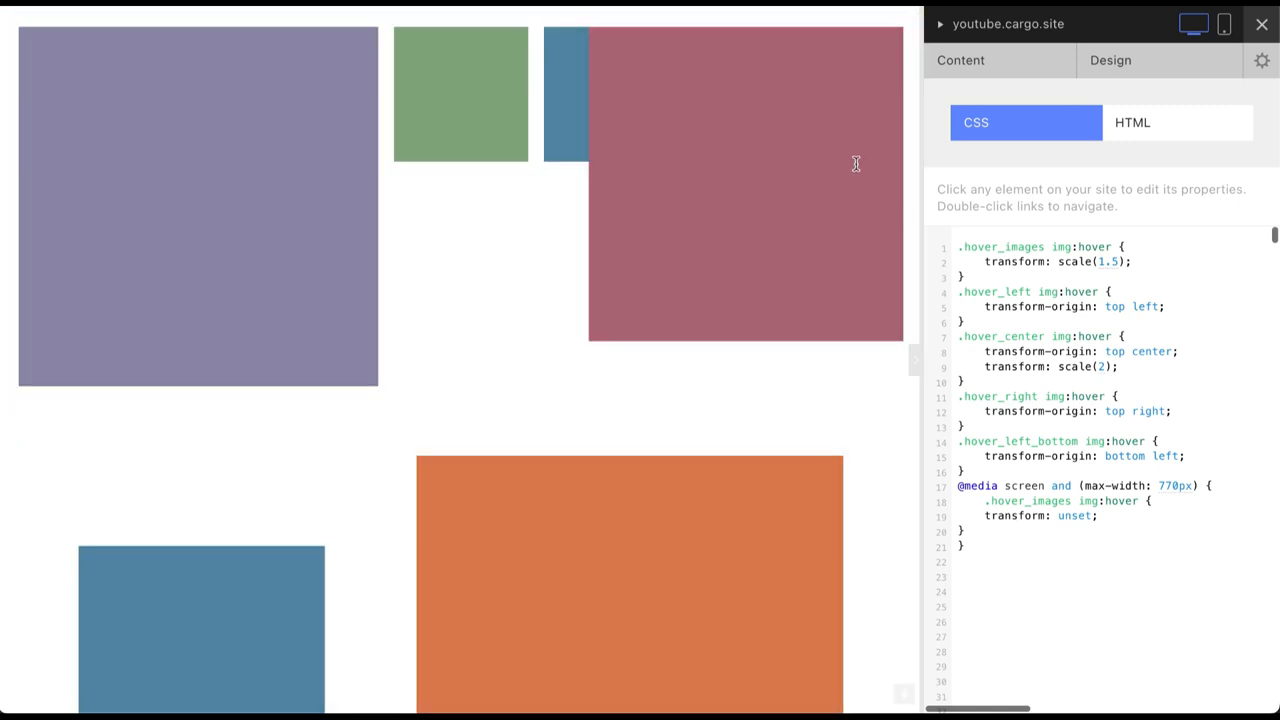
mouse_move(788, 96)
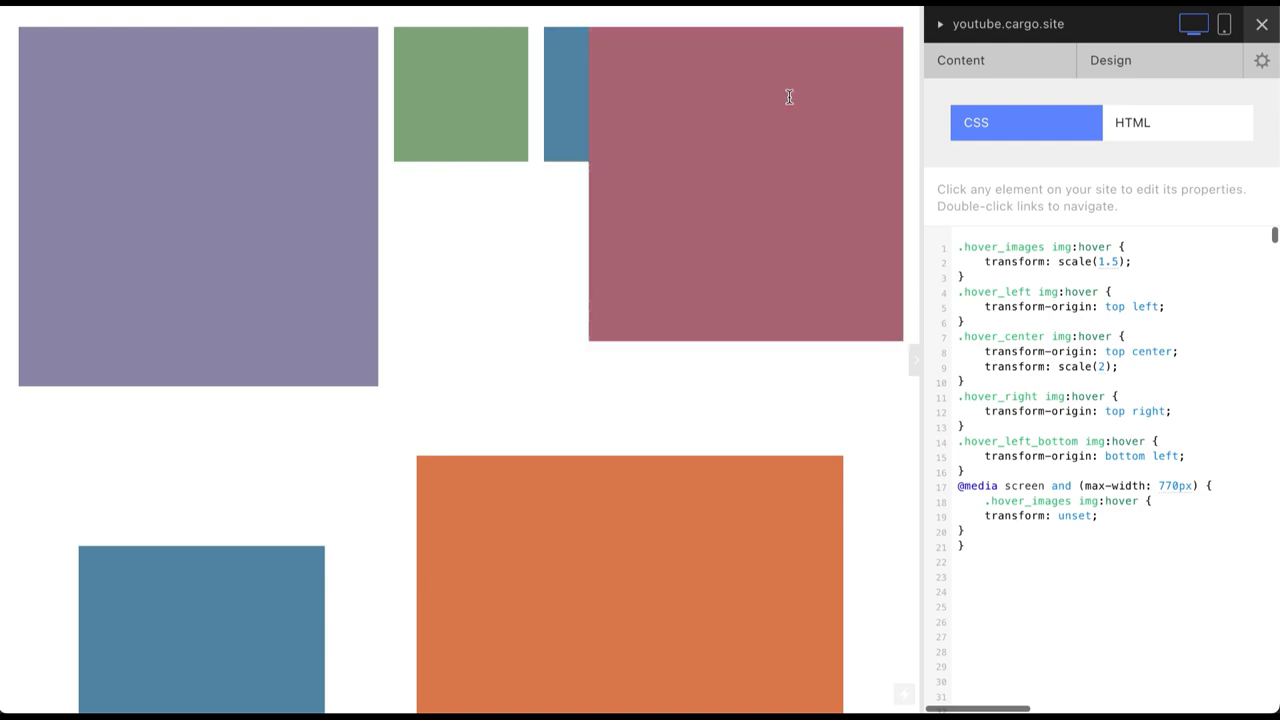